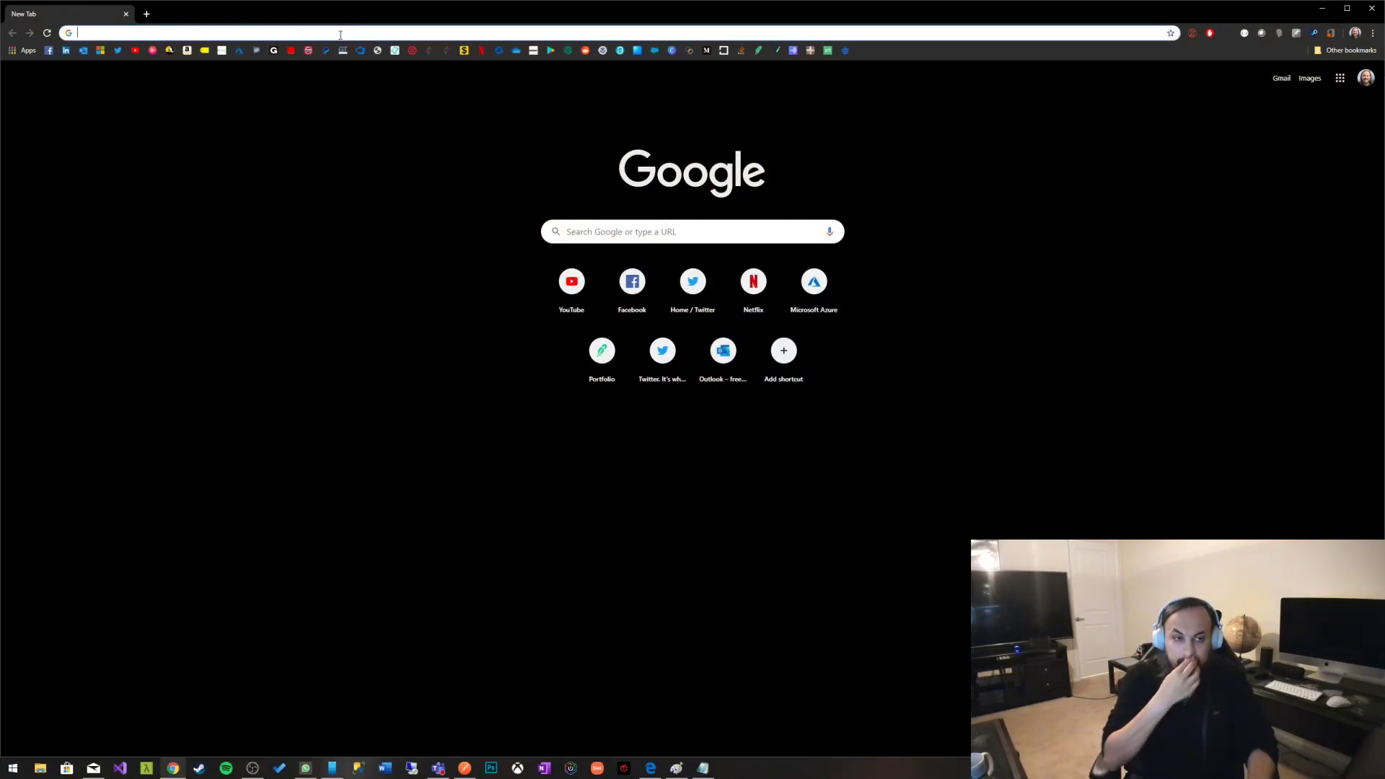
mouse_move(243, 206)
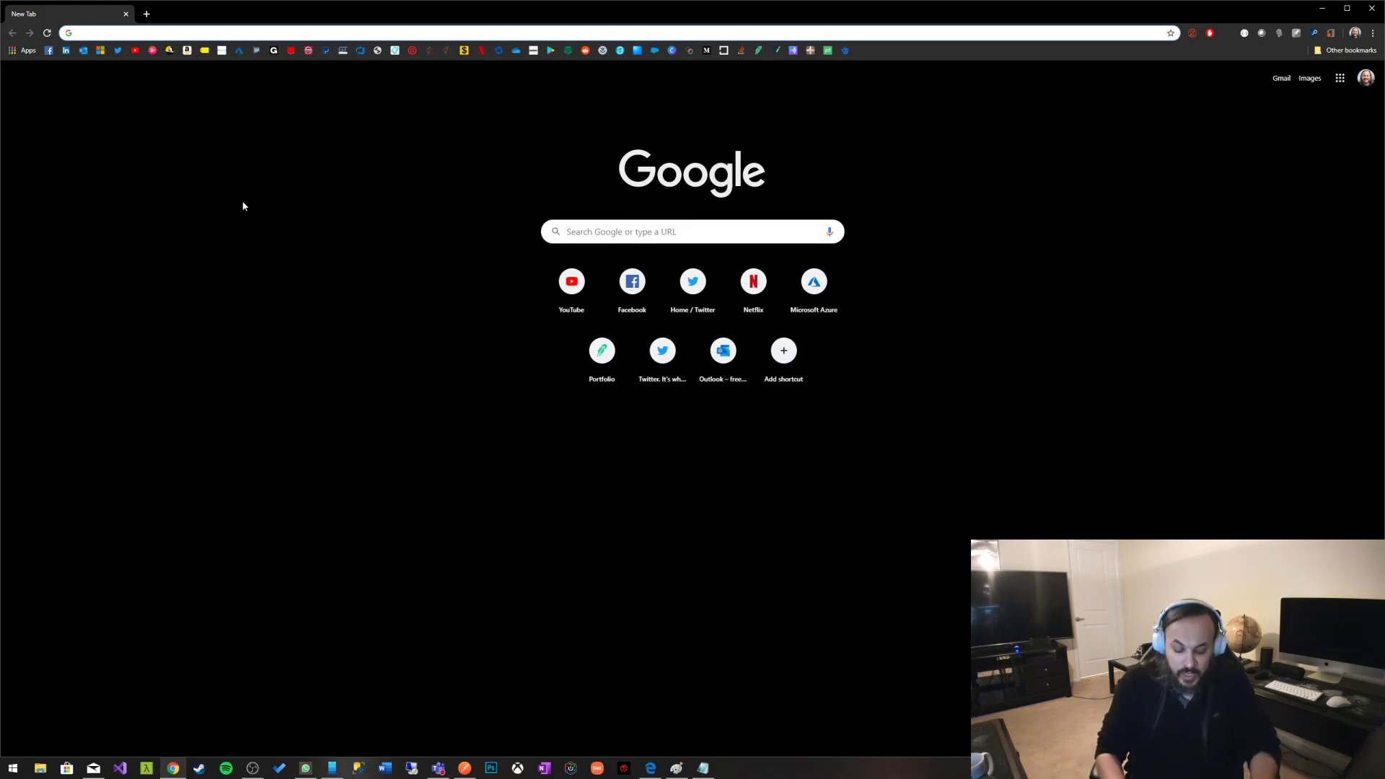
- Search Visual Studio Marketplace for 'pull requests' extensions, bringing up 23 results
text(visual studio mar)
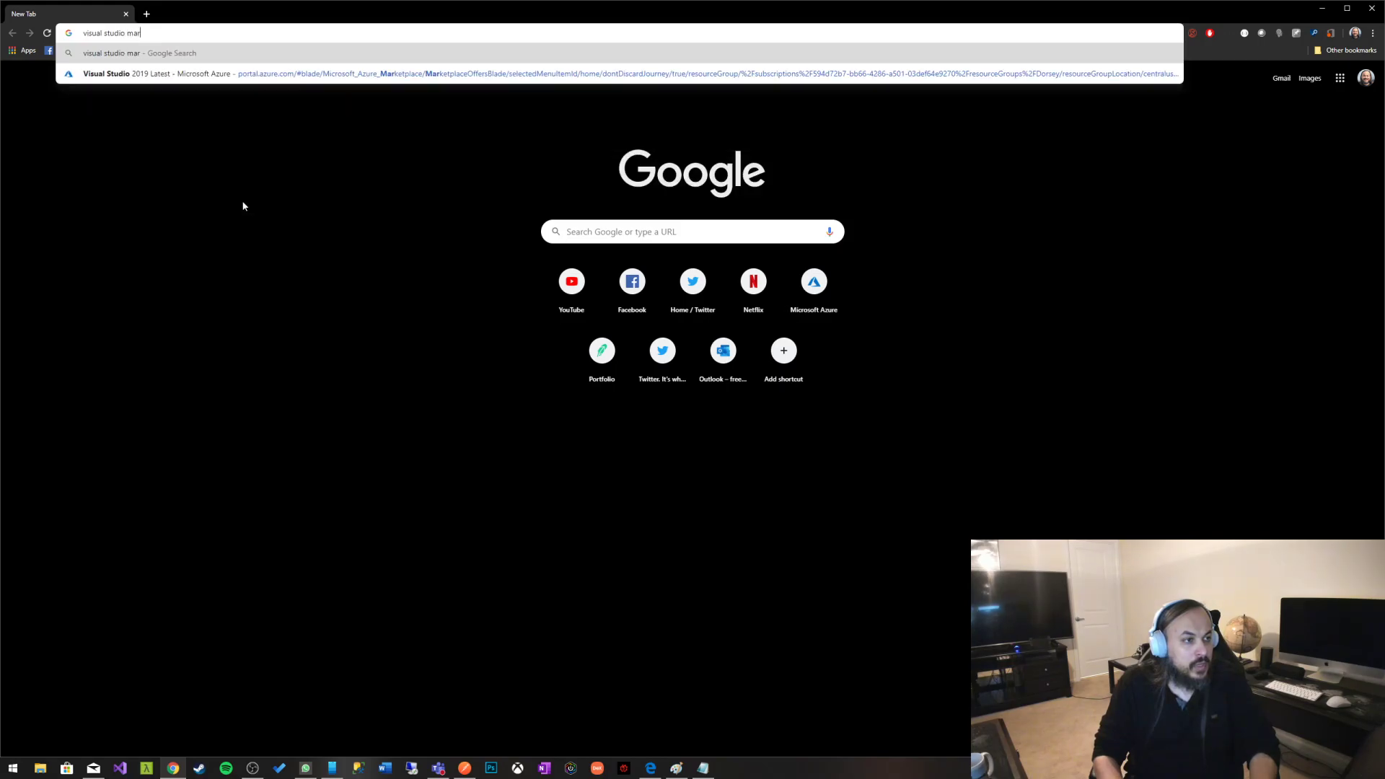
key(Return)
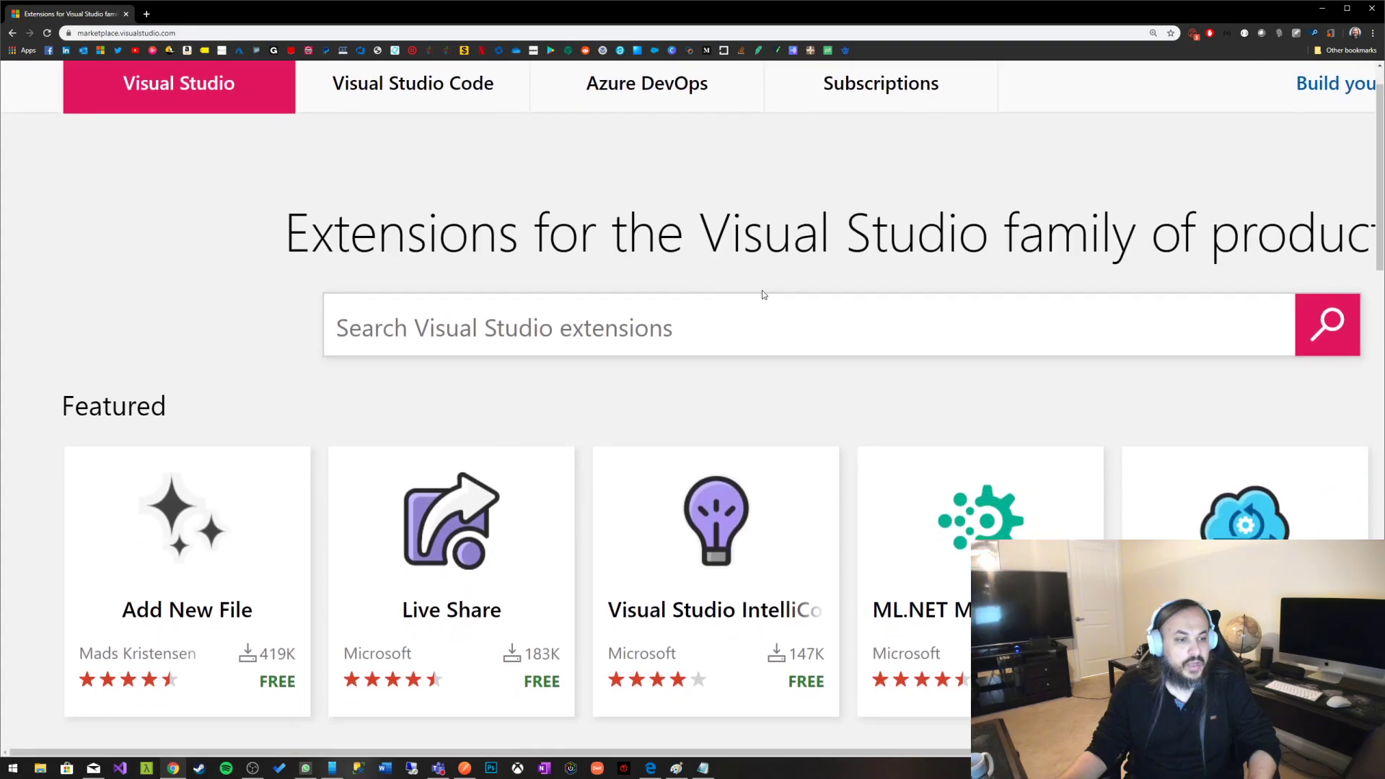
scroll(down, 3)
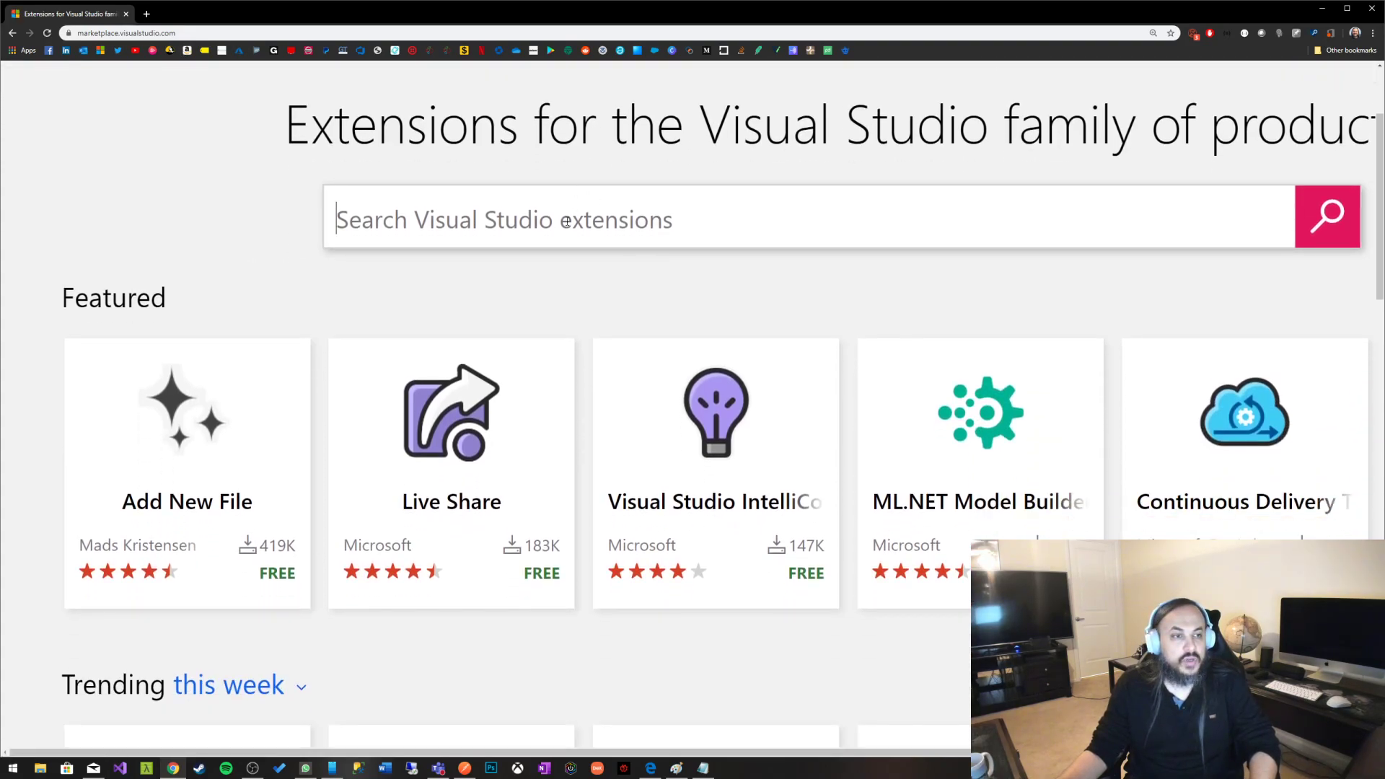
text(pull requests)
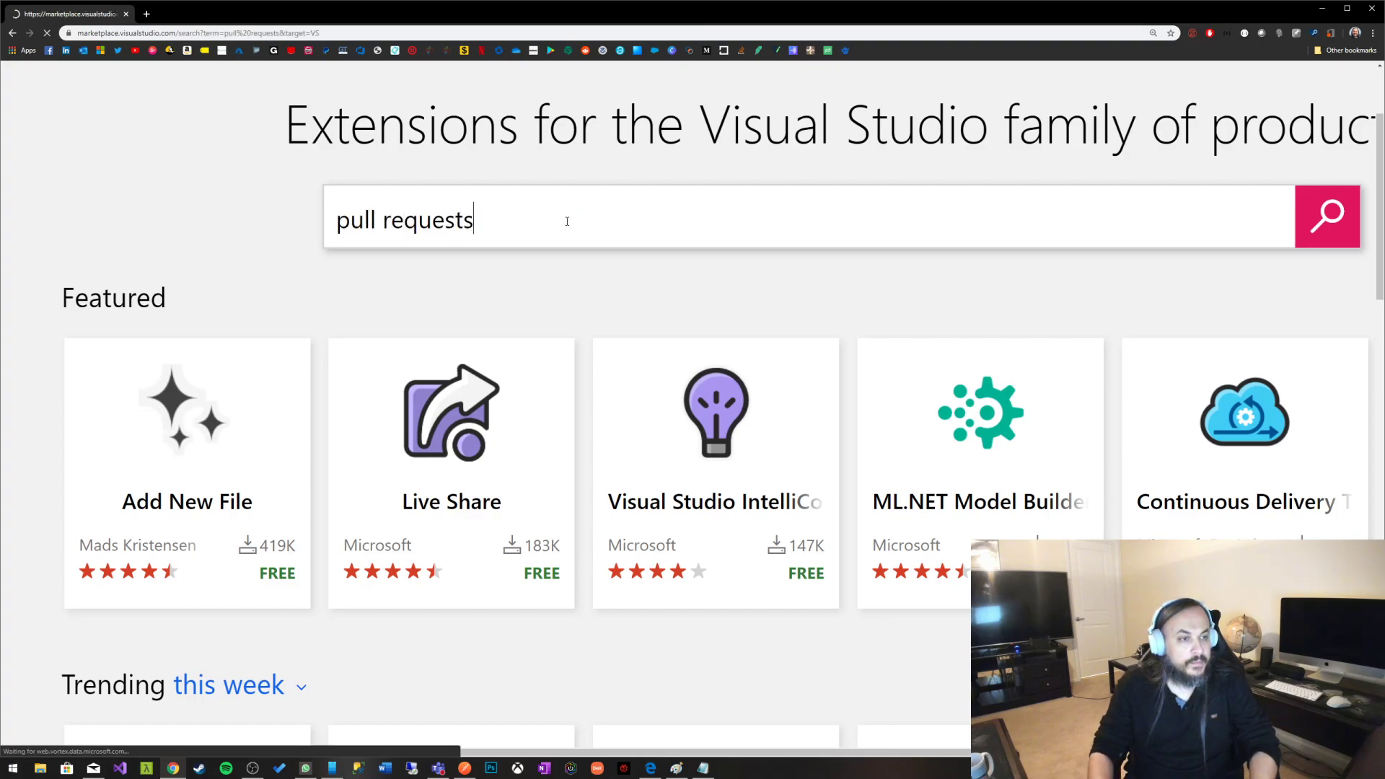
click(1327, 216)
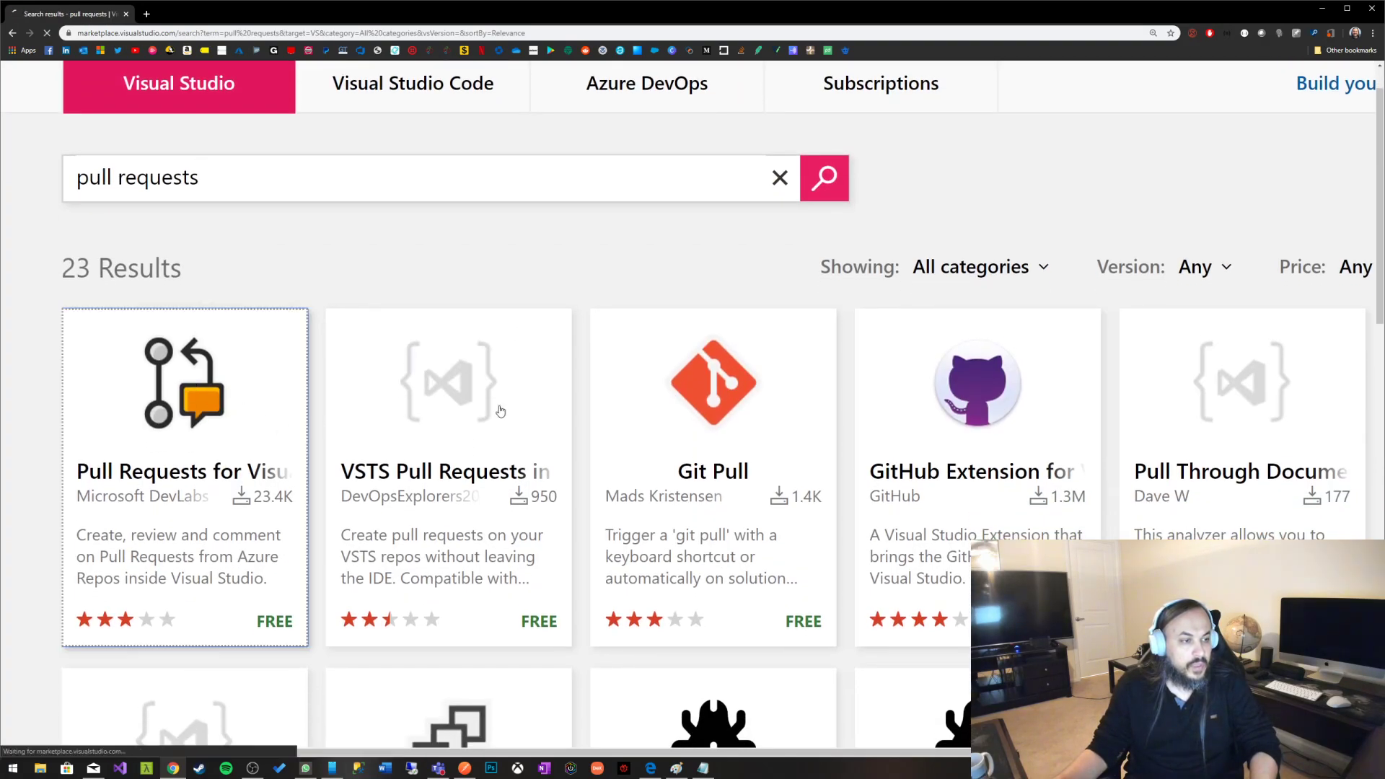
- View the Pull Requests for Visual Studio extension page and scan its Overview and preview
click(184, 471)
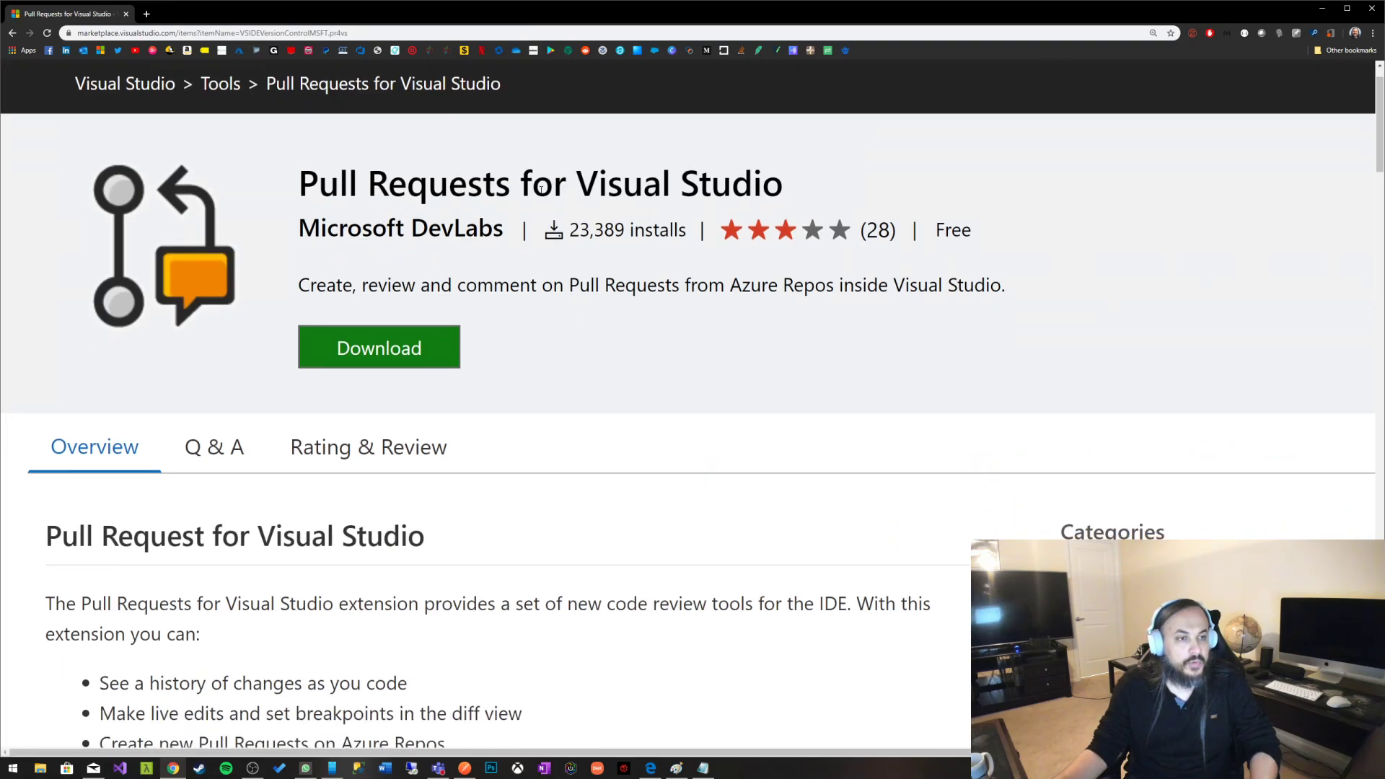
mouse_move(400, 228)
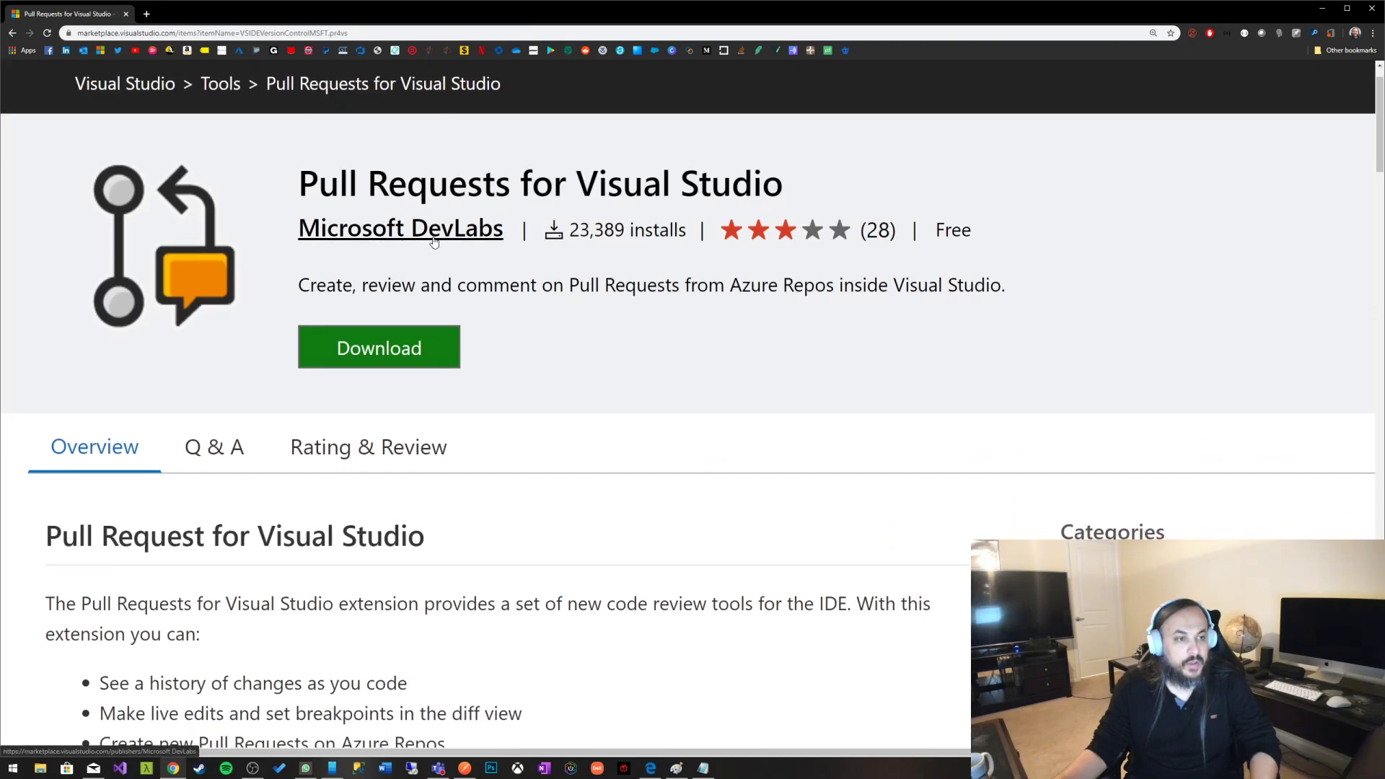
mouse_move(617, 264)
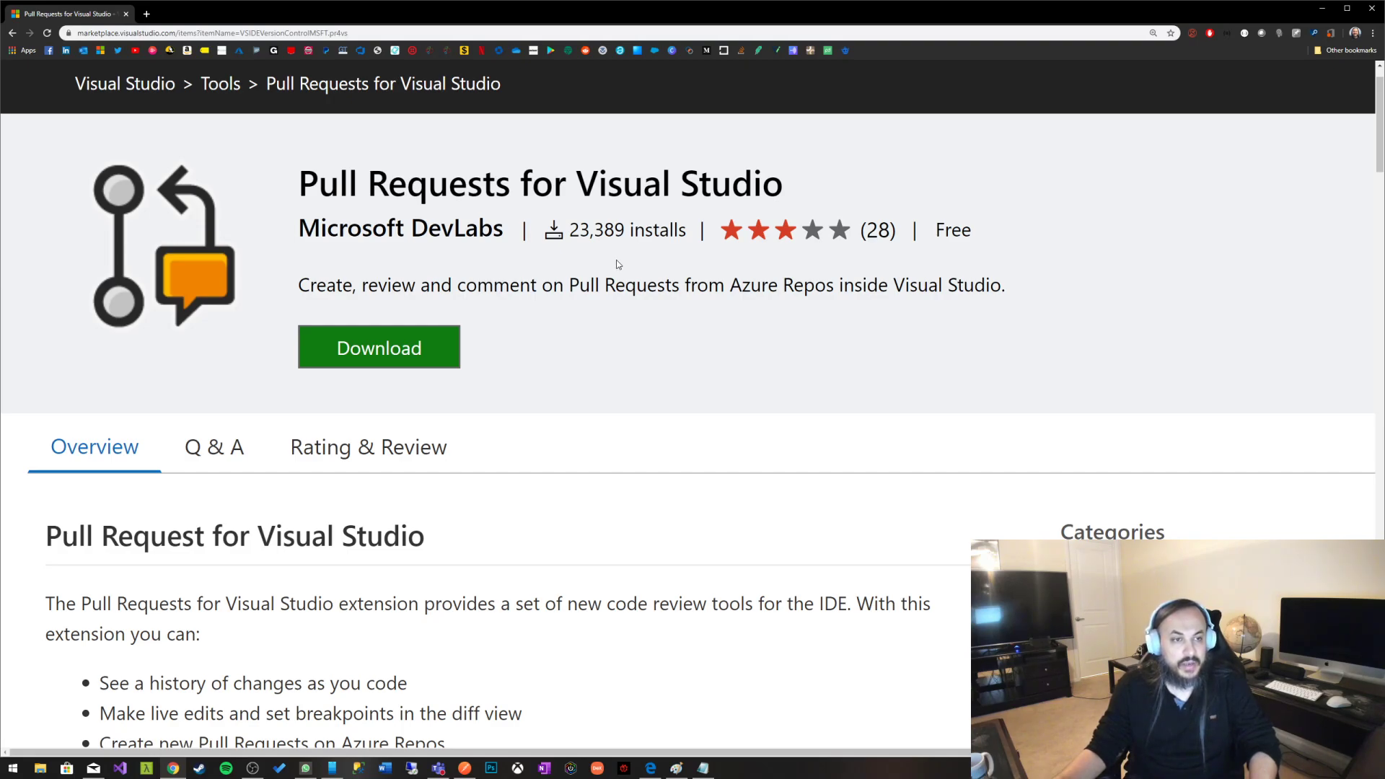
mouse_move(795, 259)
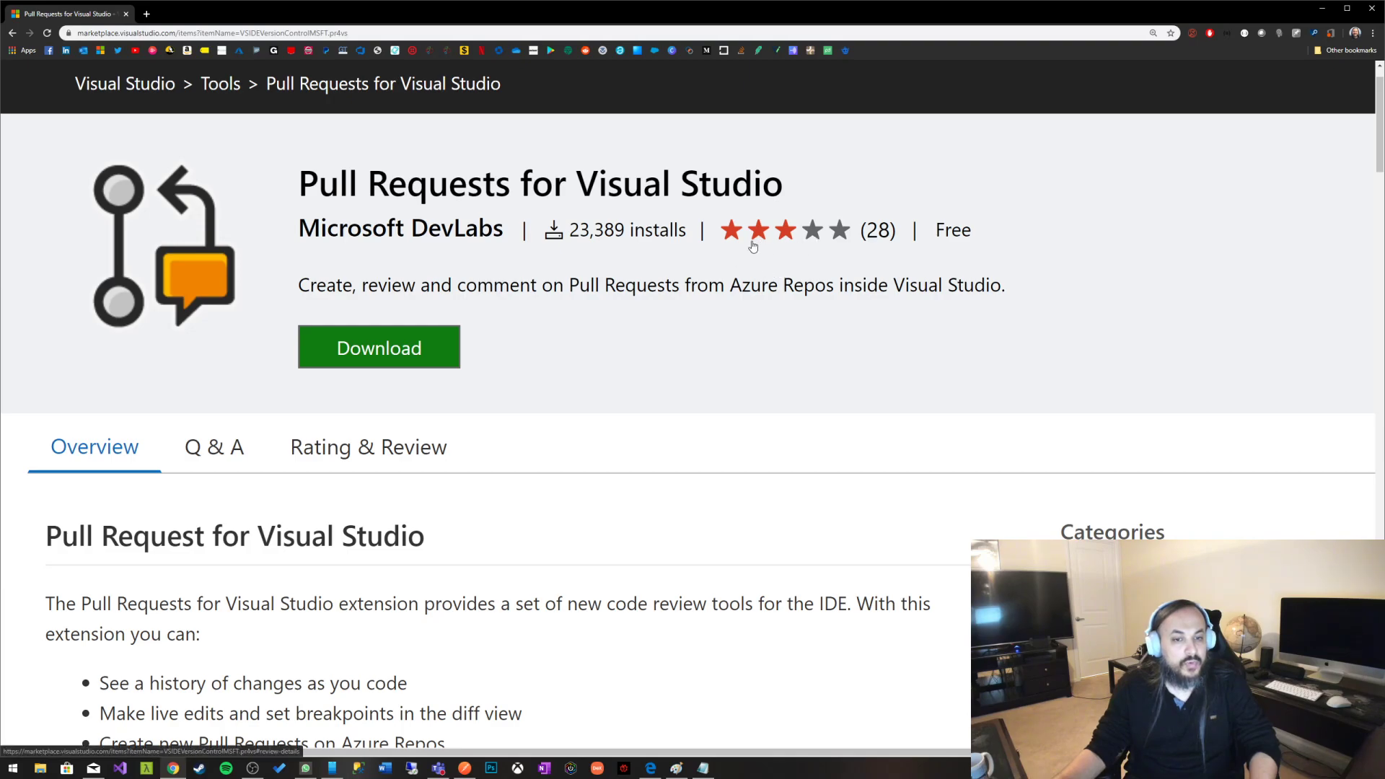
mouse_move(680, 355)
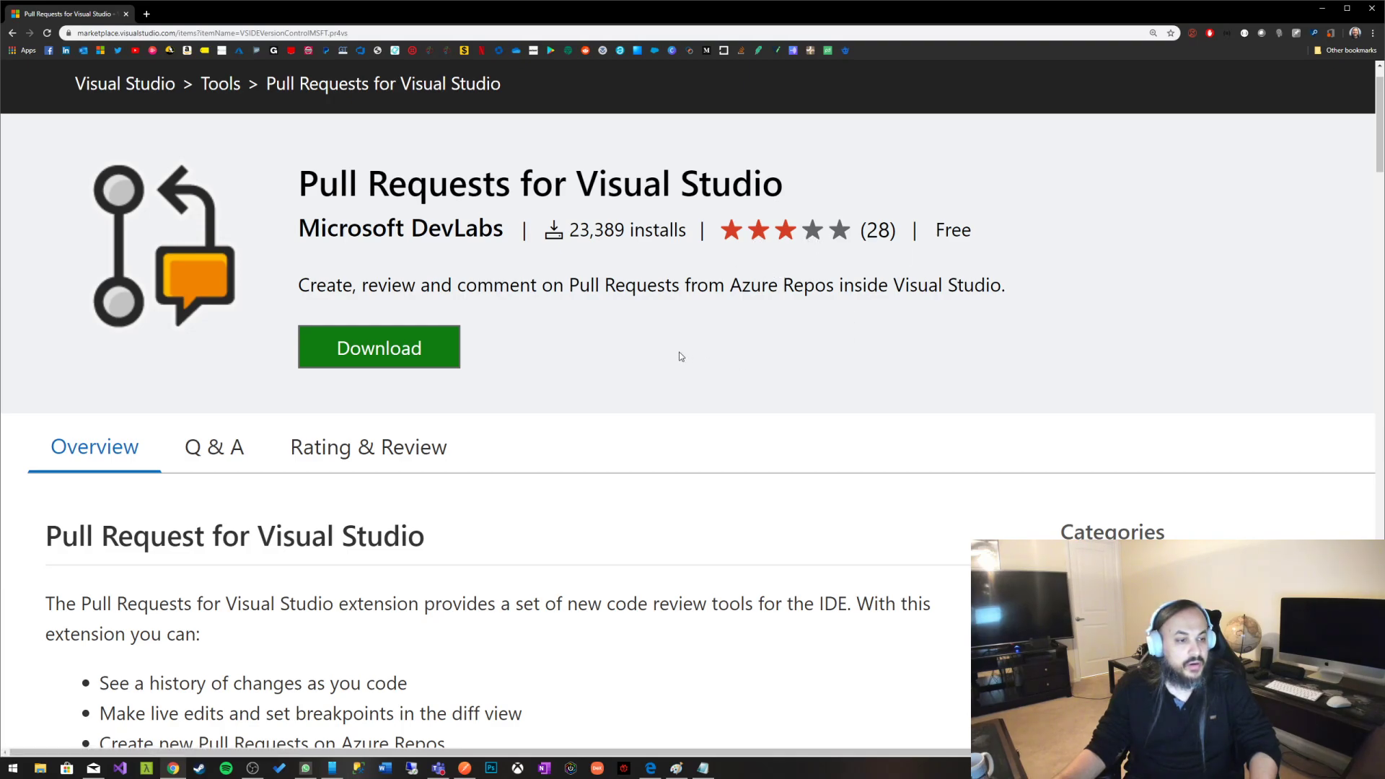
scroll(down, 3)
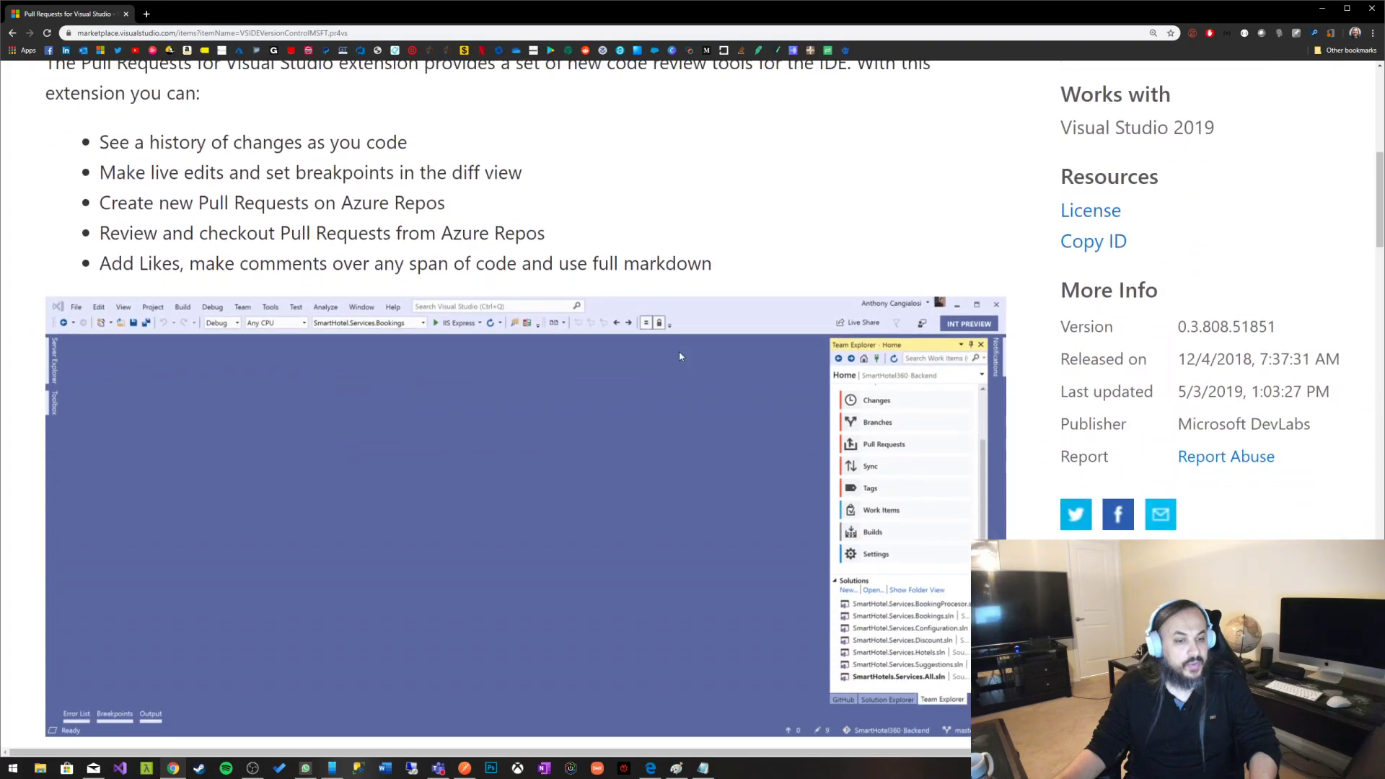
scroll(down, 3)
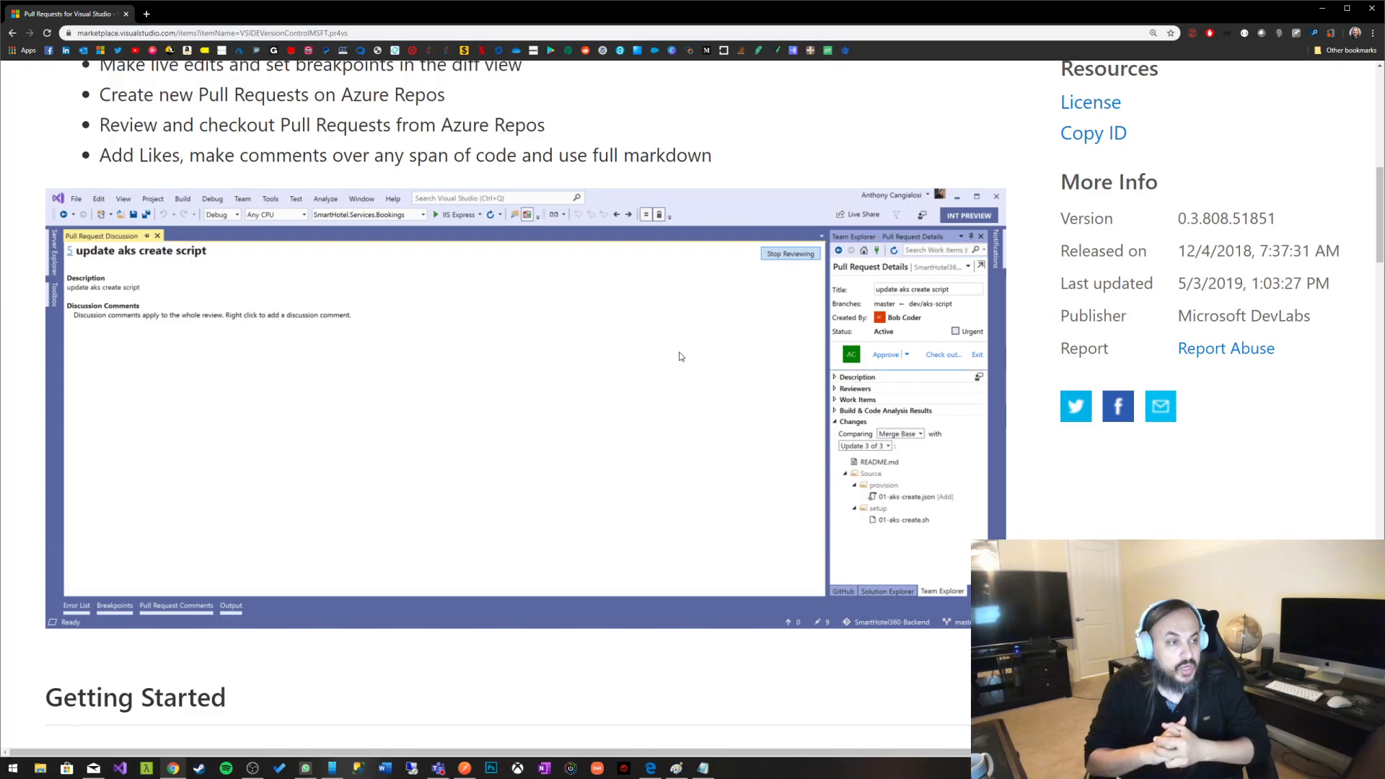
click(902, 519)
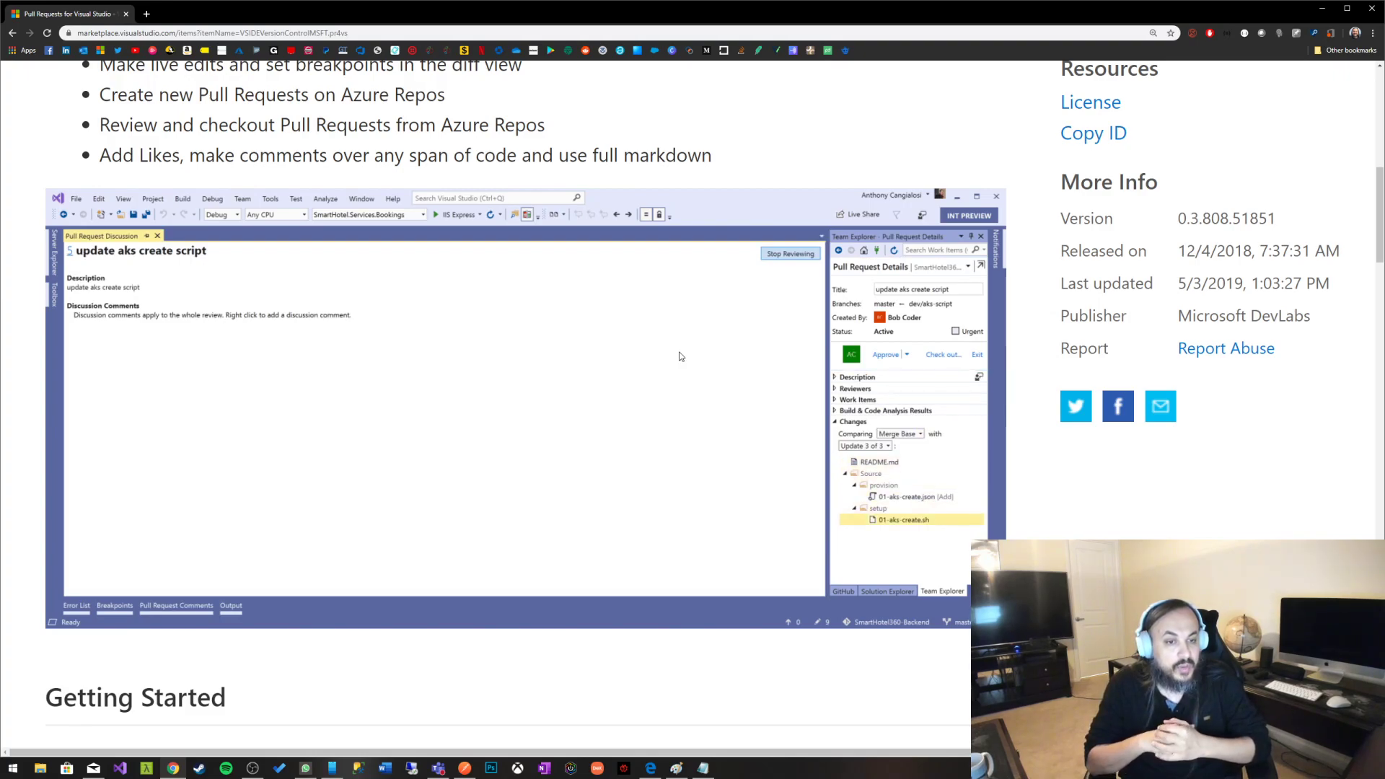
click(904, 519)
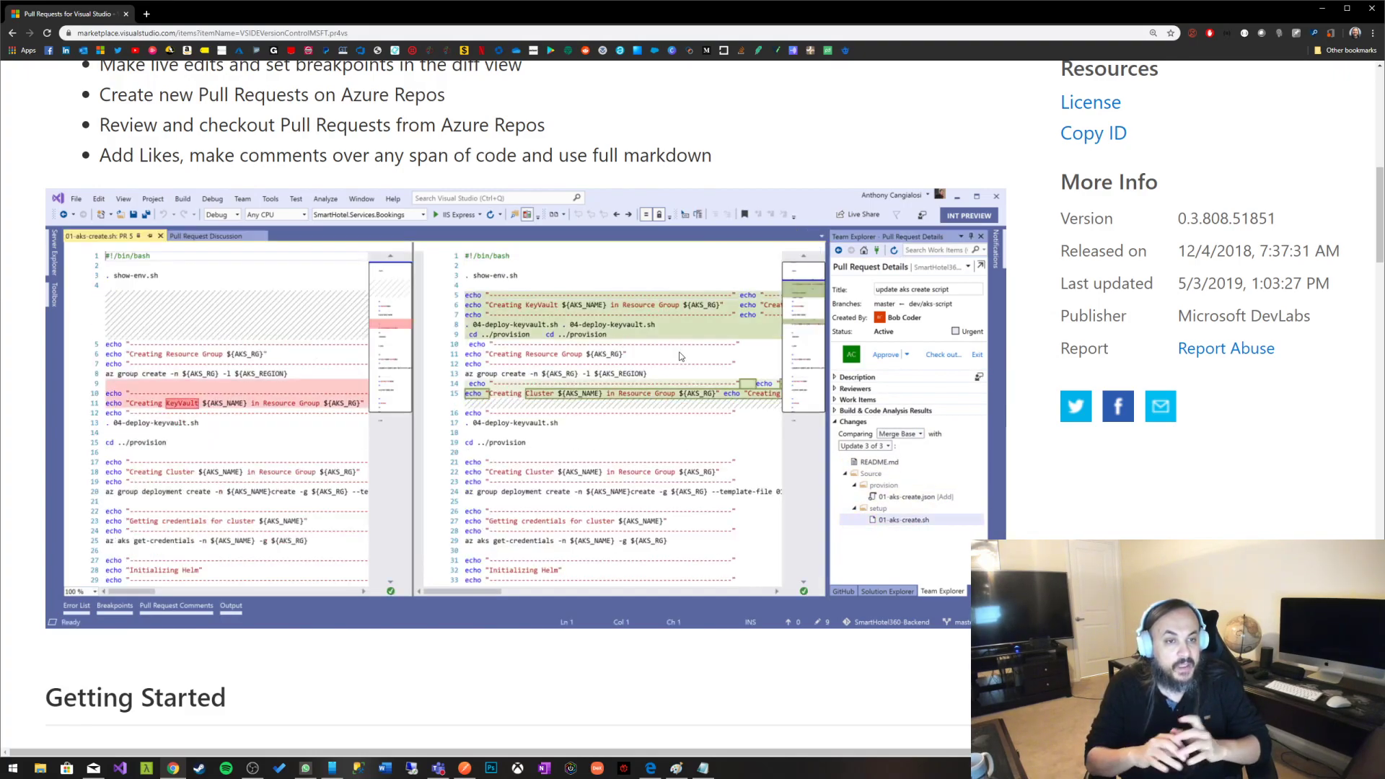
scroll(up, 3)
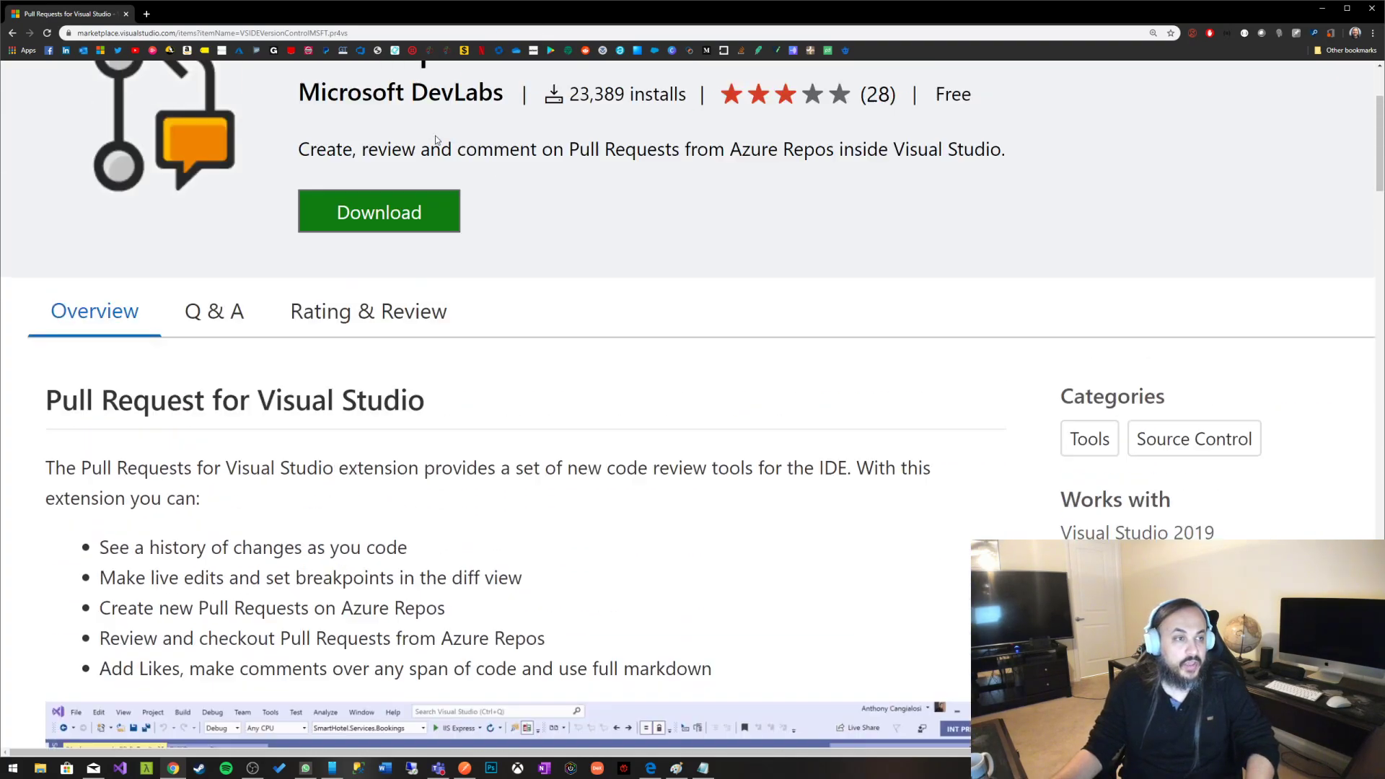
scroll(up, 3)
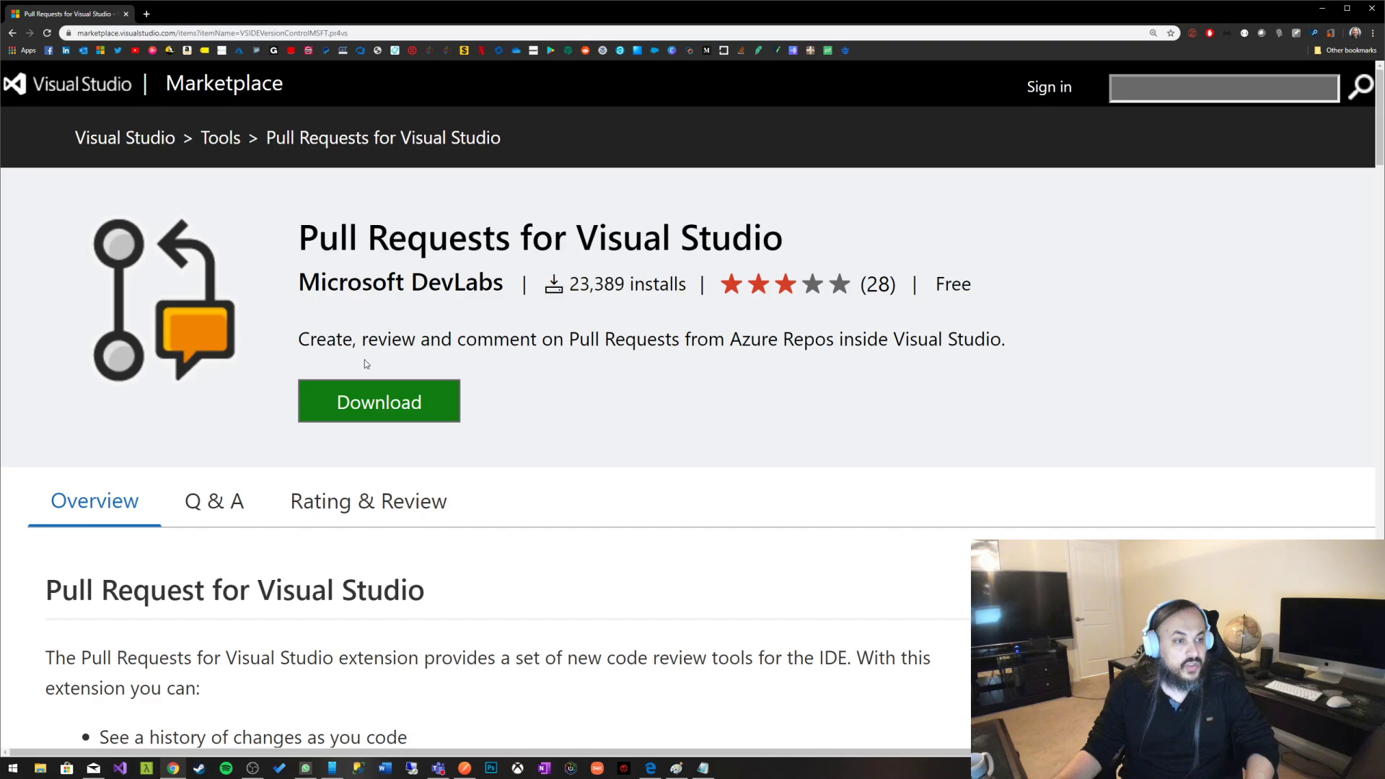
mouse_move(1113, 245)
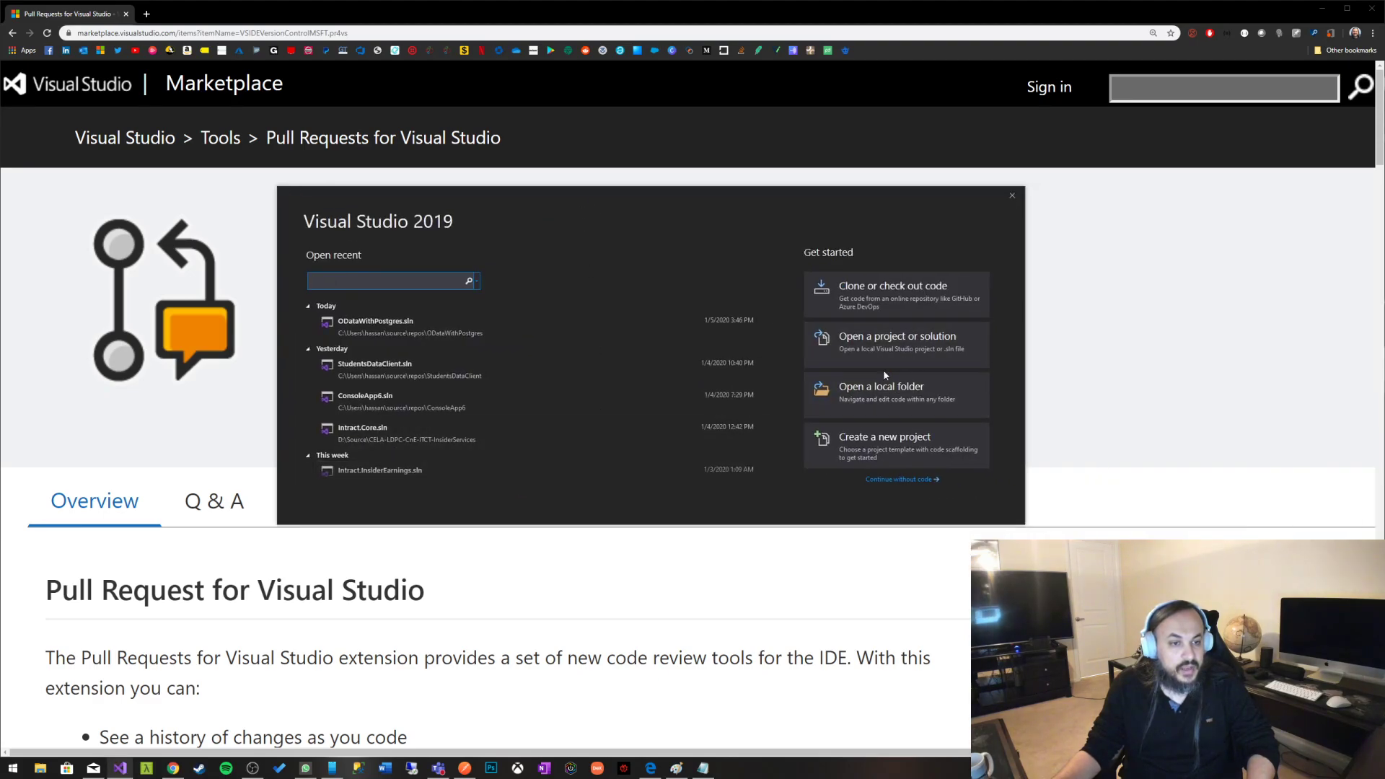
- Load PunchPoints.sln from the PunchPoints folder in repos
click(896, 336)
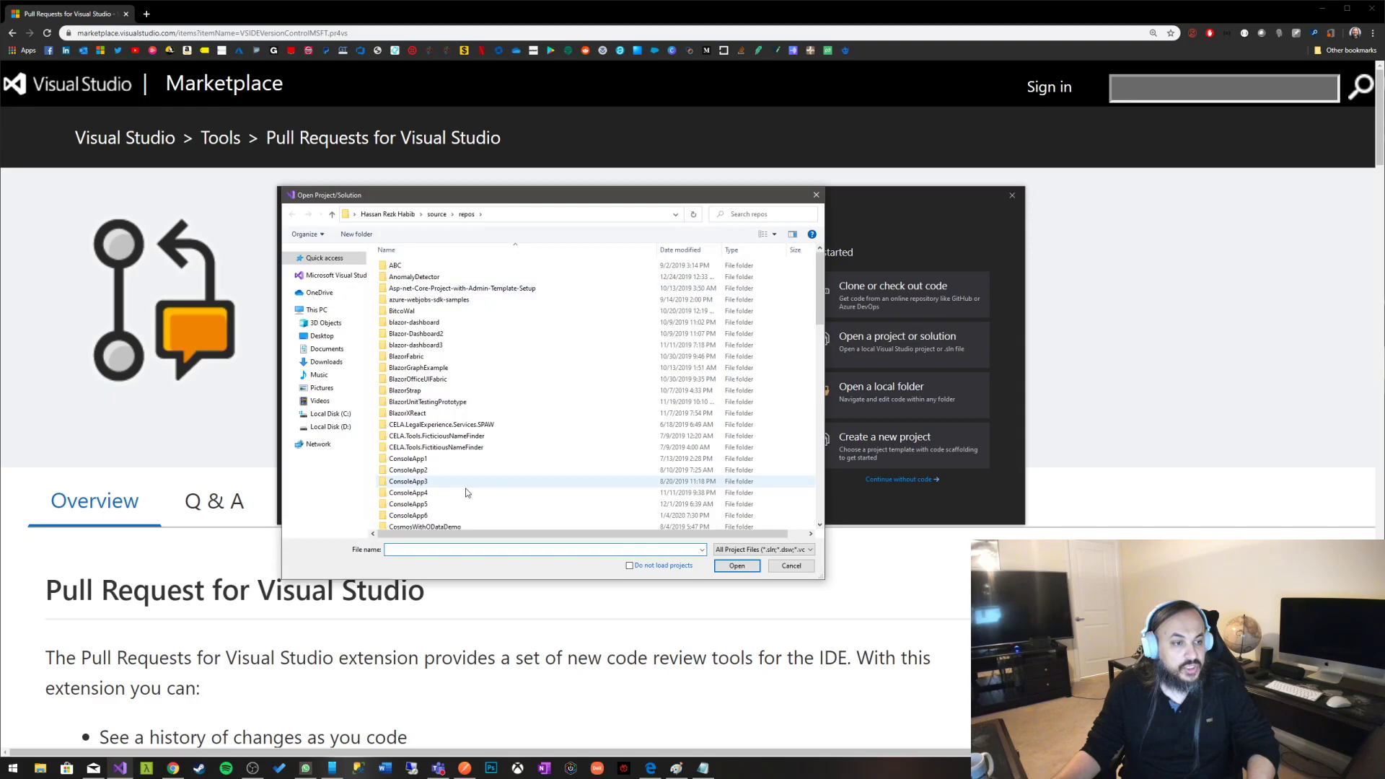
scroll(down, 3)
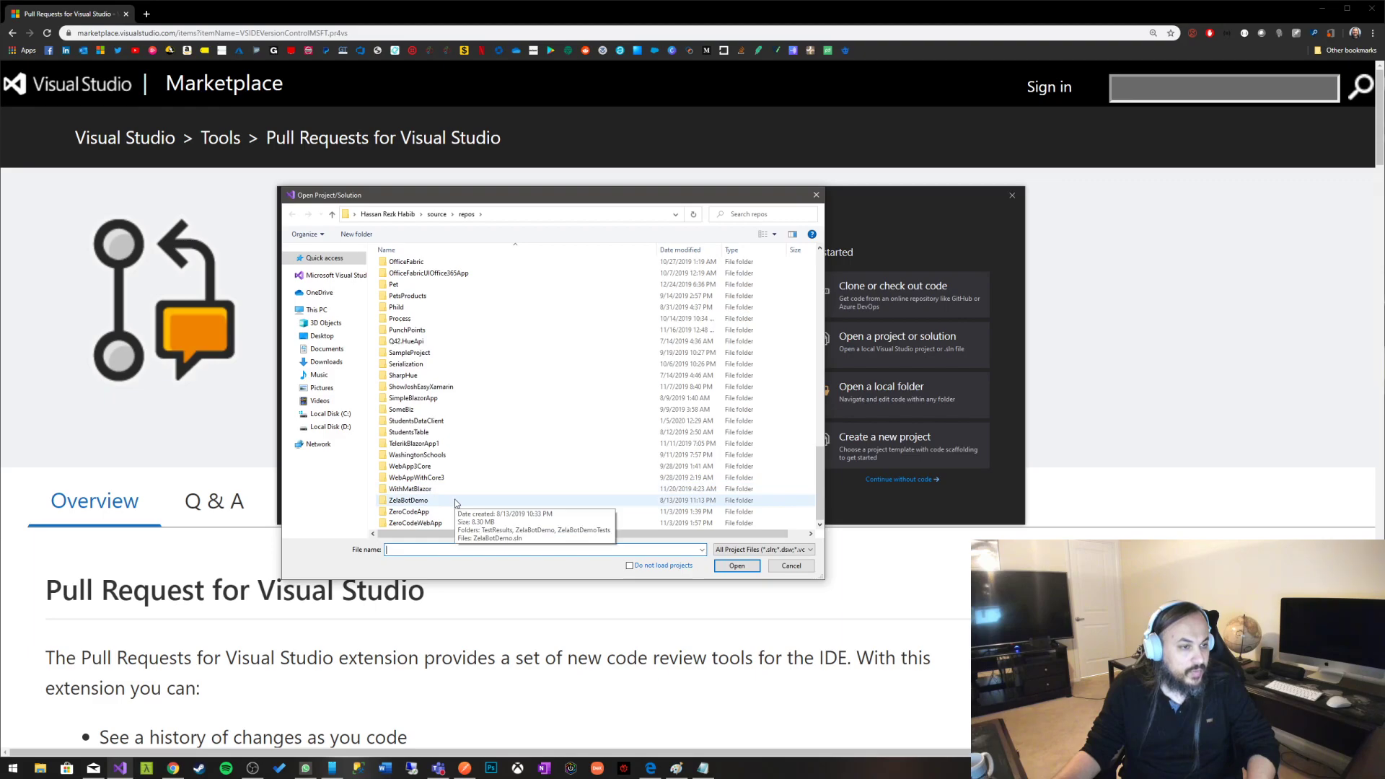
double_click(407, 330)
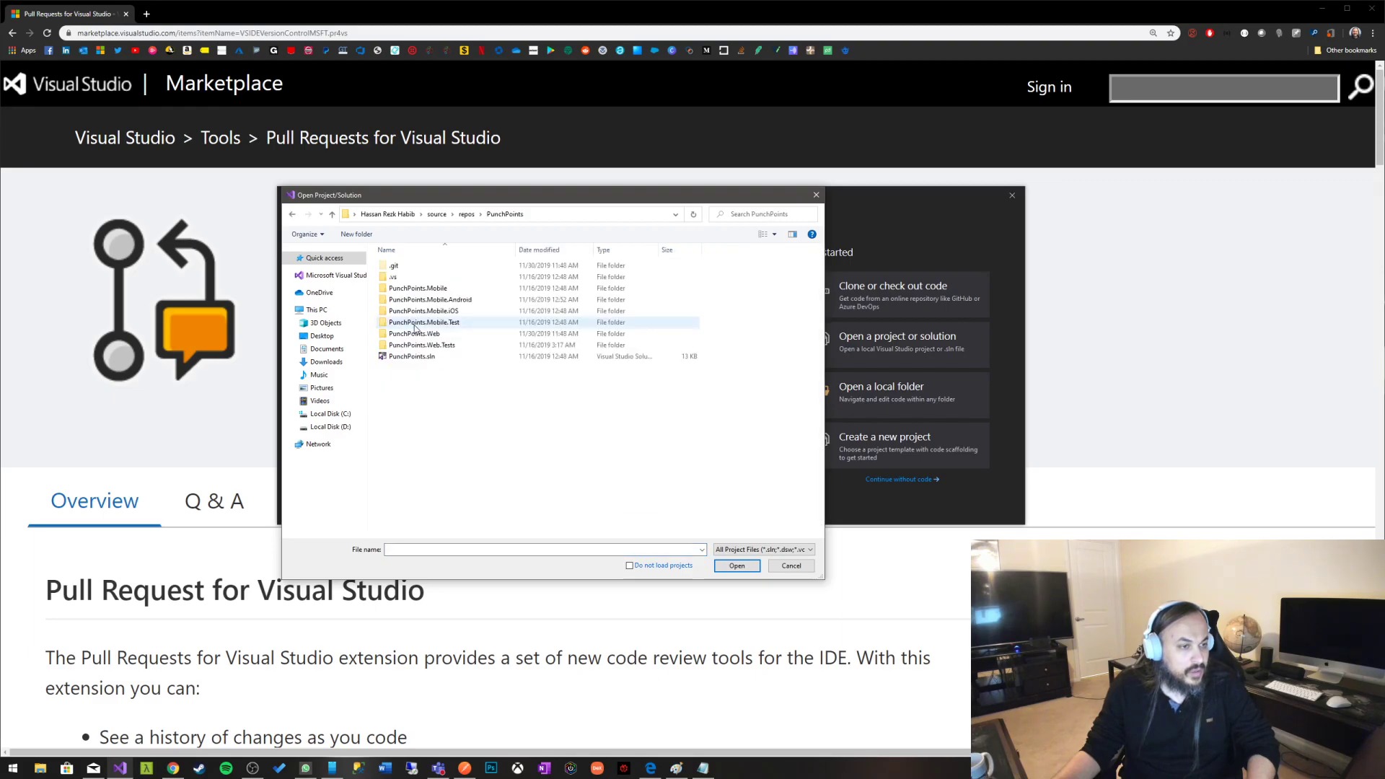
click(410, 356)
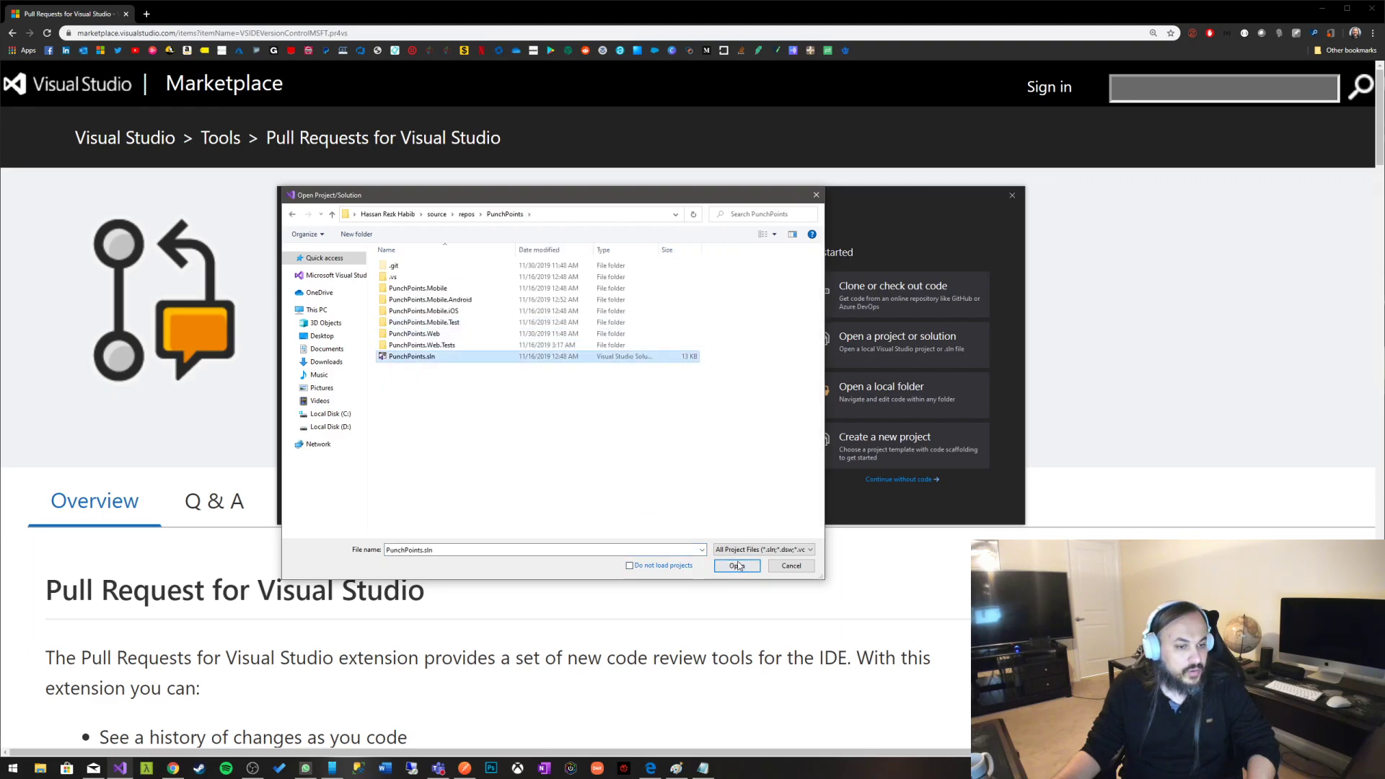
click(736, 565)
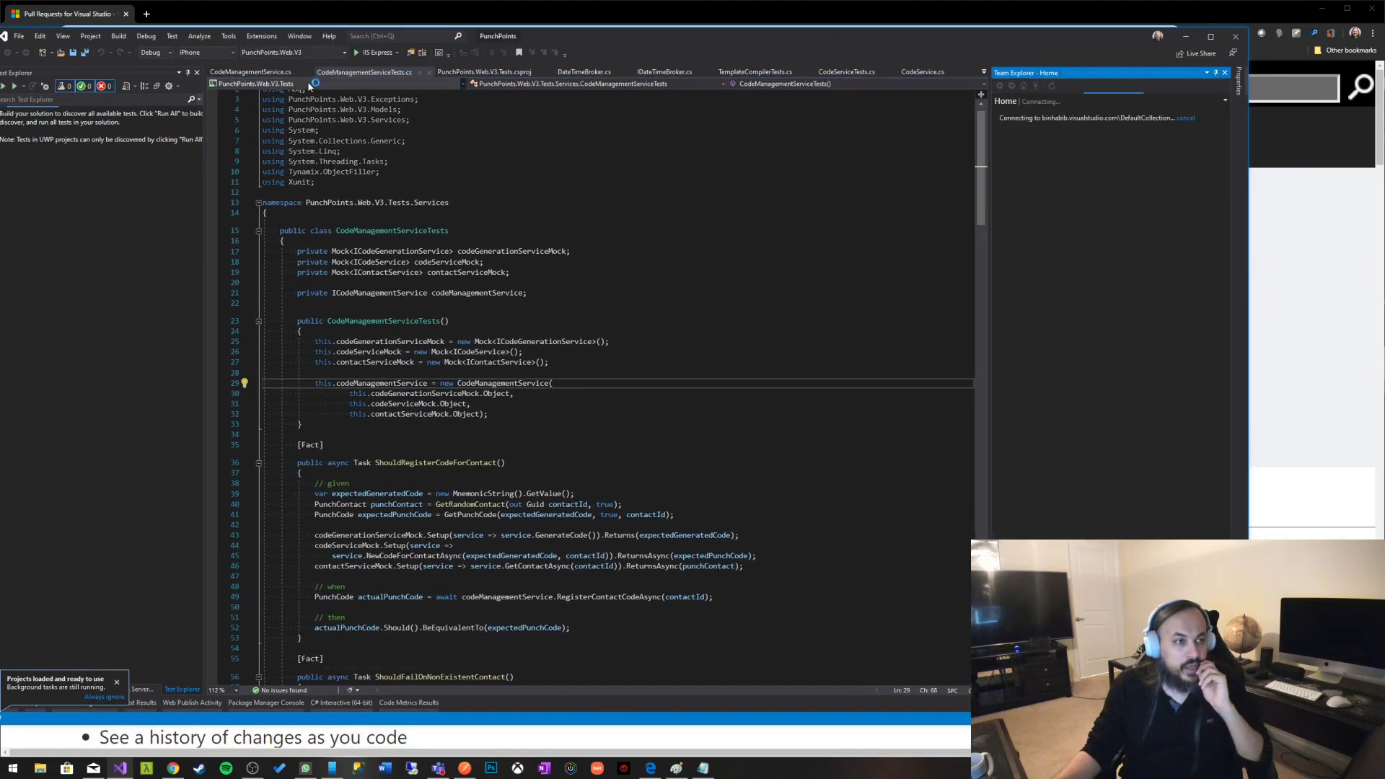
- Close all open documents and maximize the Visual Studio window
right_click(362, 72)
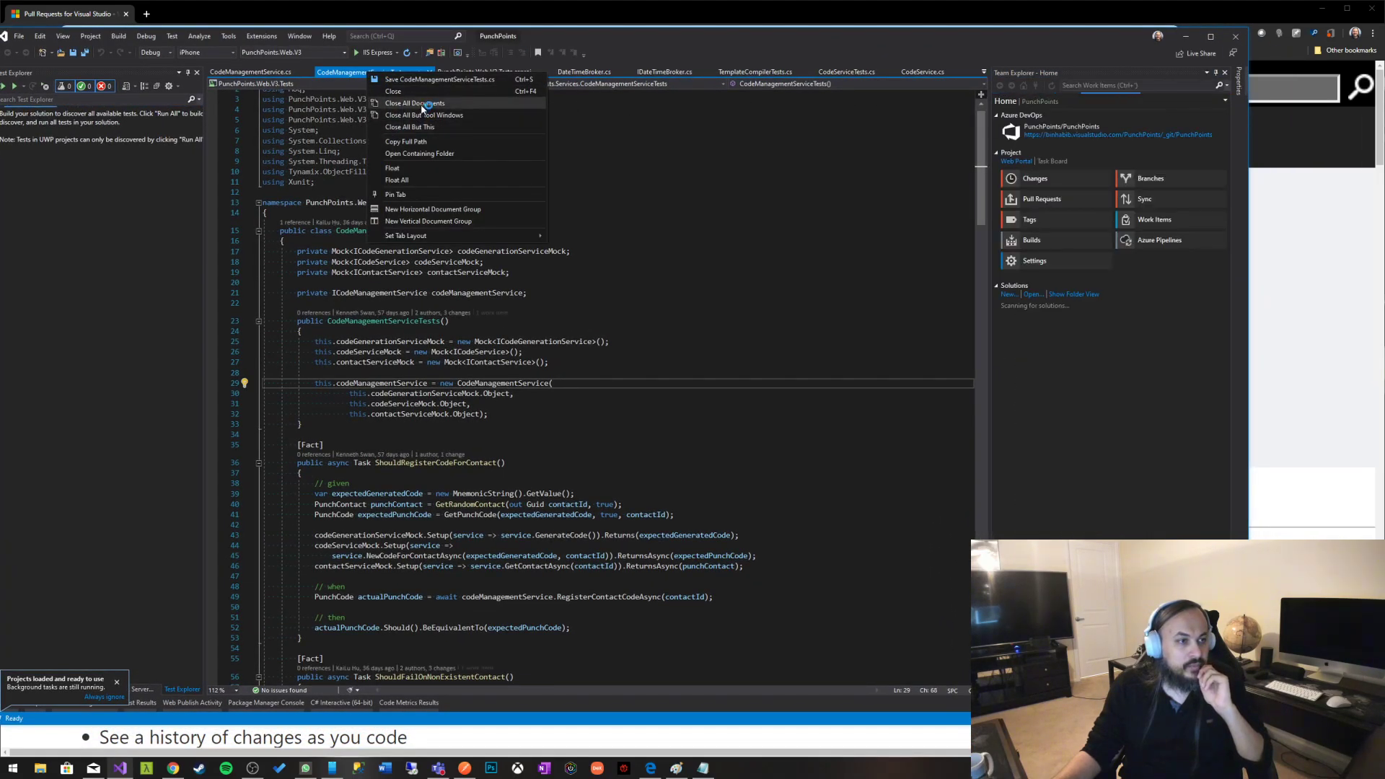
click(414, 102)
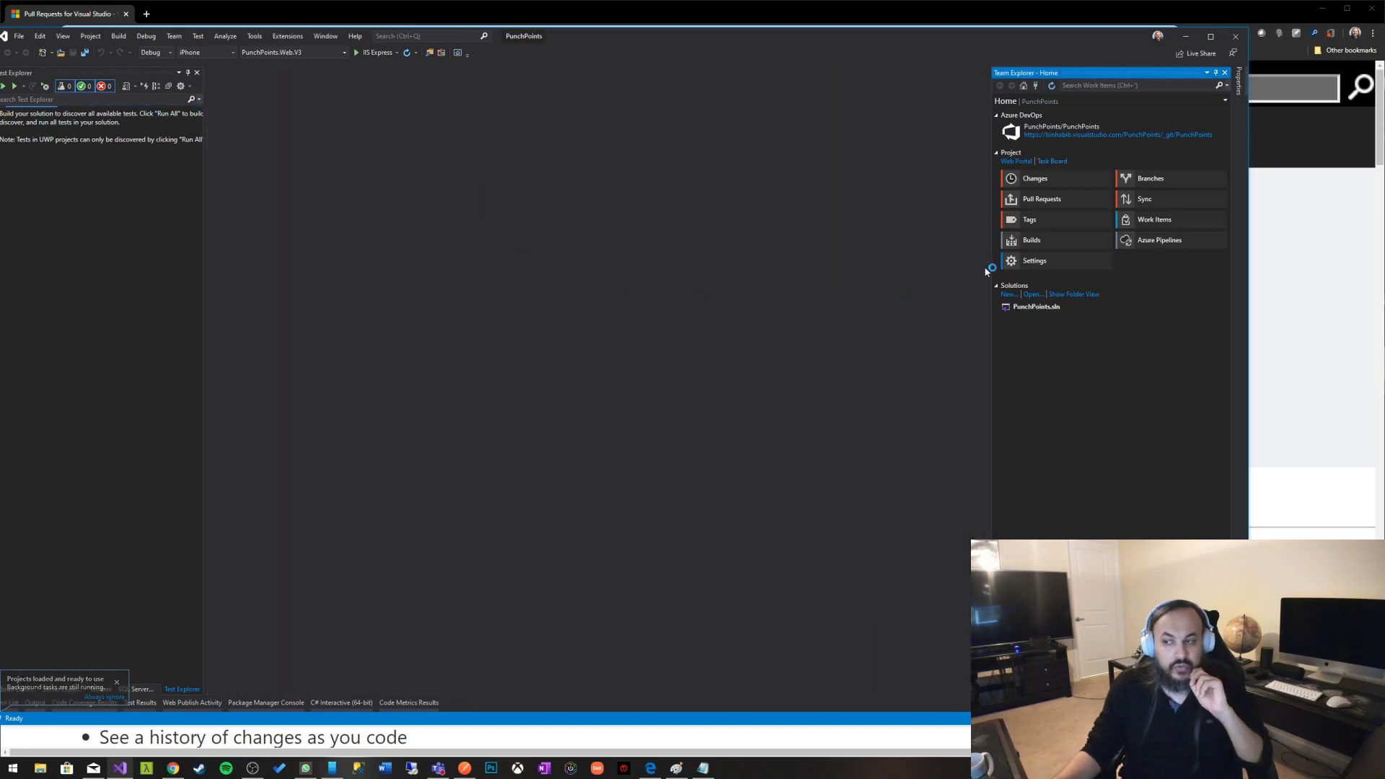
click(173, 767)
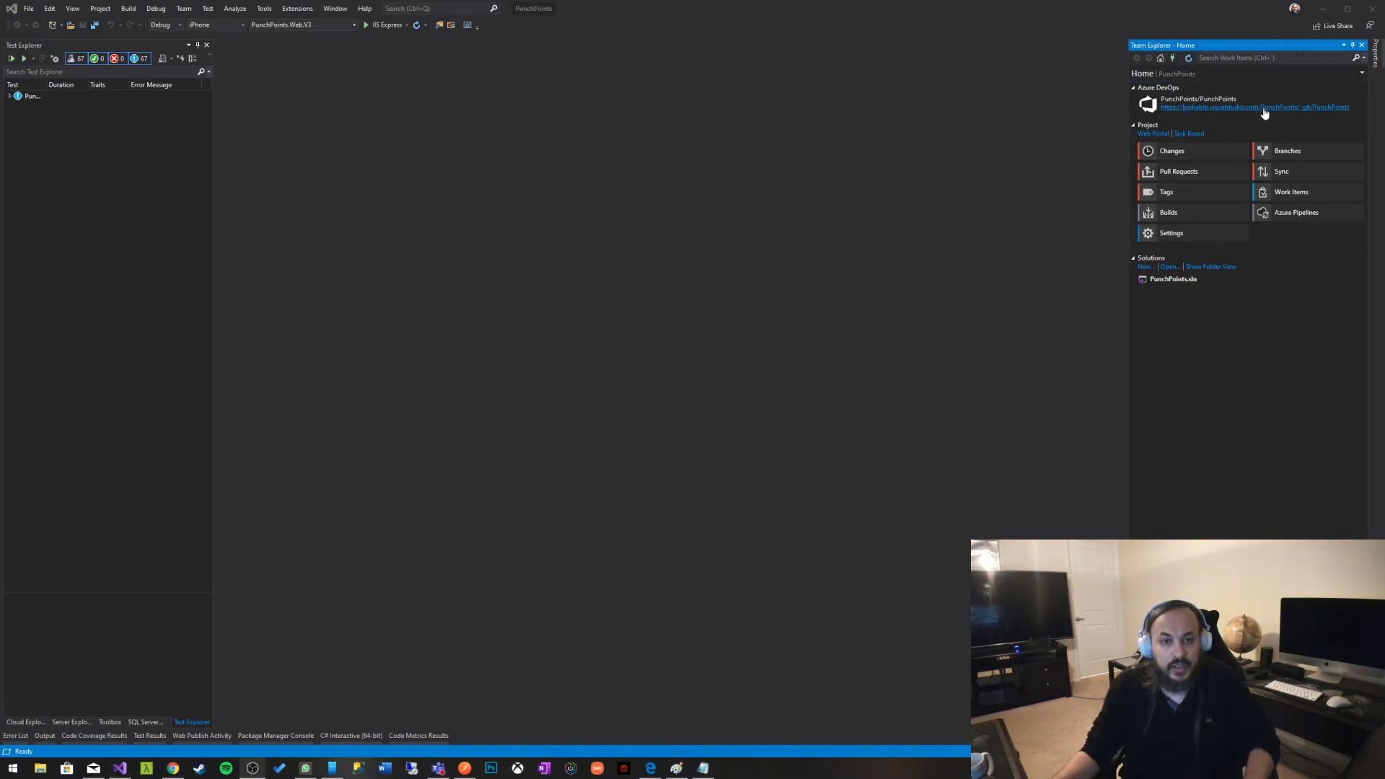
mouse_move(1234, 207)
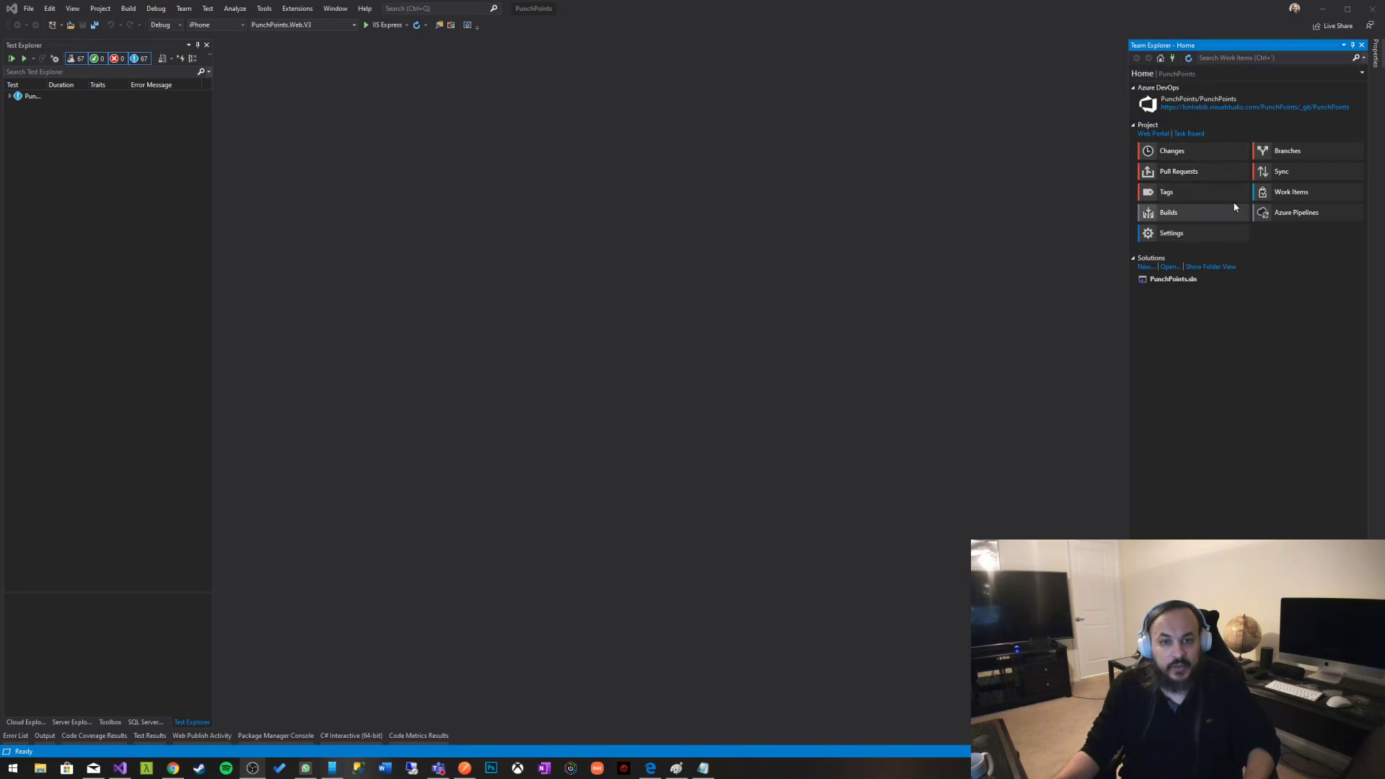
mouse_move(1178, 171)
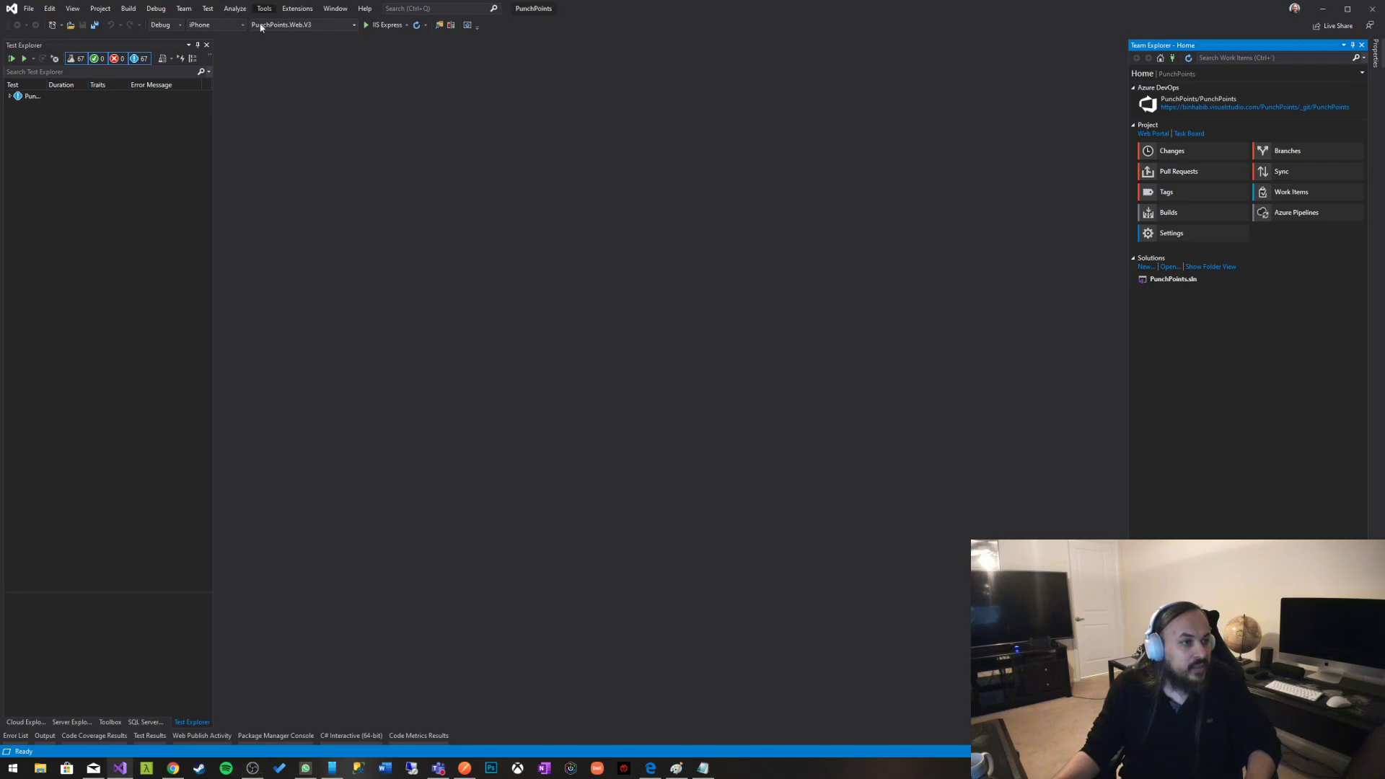
- Check Fonts and Colors in Options (Consolas, size 10) and cancel without changes
click(263, 8)
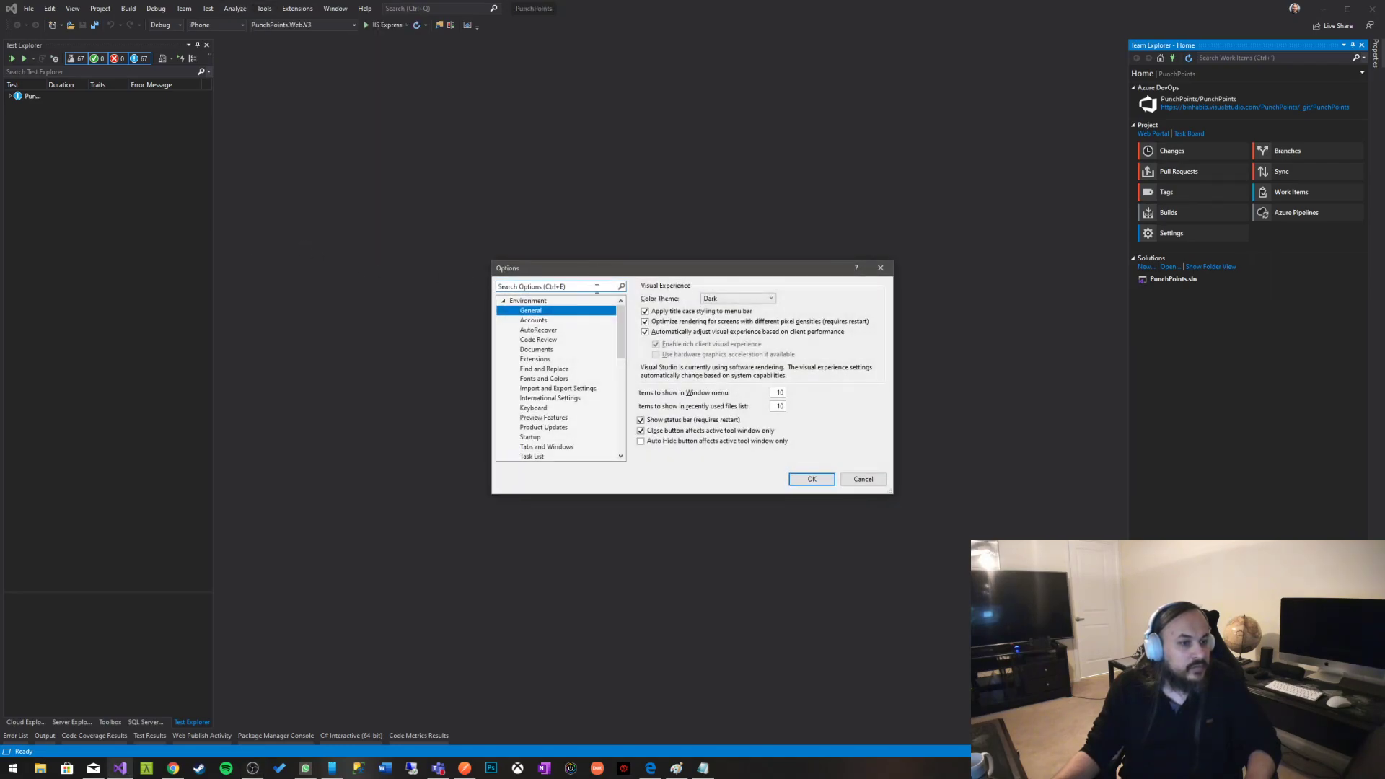
text(font)
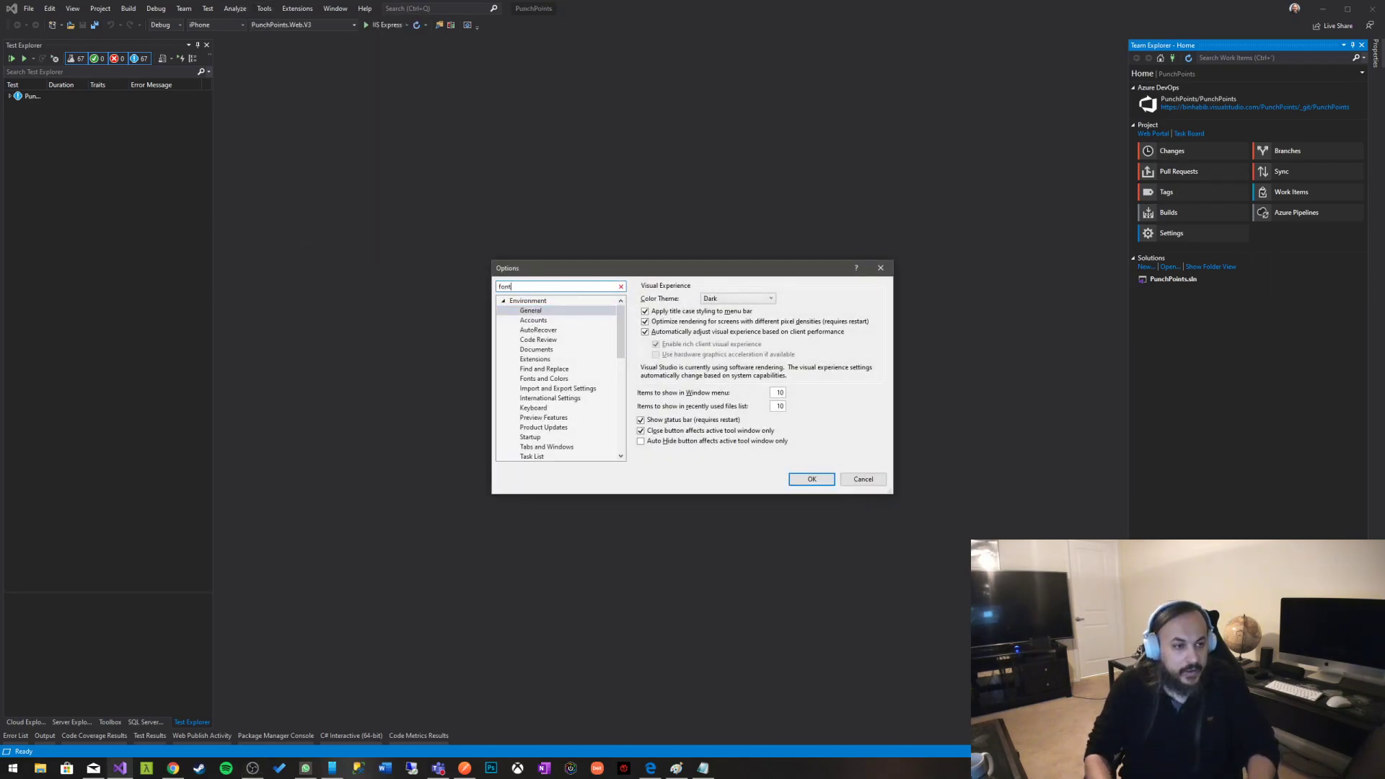
text(font)
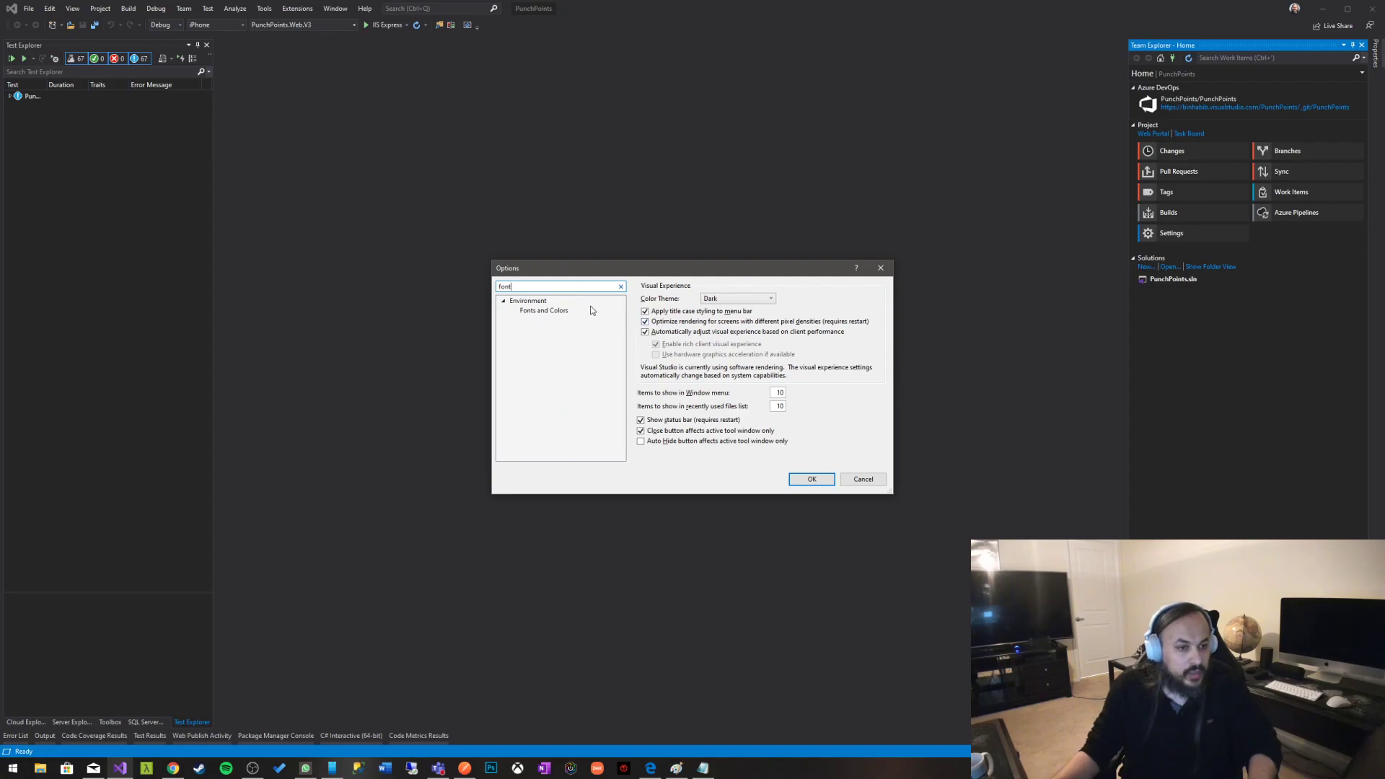
click(543, 311)
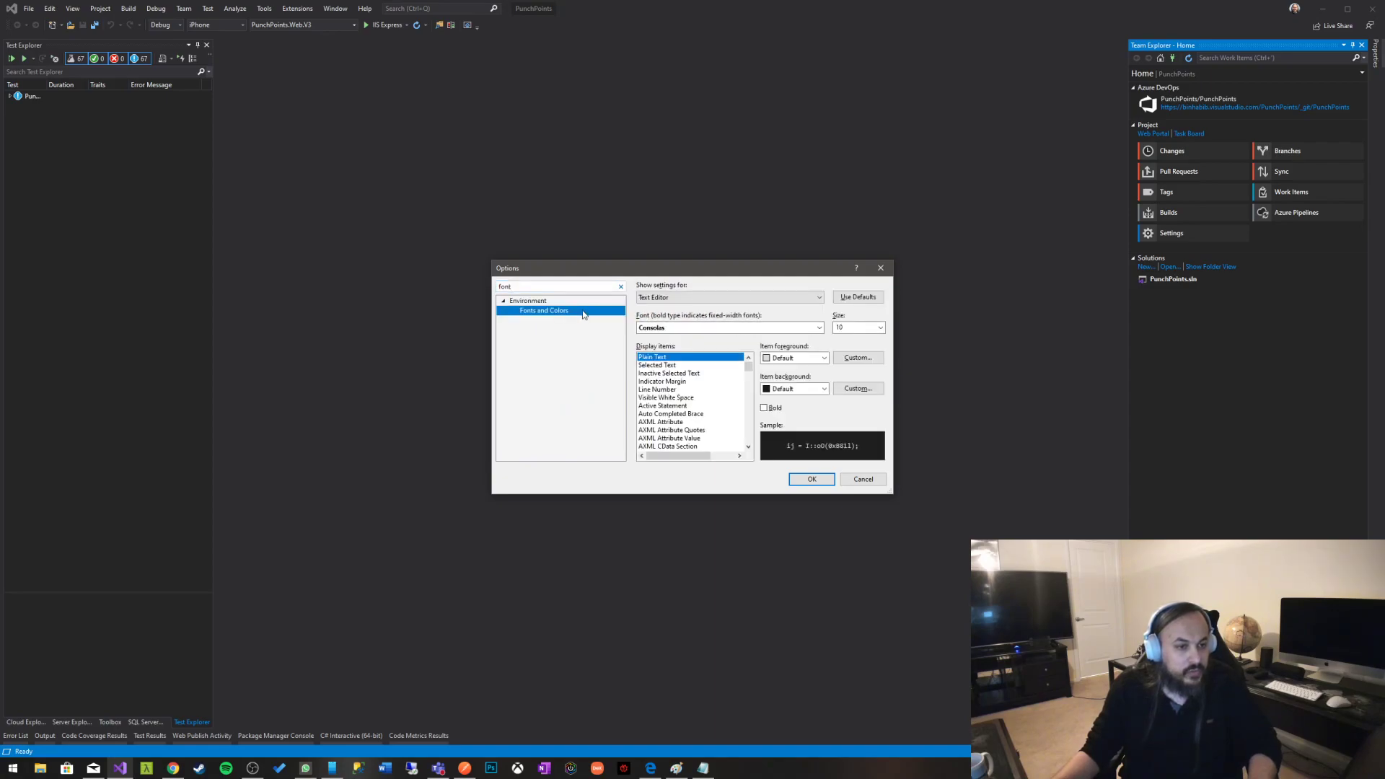
click(880, 327)
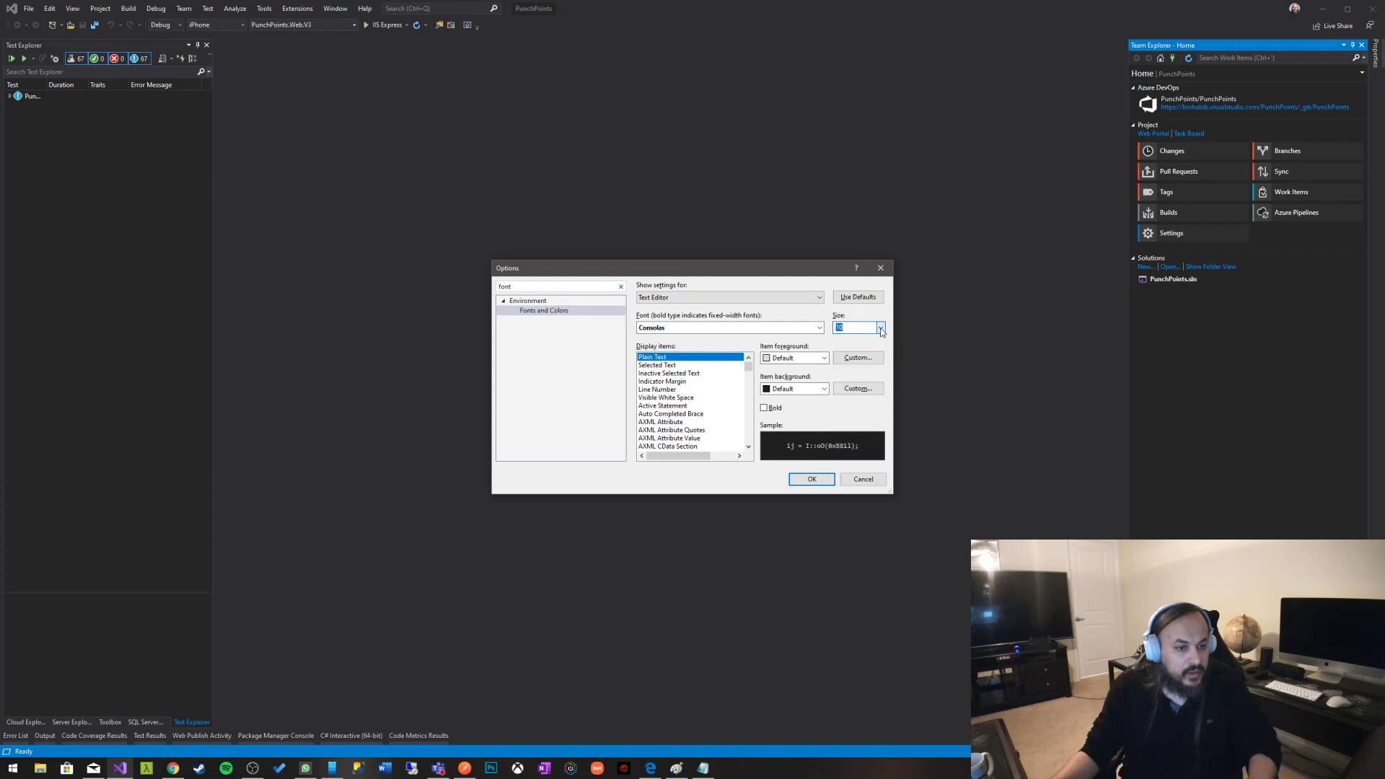
mouse_move(863, 479)
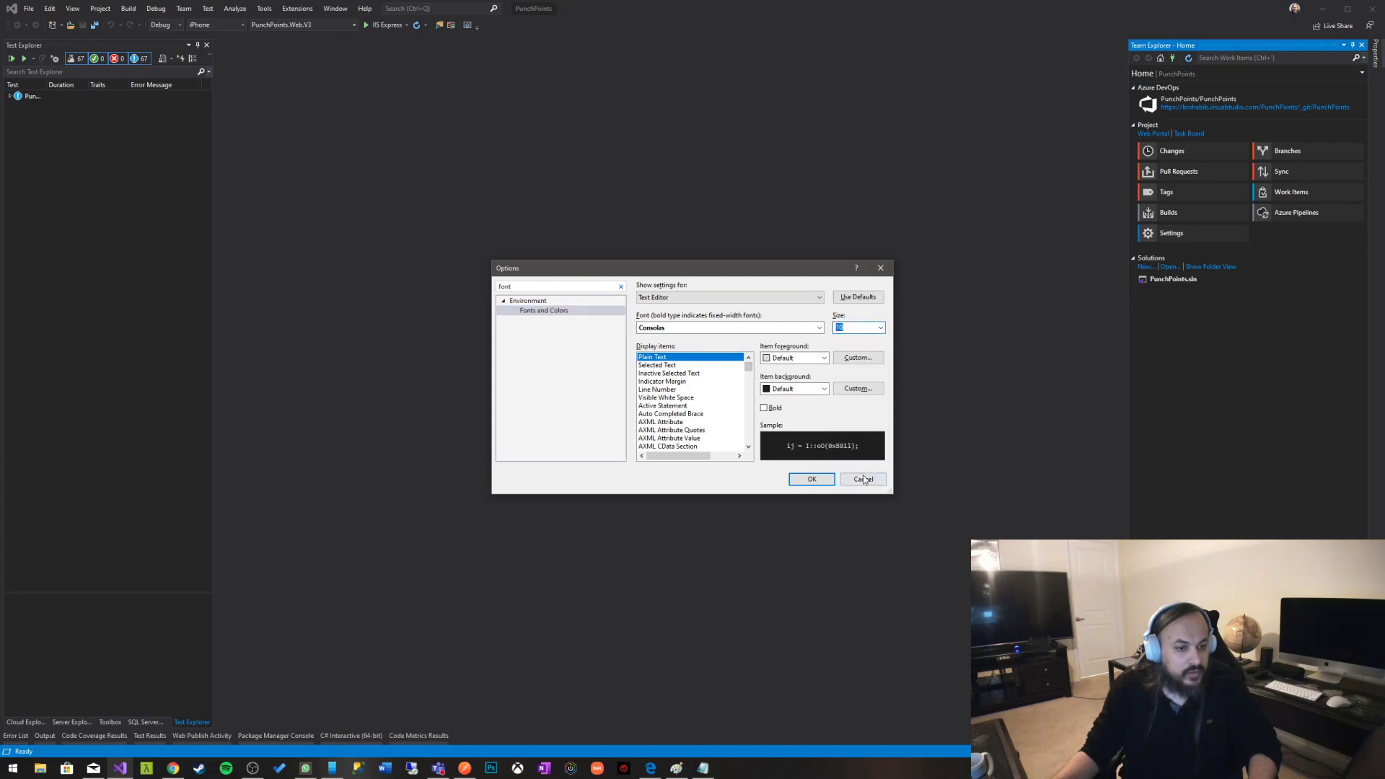
click(862, 478)
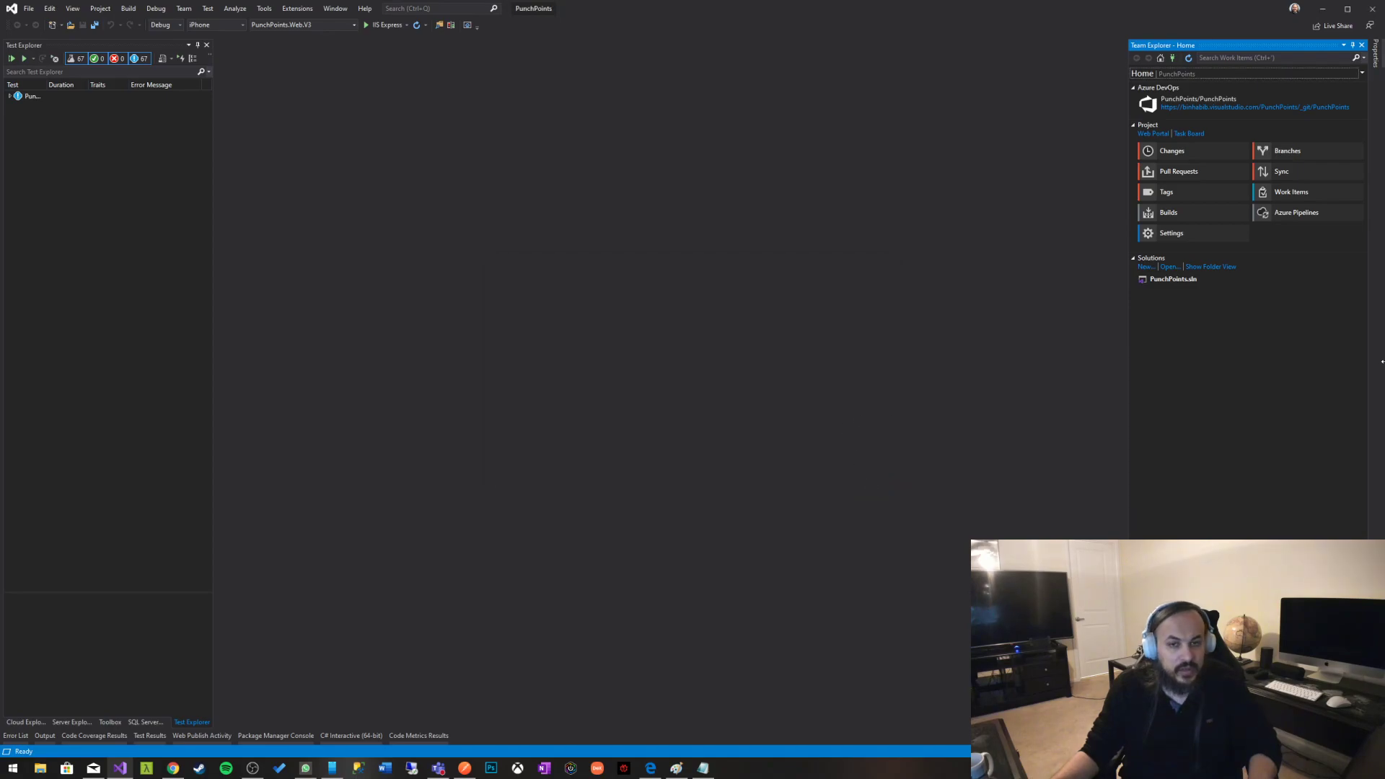
mouse_move(1285, 263)
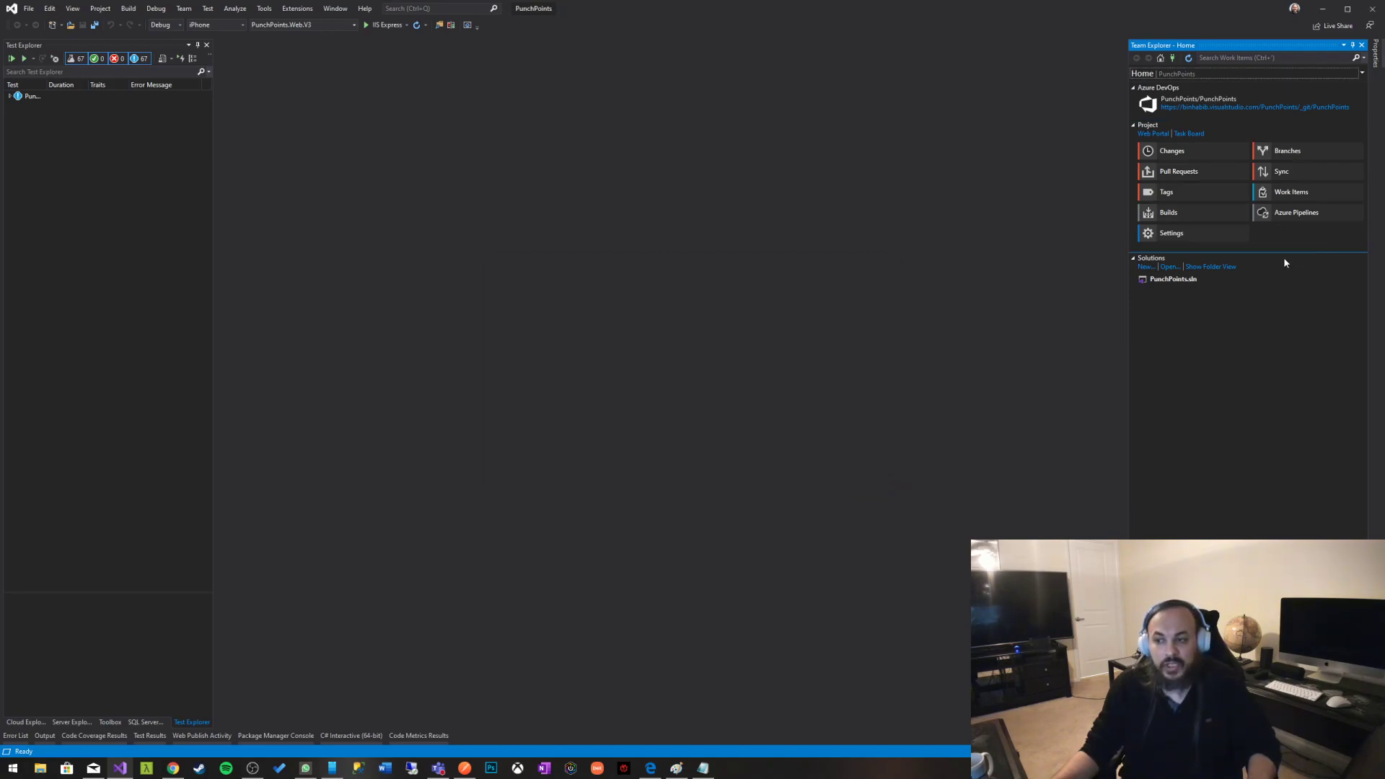
mouse_move(1278, 296)
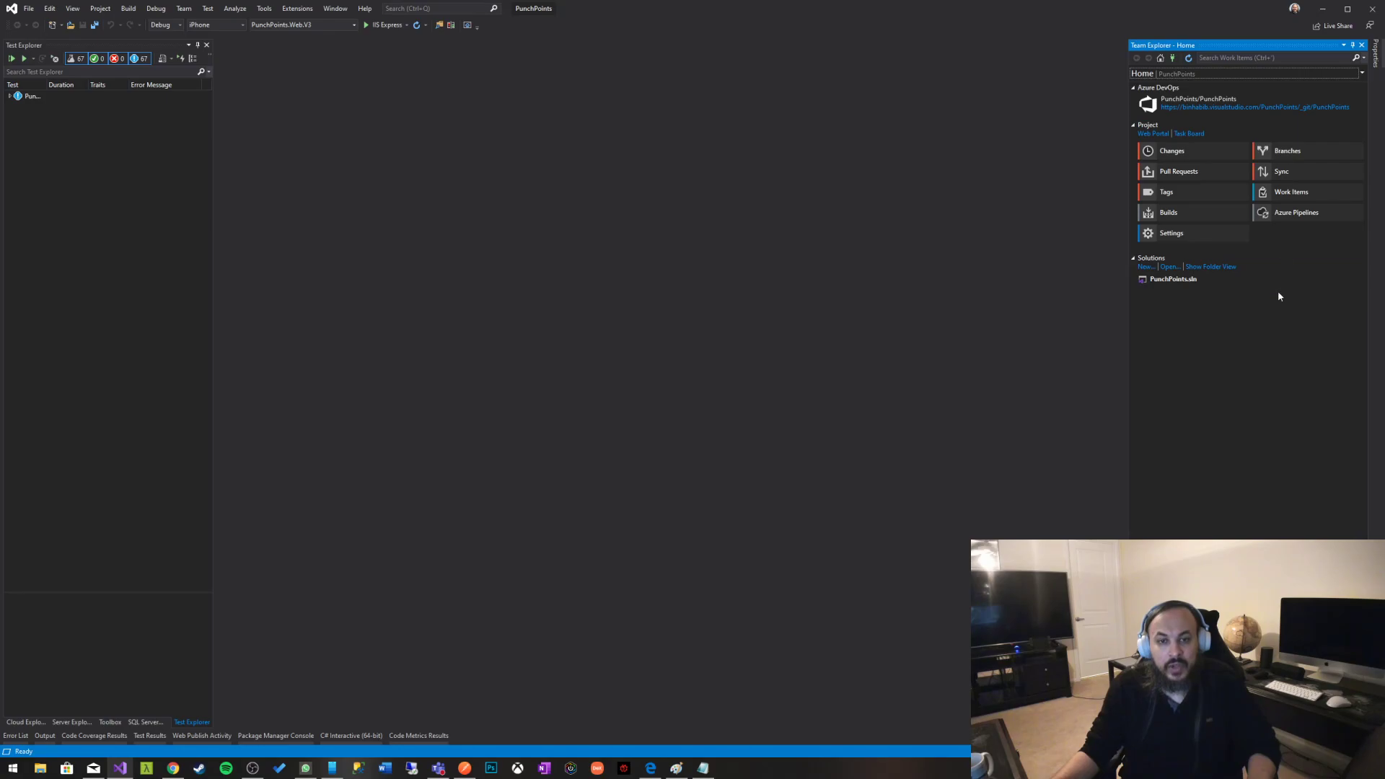
mouse_move(1170, 232)
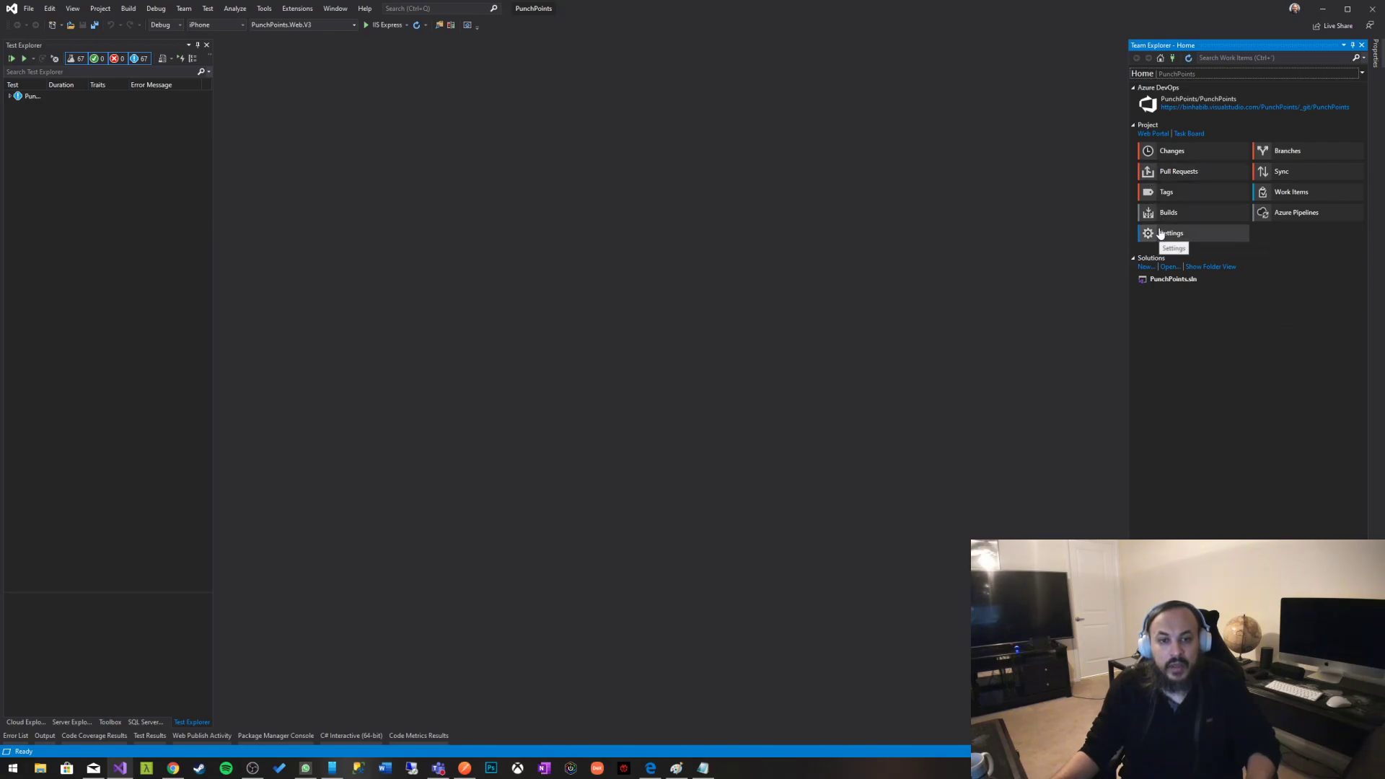
- Go from Team Explorer Home to the Notification Service Refactoring pull request details
click(1178, 170)
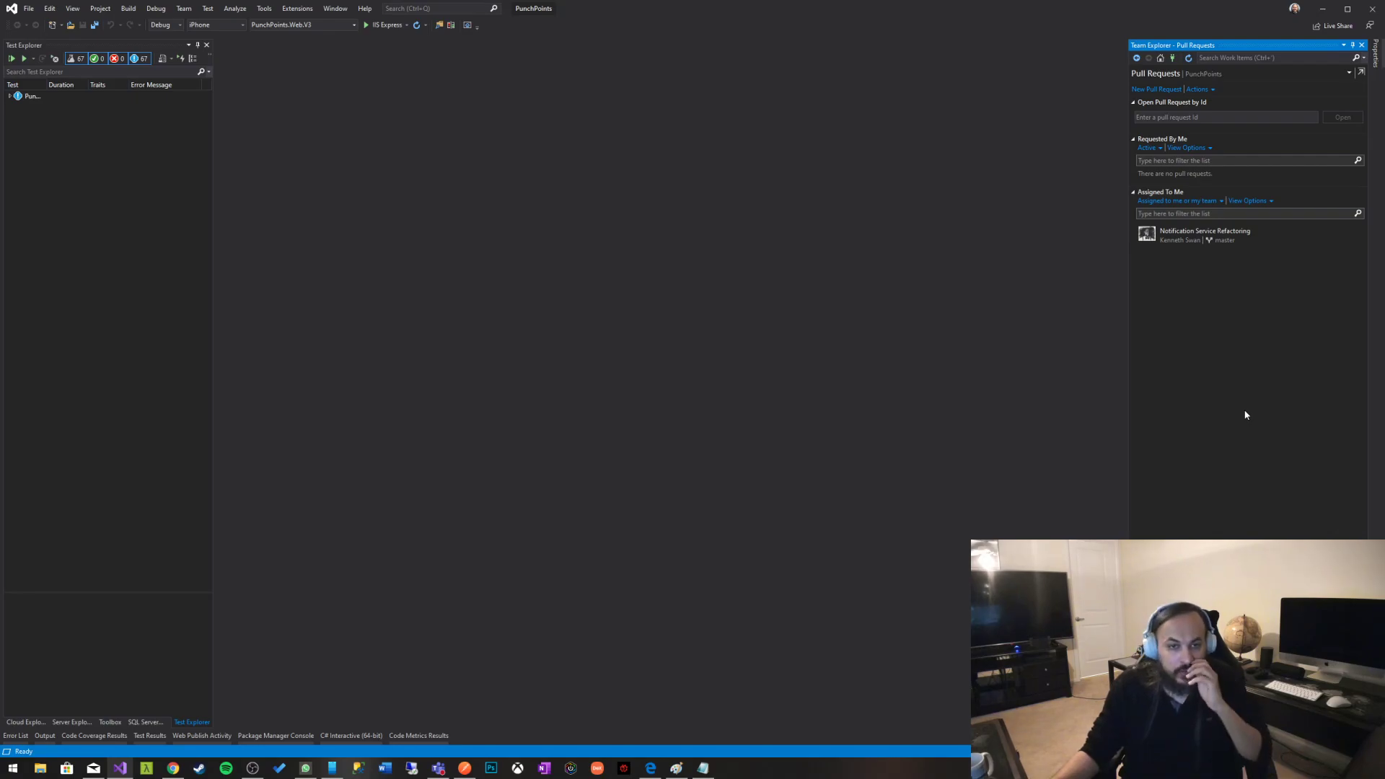
mouse_move(1274, 307)
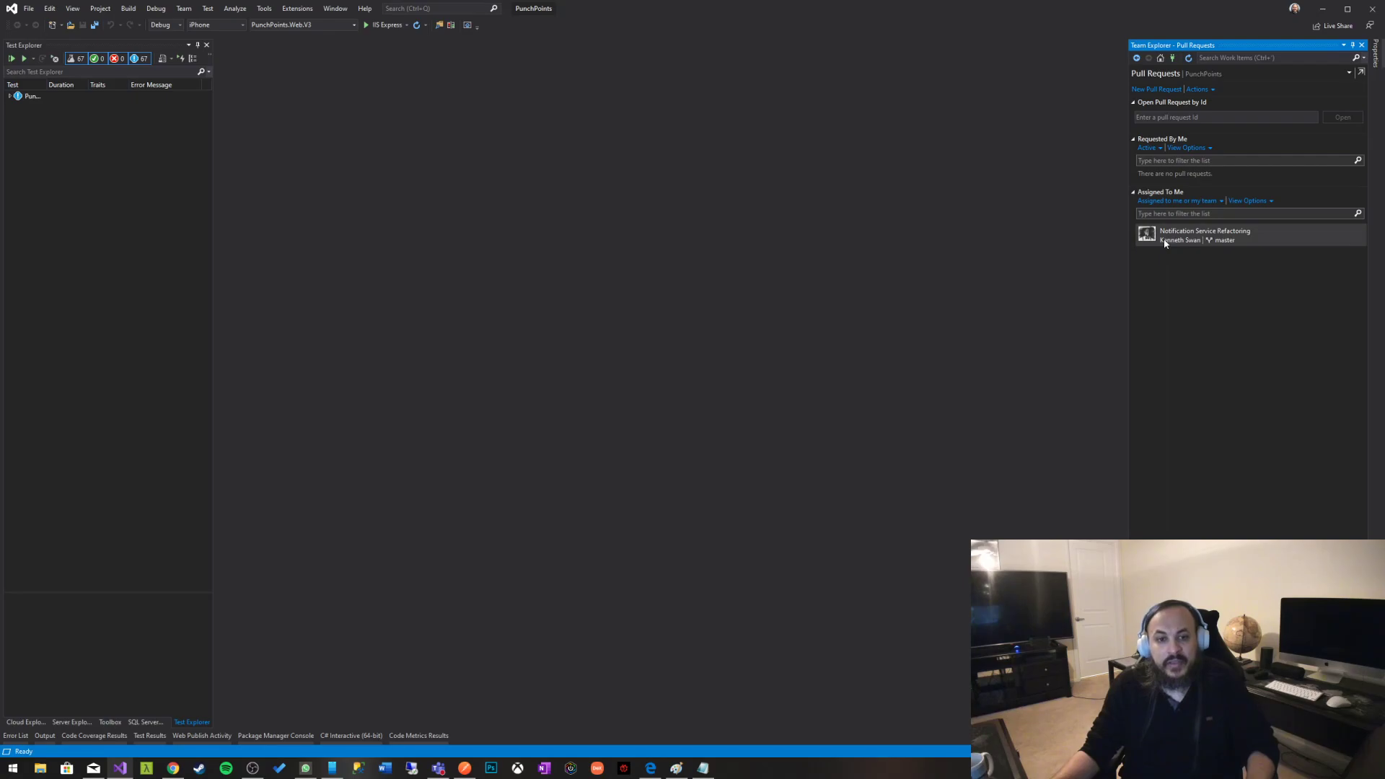
mouse_move(1255, 263)
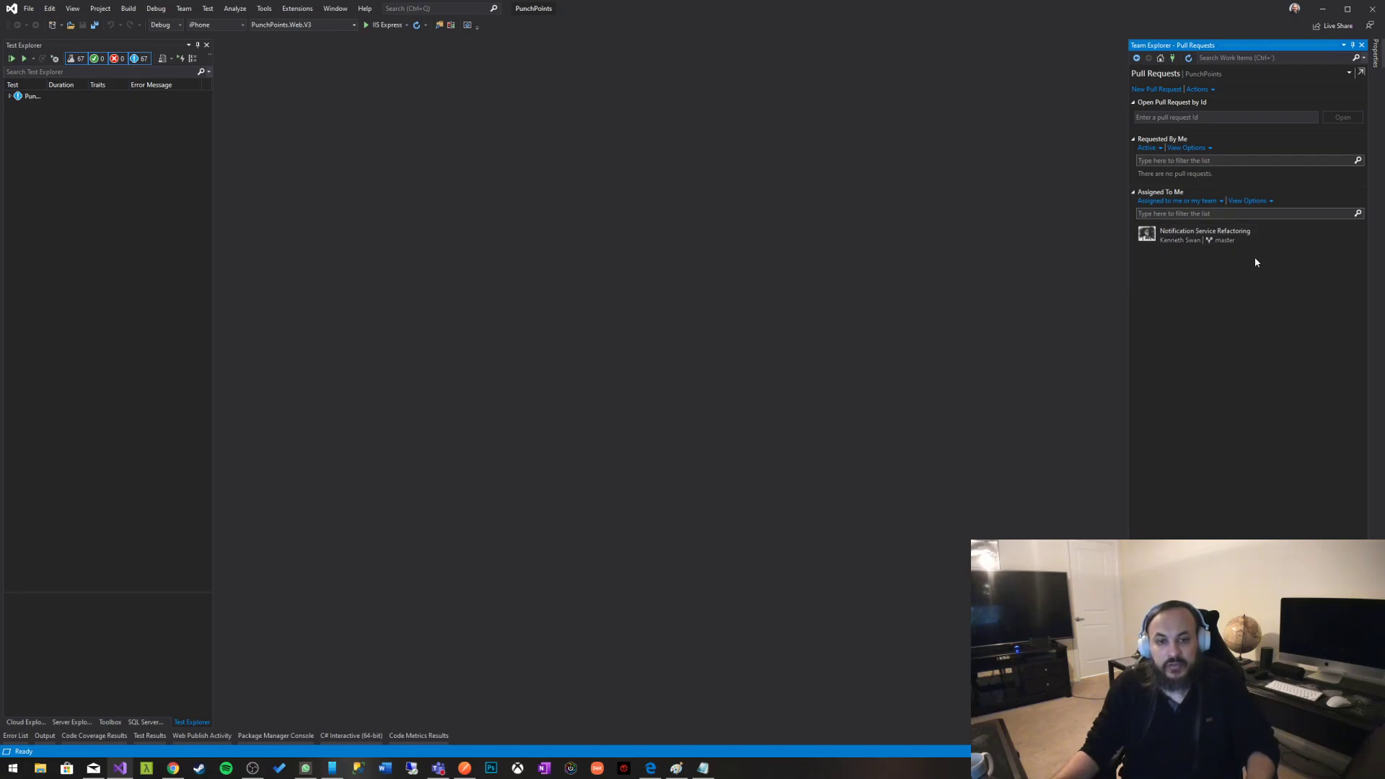
click(1156, 90)
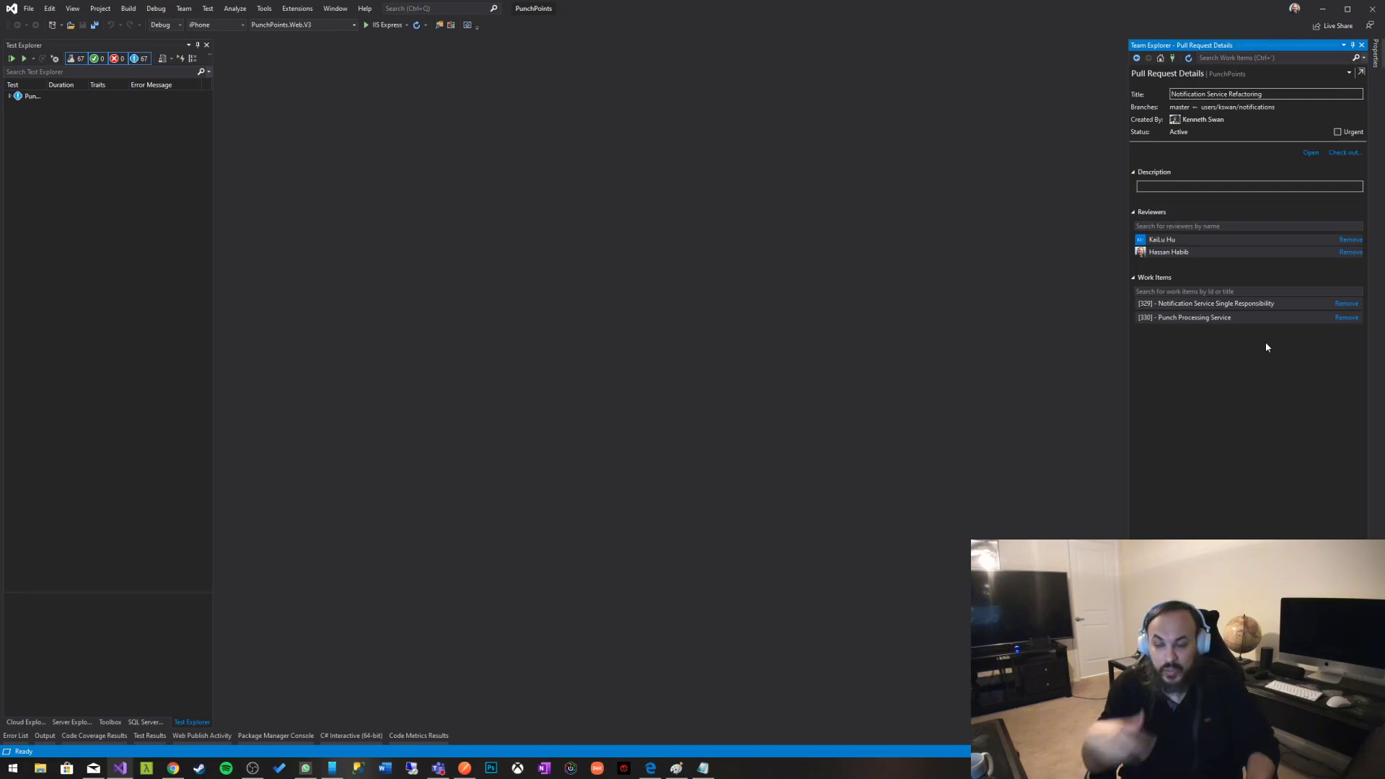
mouse_move(1216, 272)
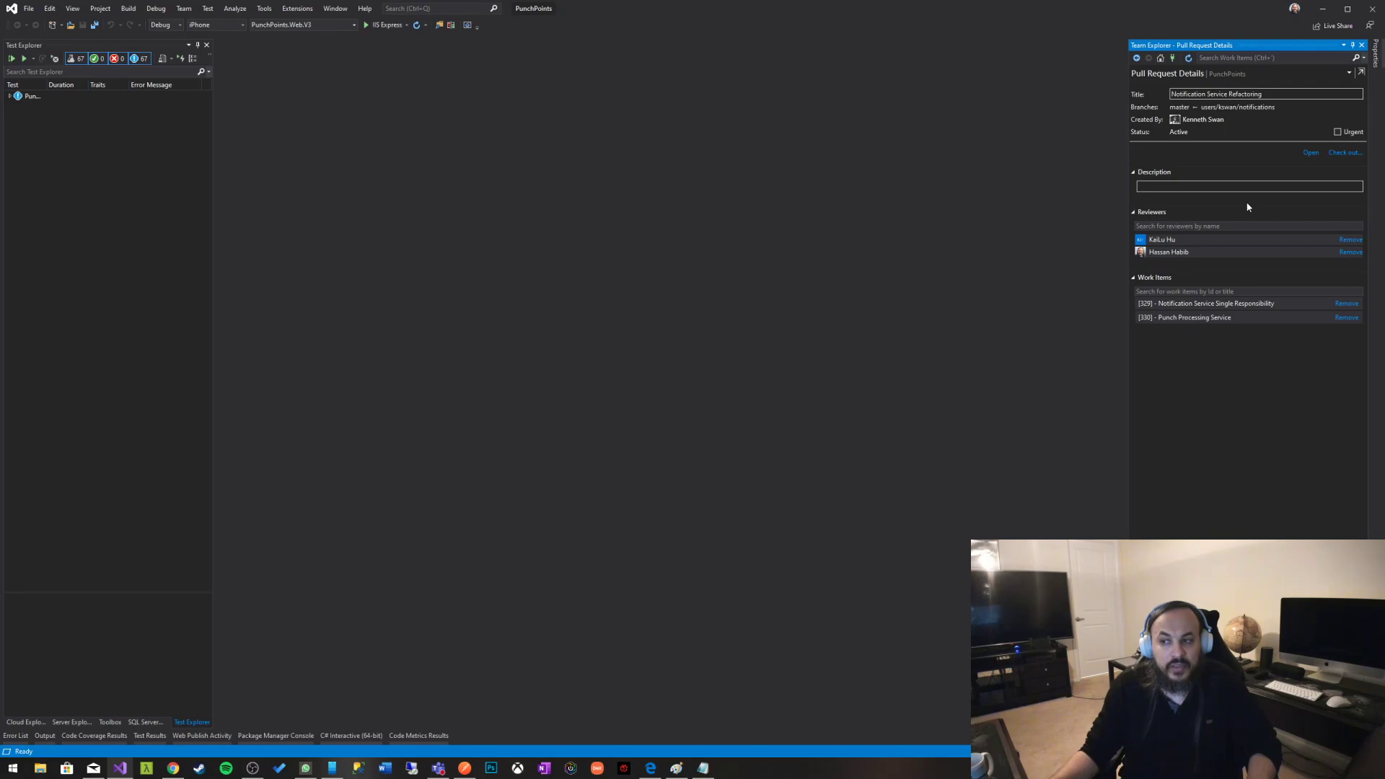
- Start a review session showing the pull request's 32 changed files and discussion
click(1310, 152)
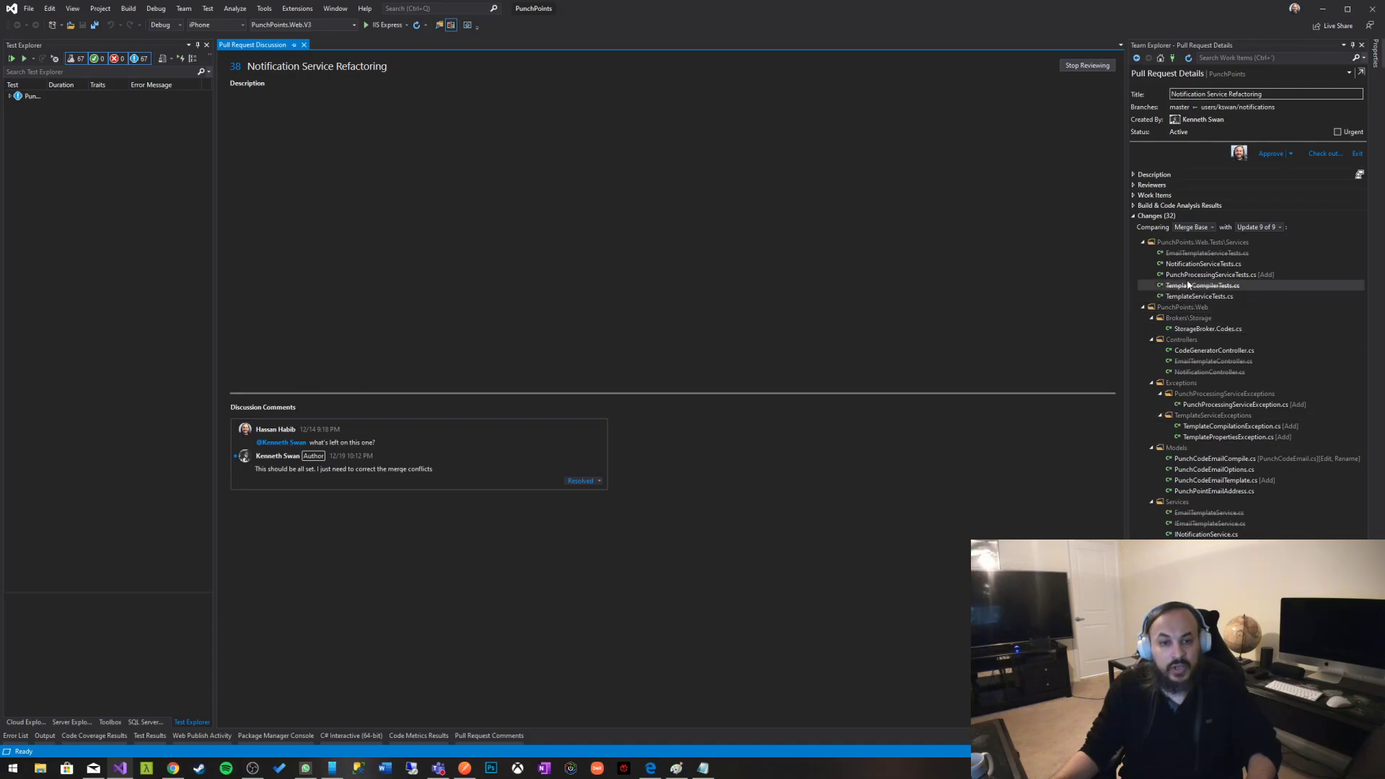
- Show the side-by-side diff of NotificationServiceTests.cs against the merge base
click(1203, 264)
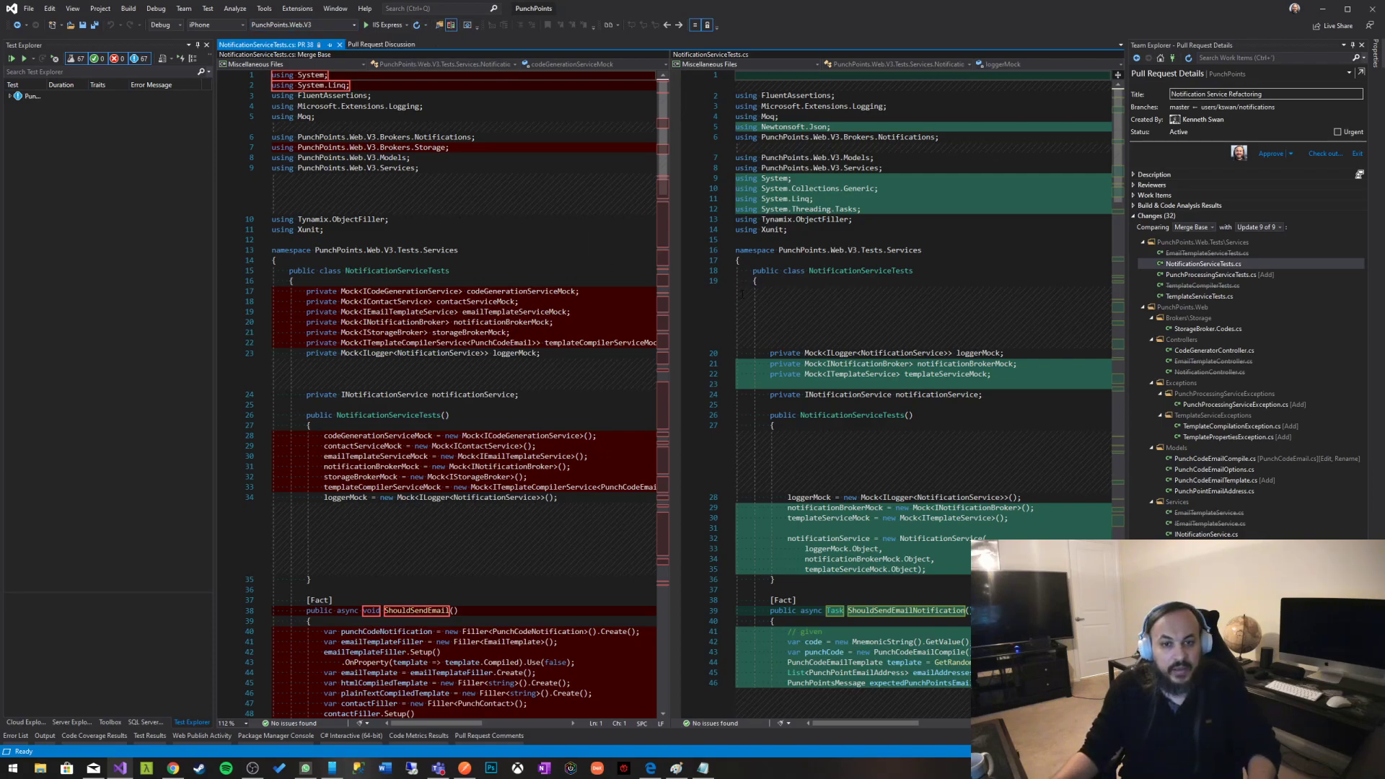
- Scroll the diff and view NotificationServiceTests.cs from PR 38 as a single file
scroll(down, 3)
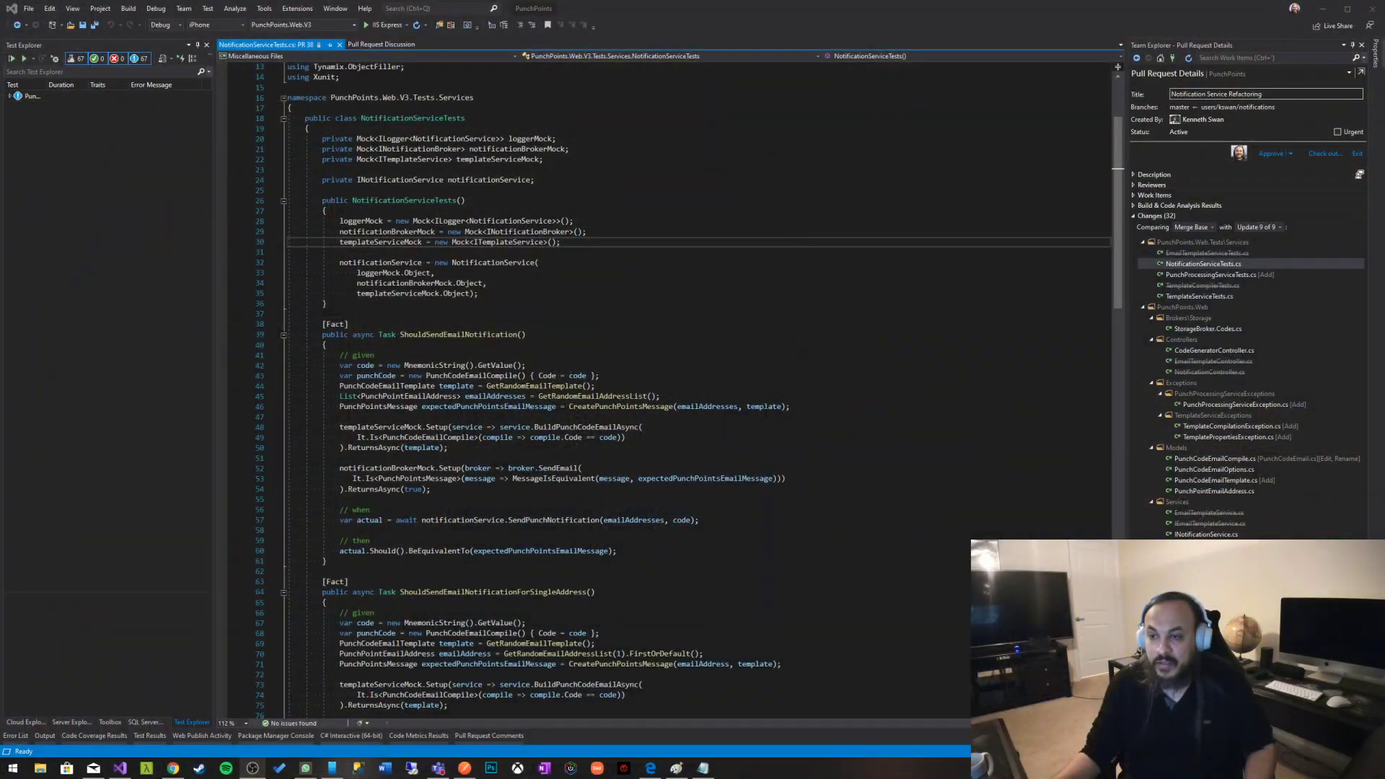
- Select 'var' on line 82 of ShouldSendEmailNotificationForSingleAddress and show its context actions
scroll(down, 3)
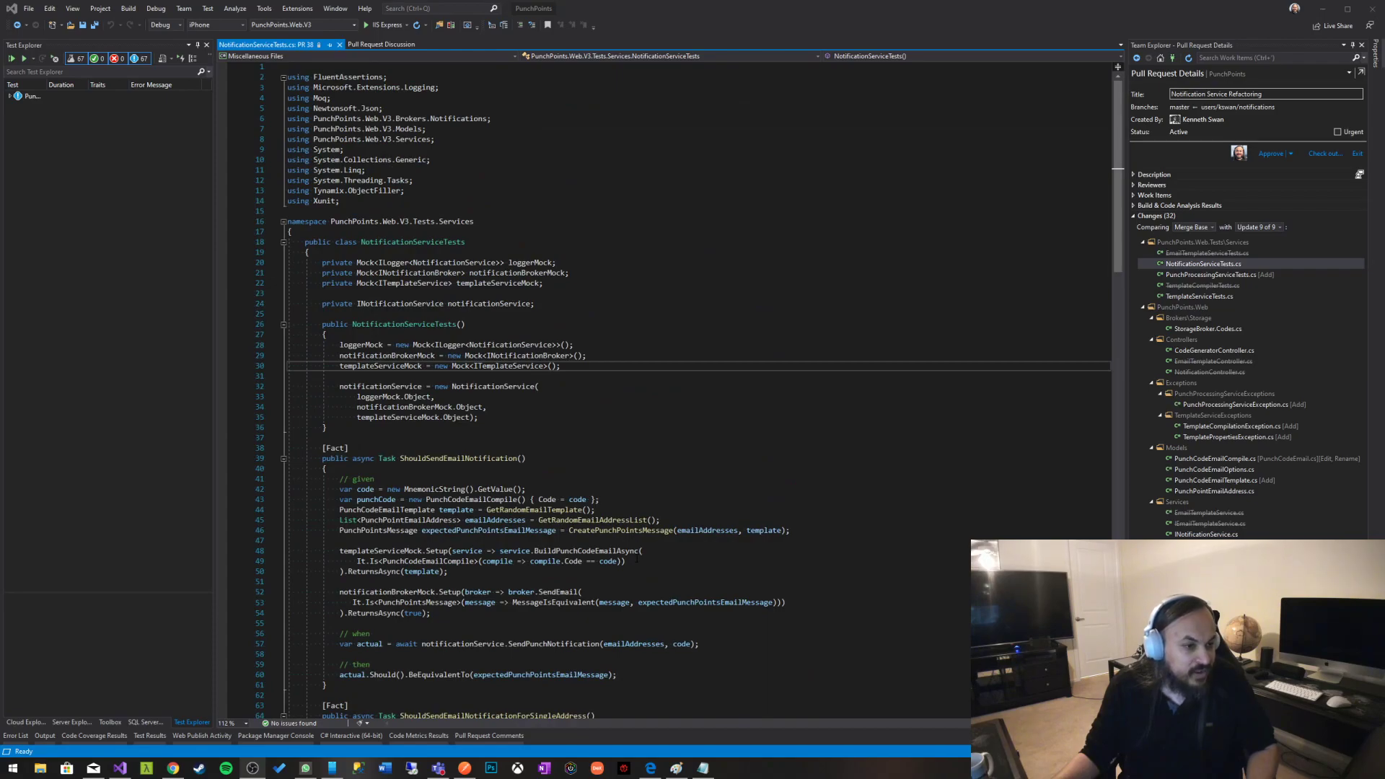
scroll(down, 3)
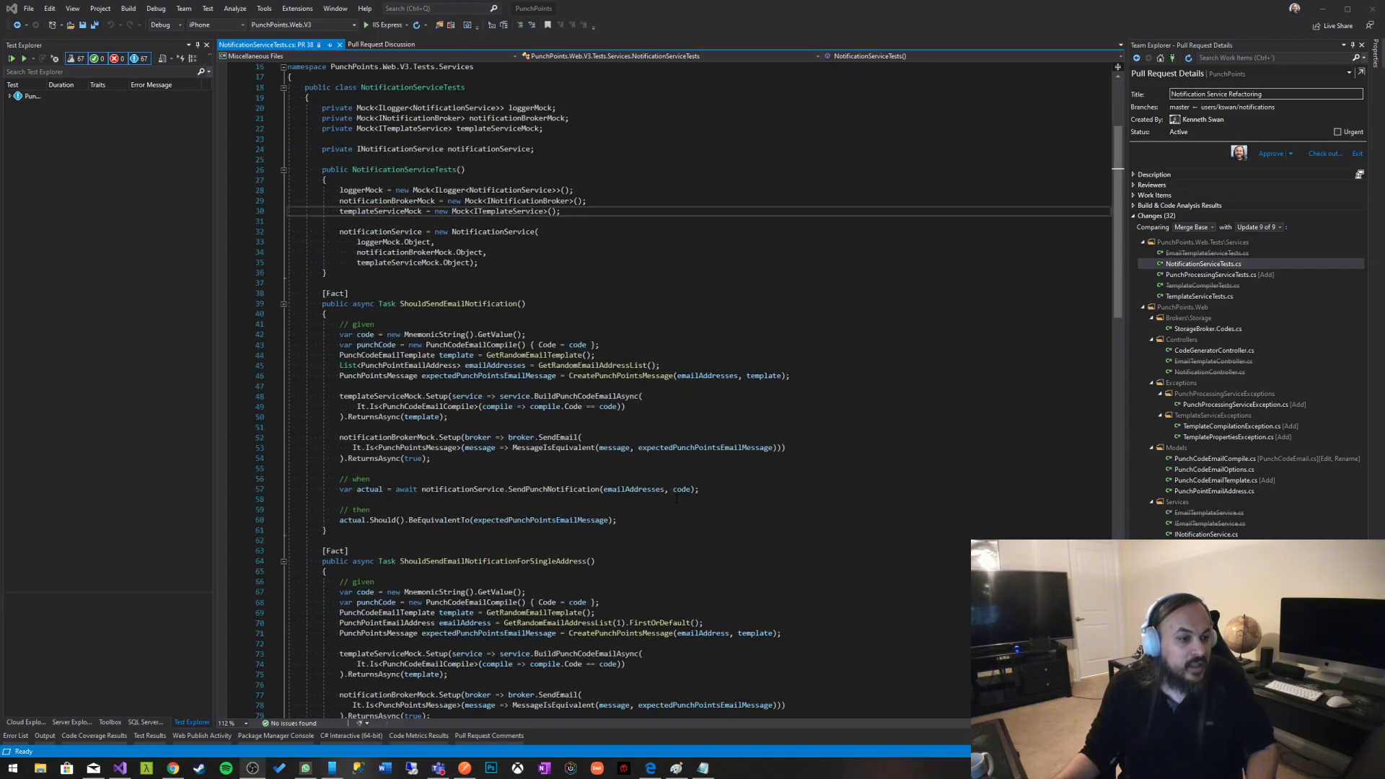
scroll(down, 3)
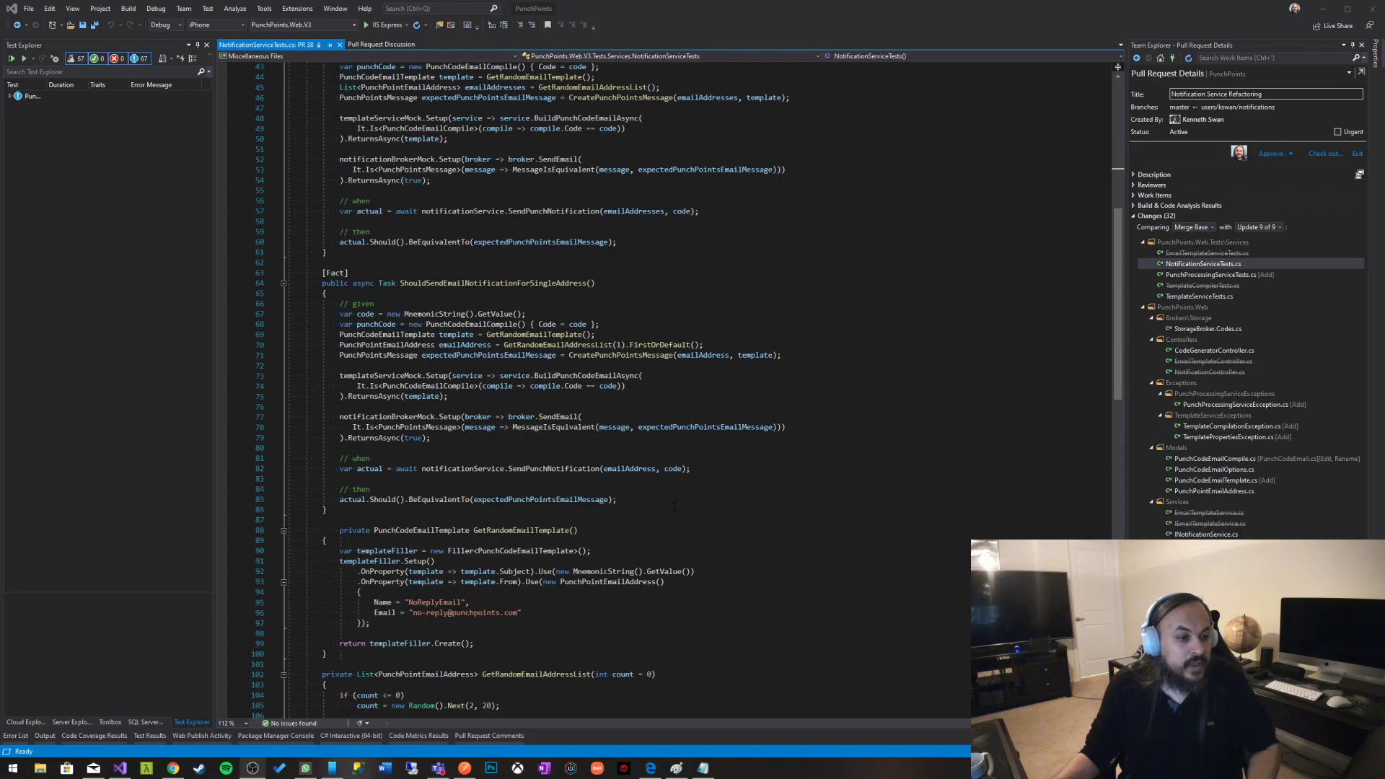
scroll(down, 3)
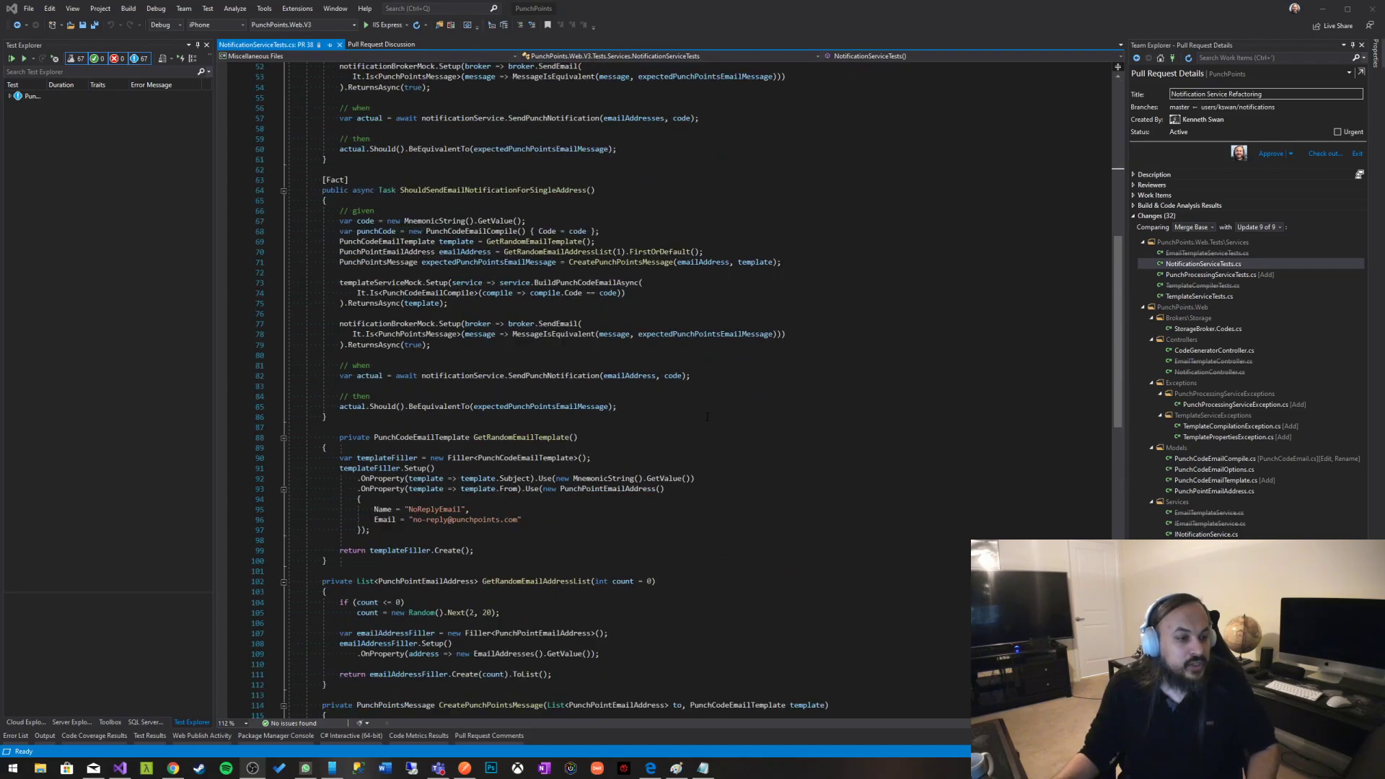
scroll(down, 3)
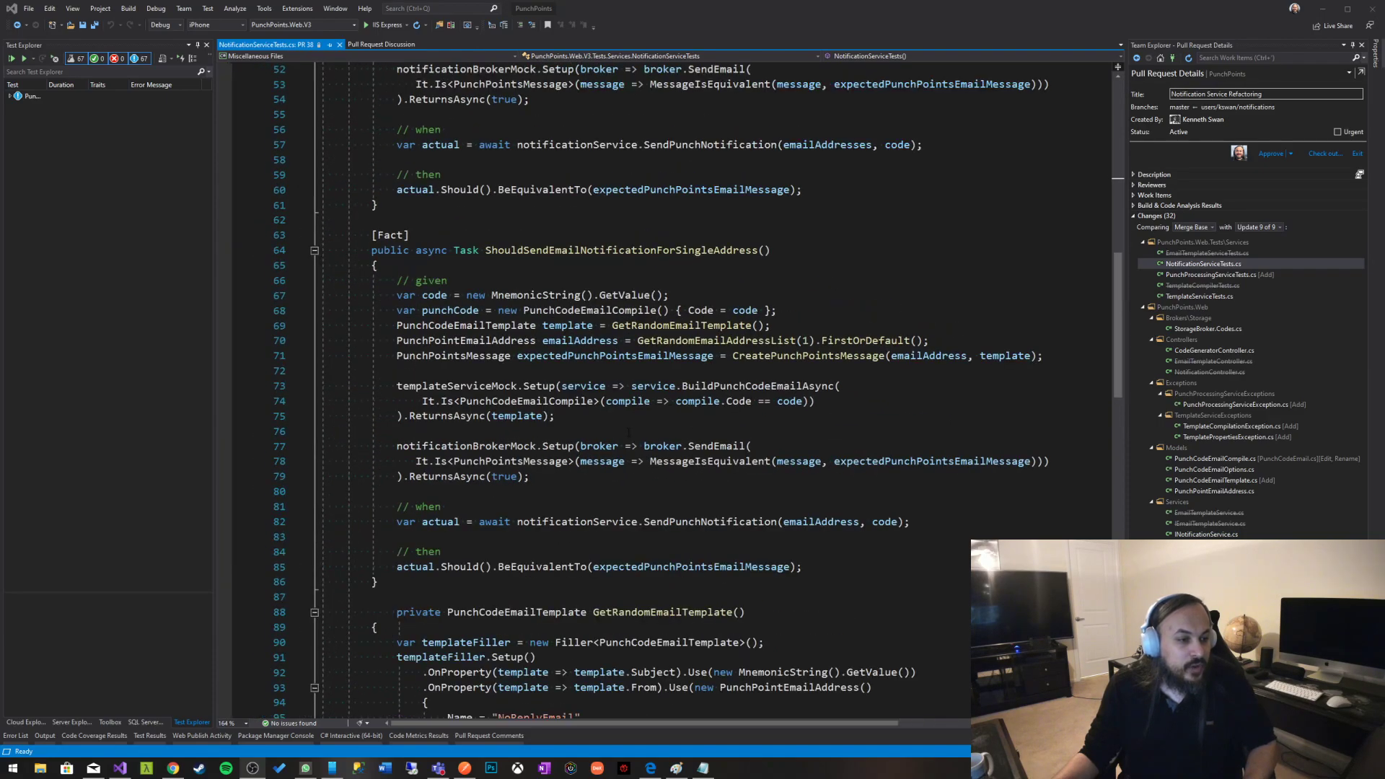
scroll(down, 3)
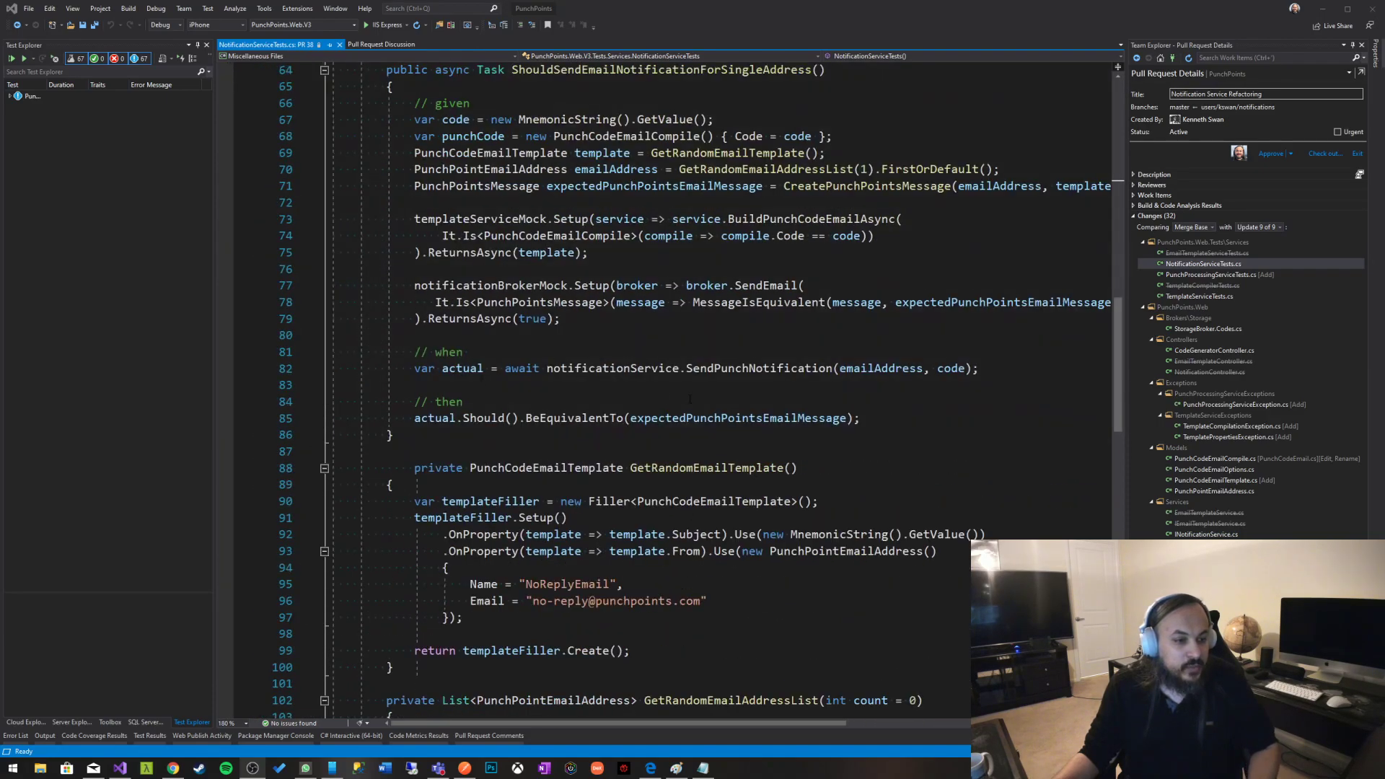
double_click(424, 369)
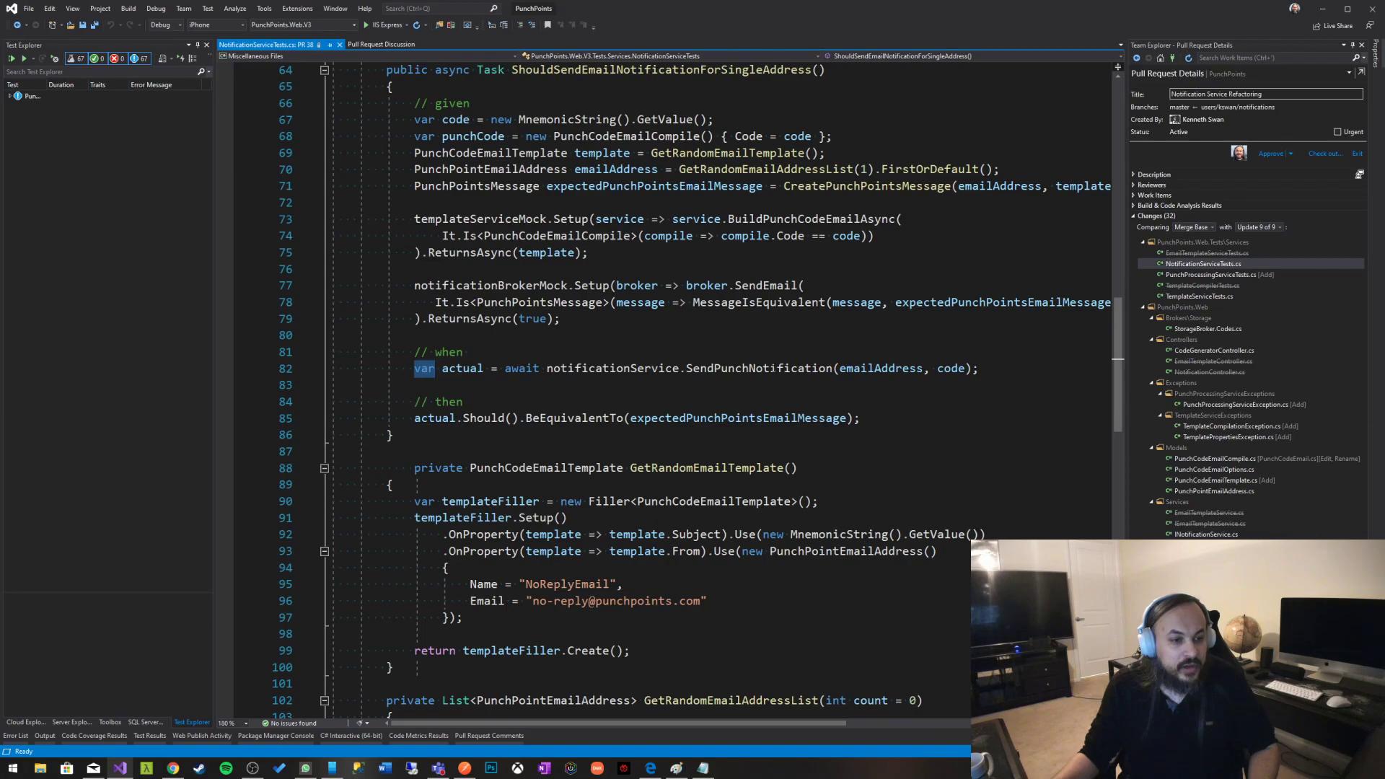
right_click(424, 369)
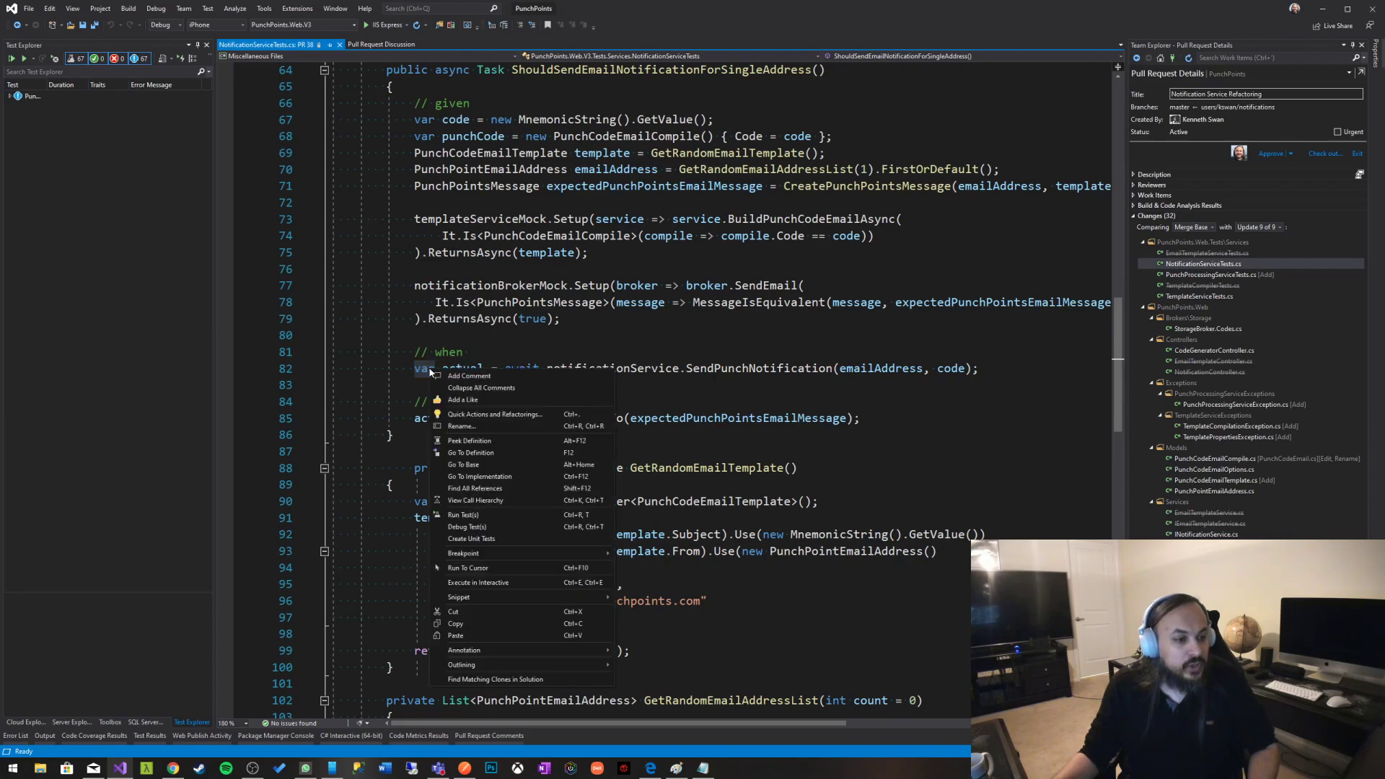
- Draft the line-82 comment: if the returned type isn't clear, explicitly reference the variable's type rather than use var
click(469, 375)
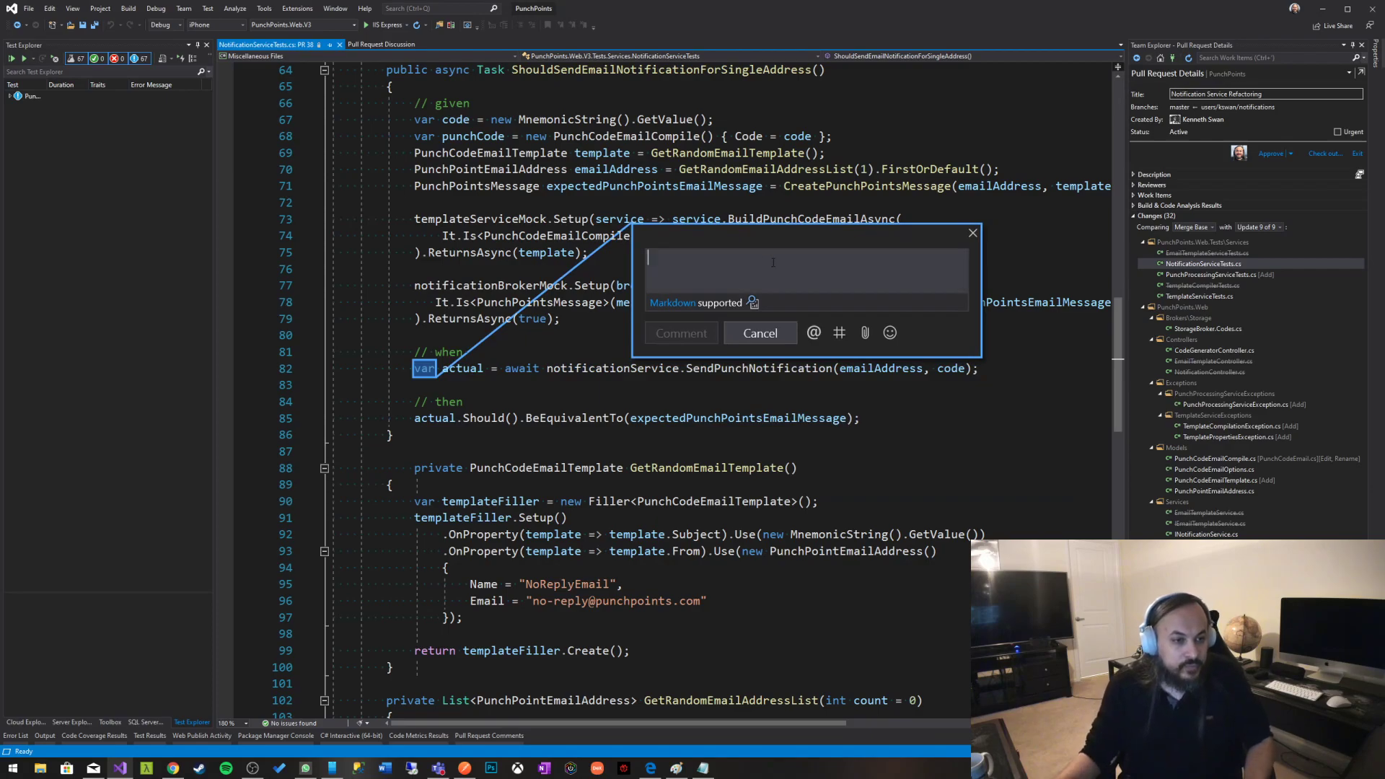
text(We)
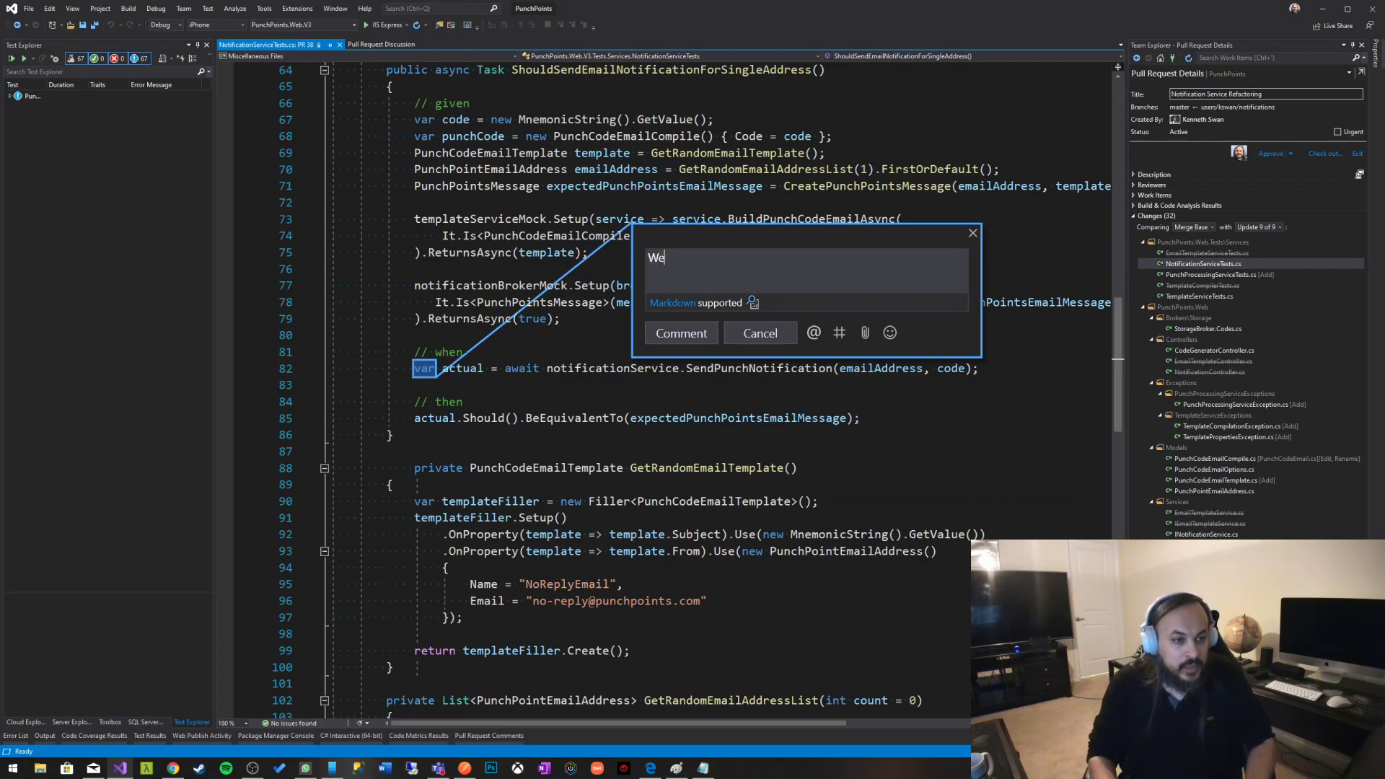
text(If the right side)
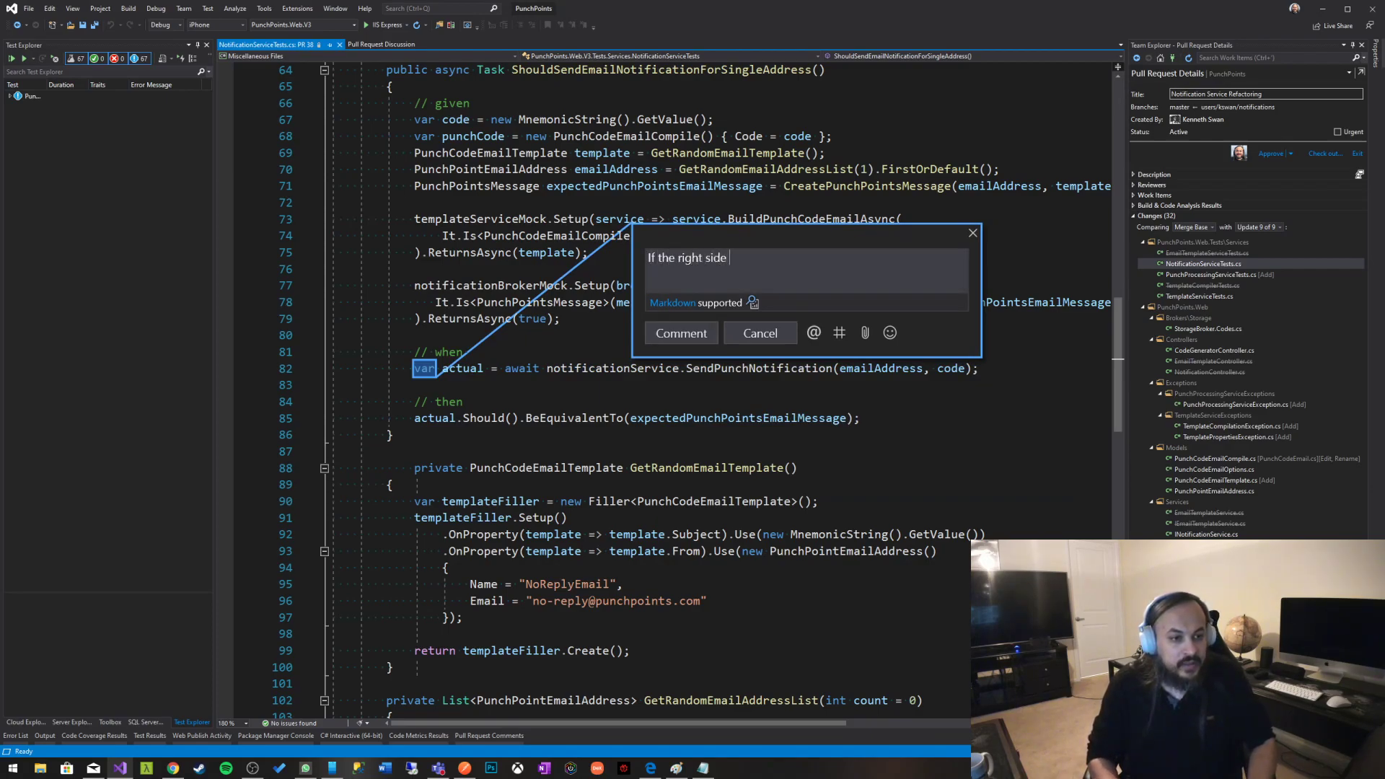
text(isn't clear about what type it's)
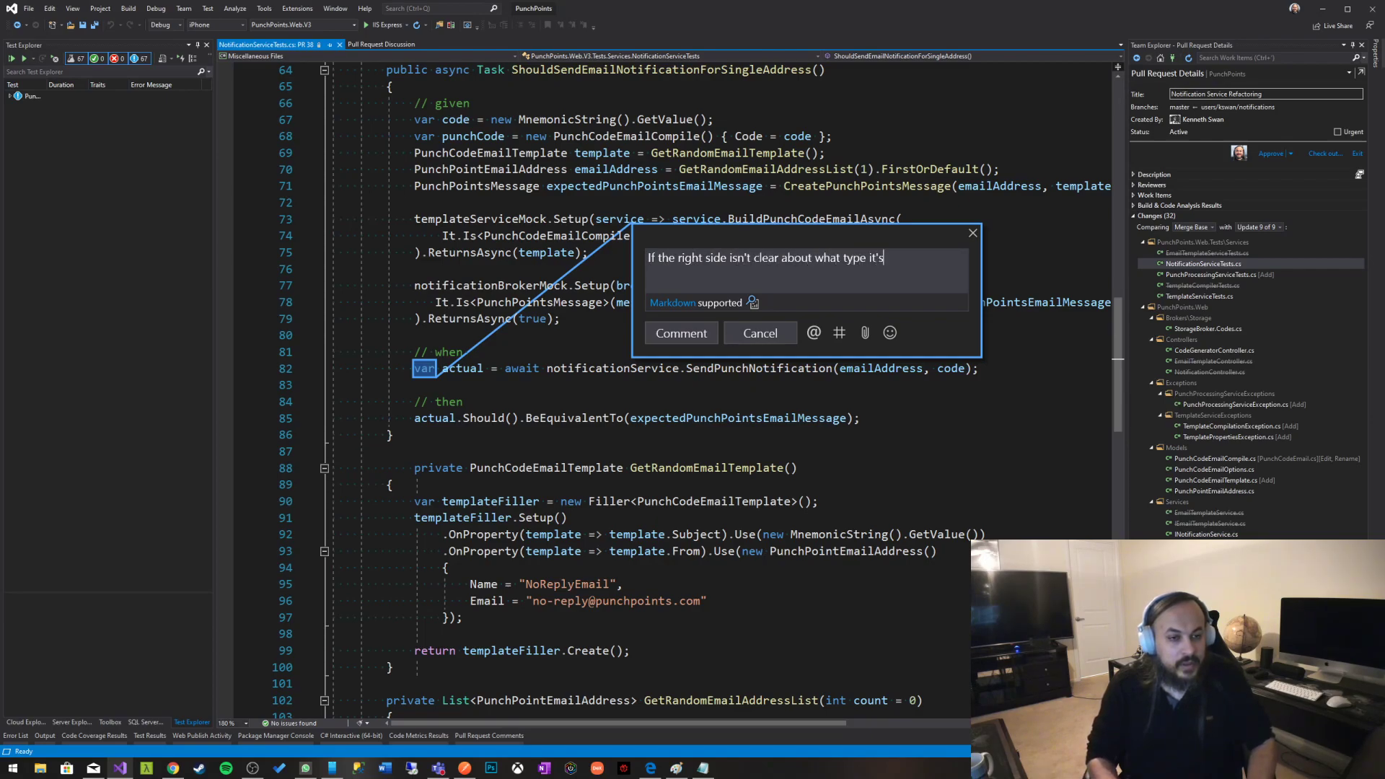
text(returning we s)
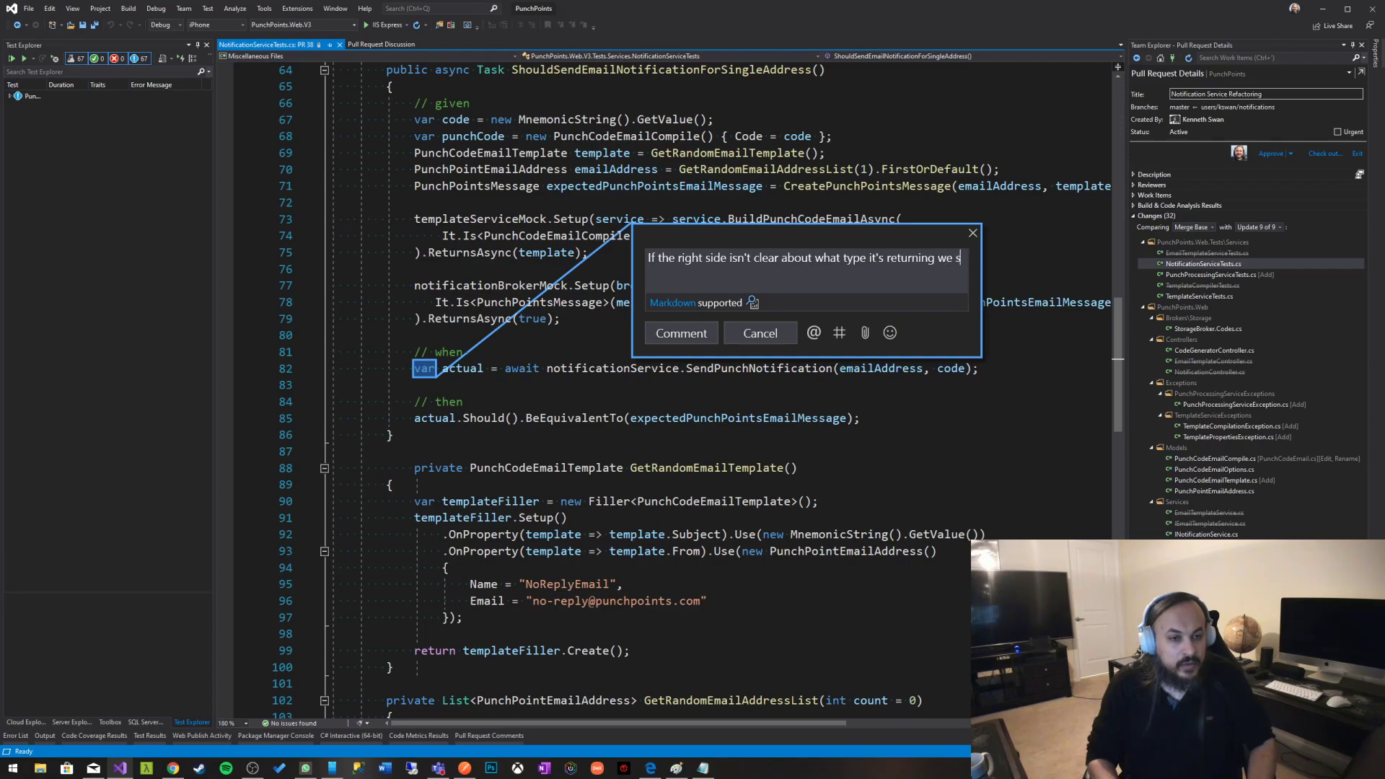
text(should probably)
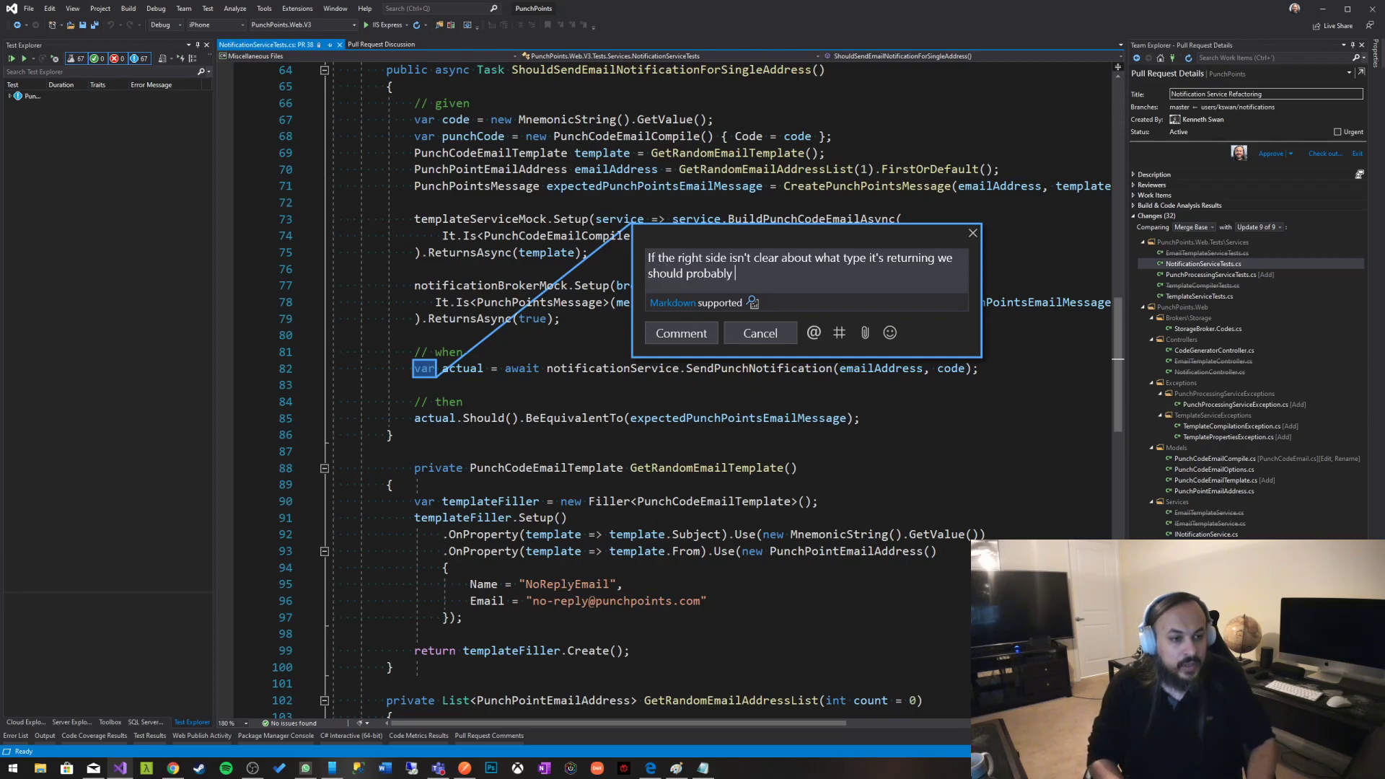
text(explicitly def)
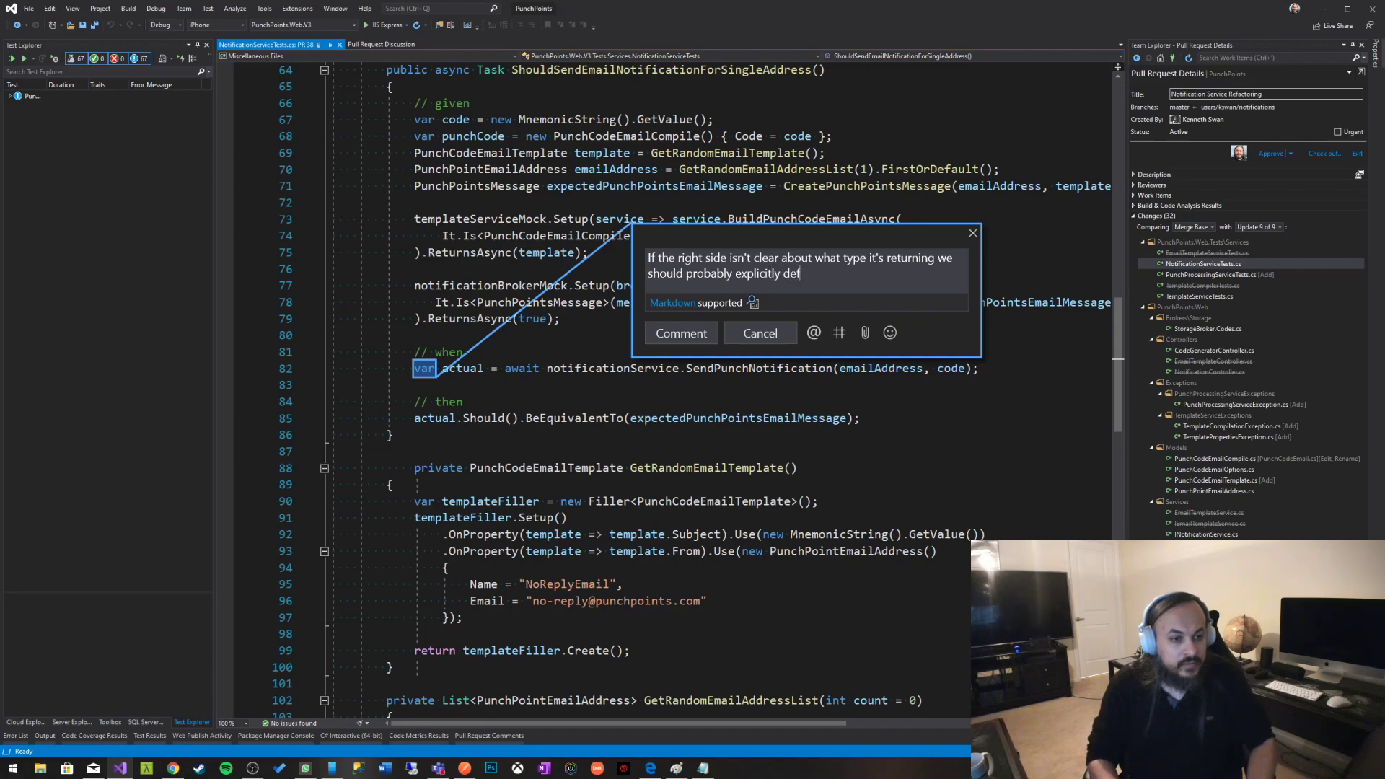
key(backspace)
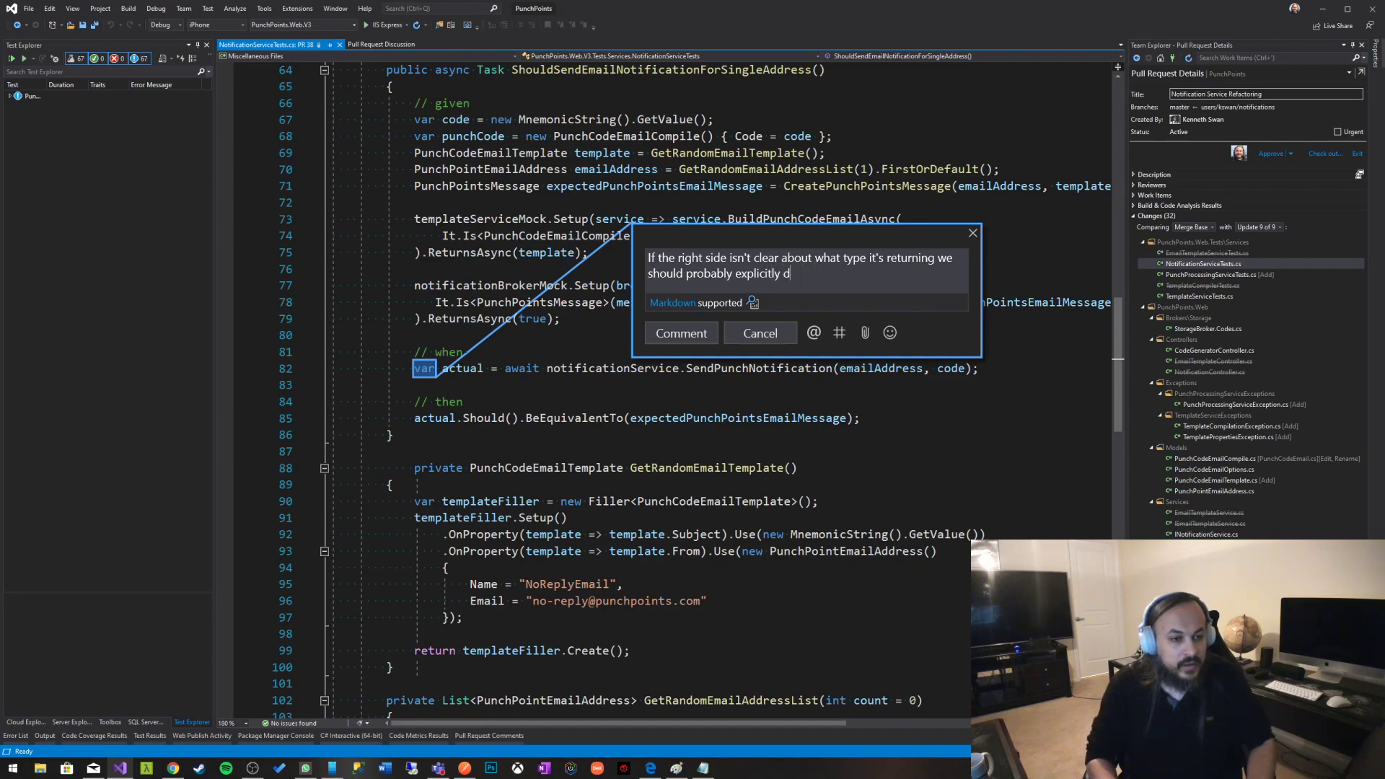
text(reference)
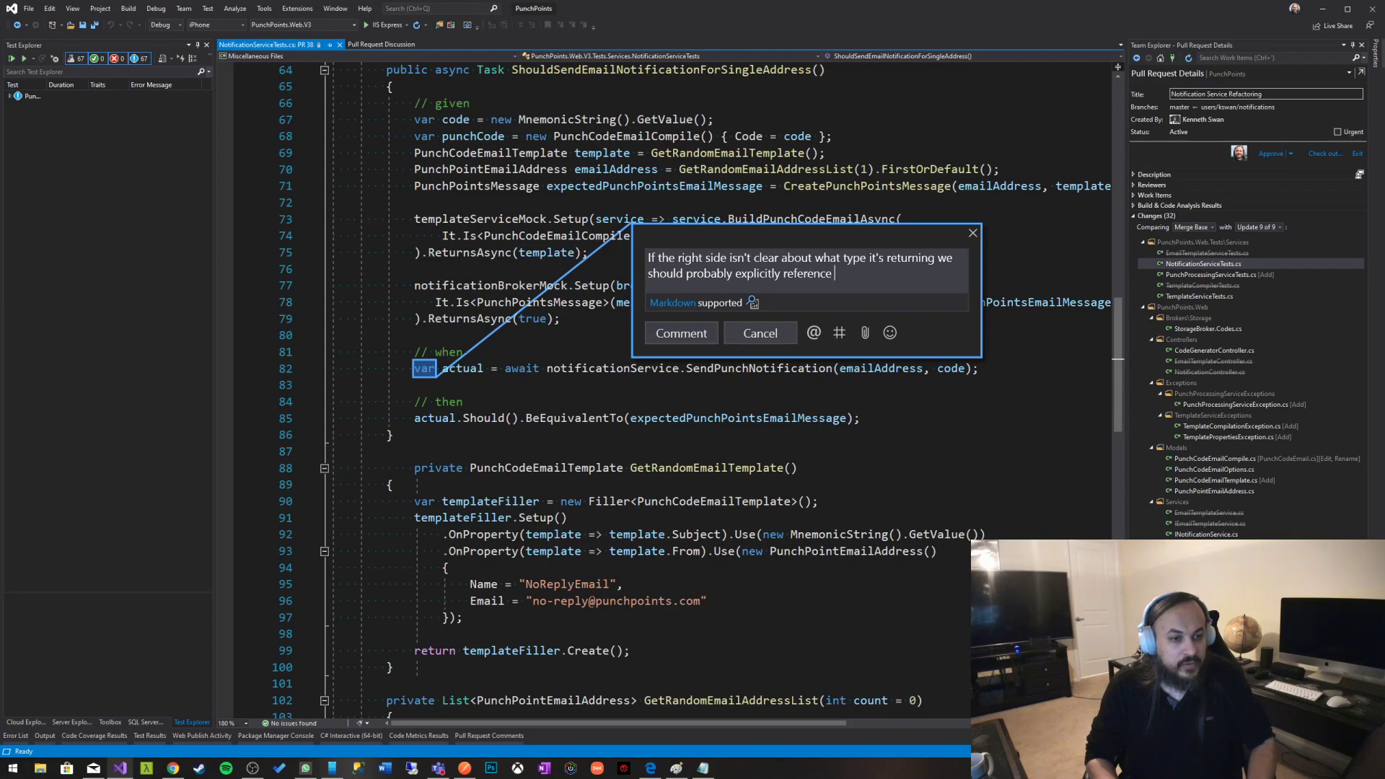
text(the type)
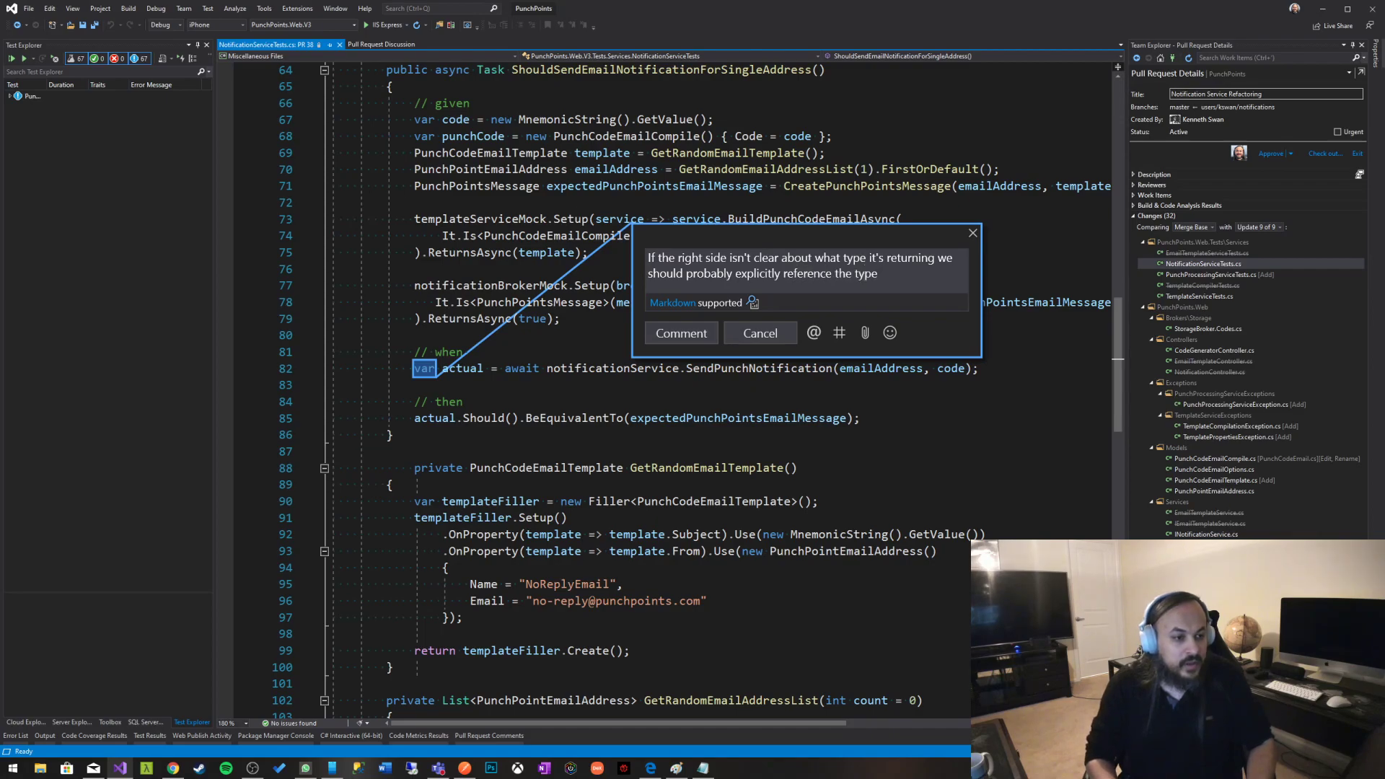
text(in the returned v)
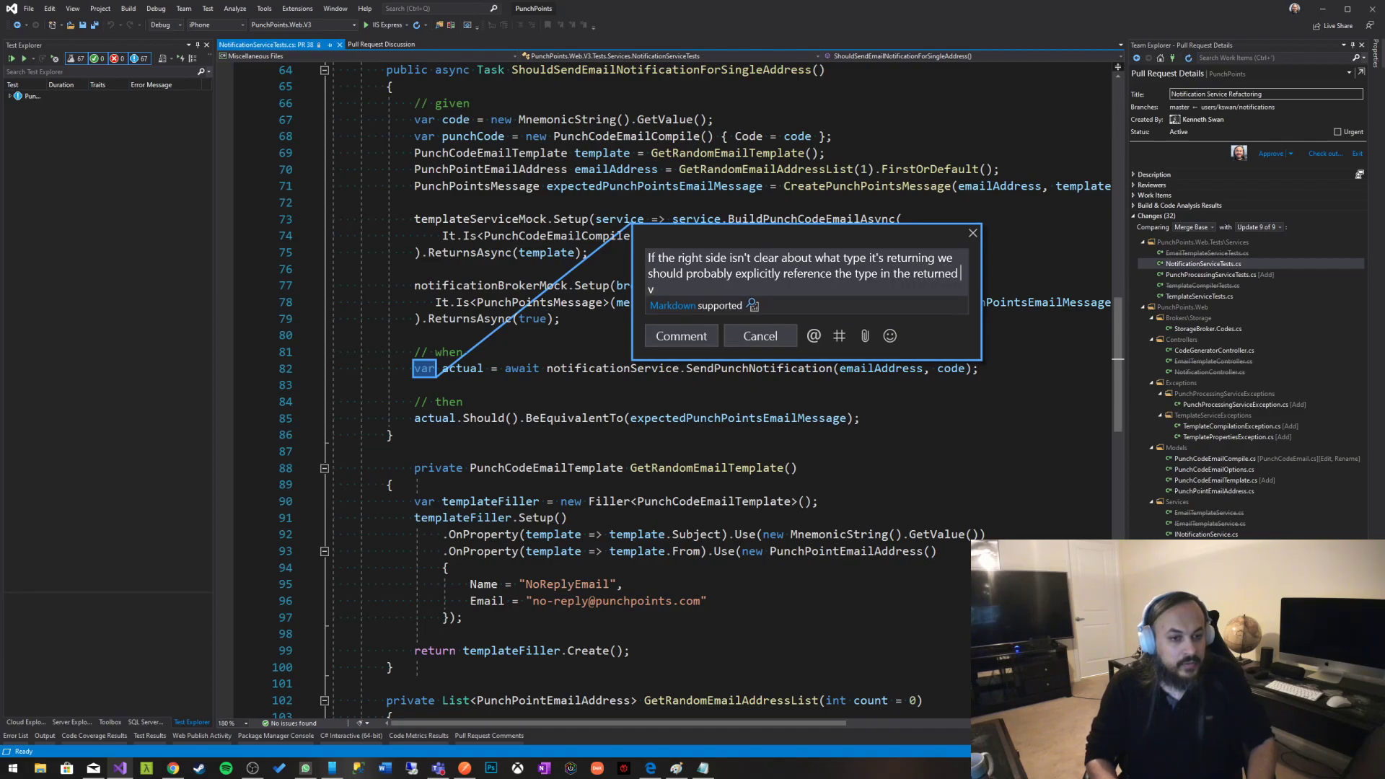
text(ariable)
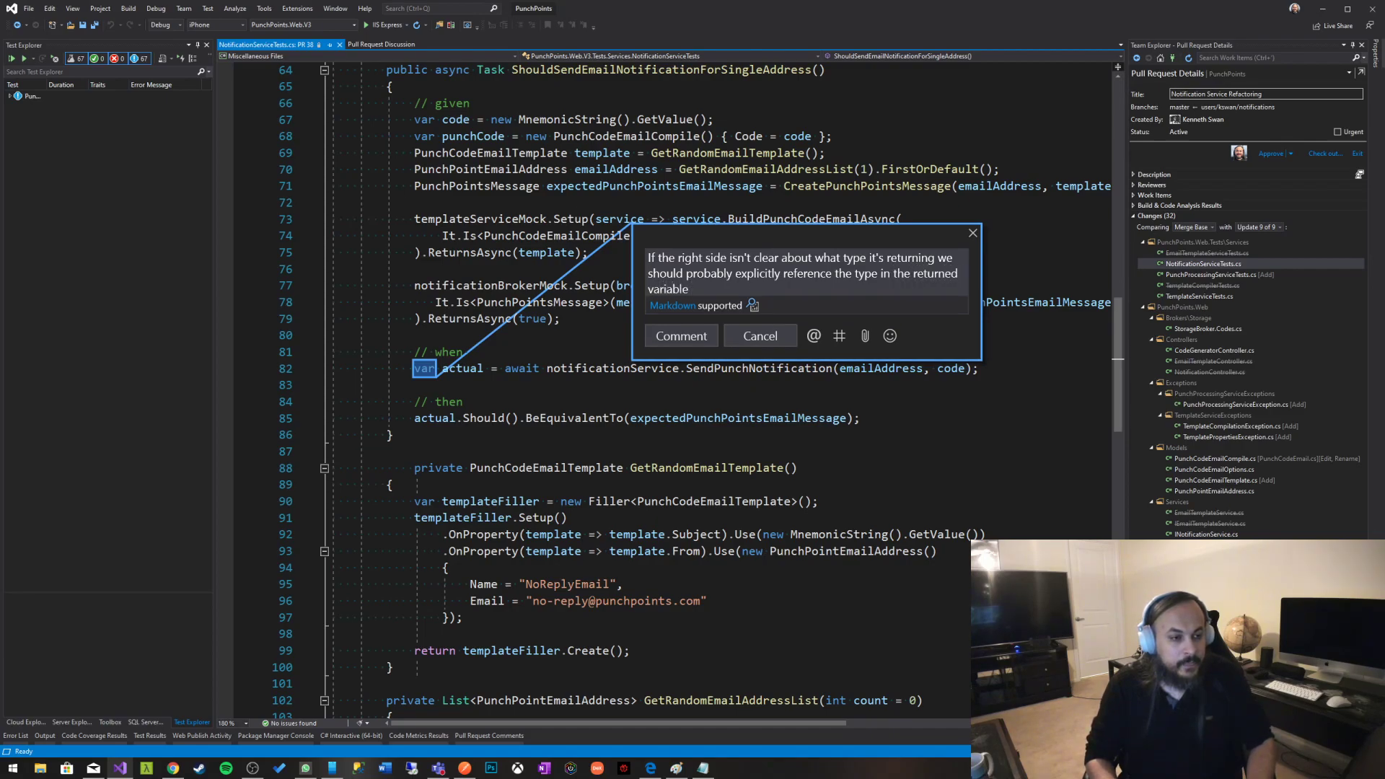
text(rather than use)
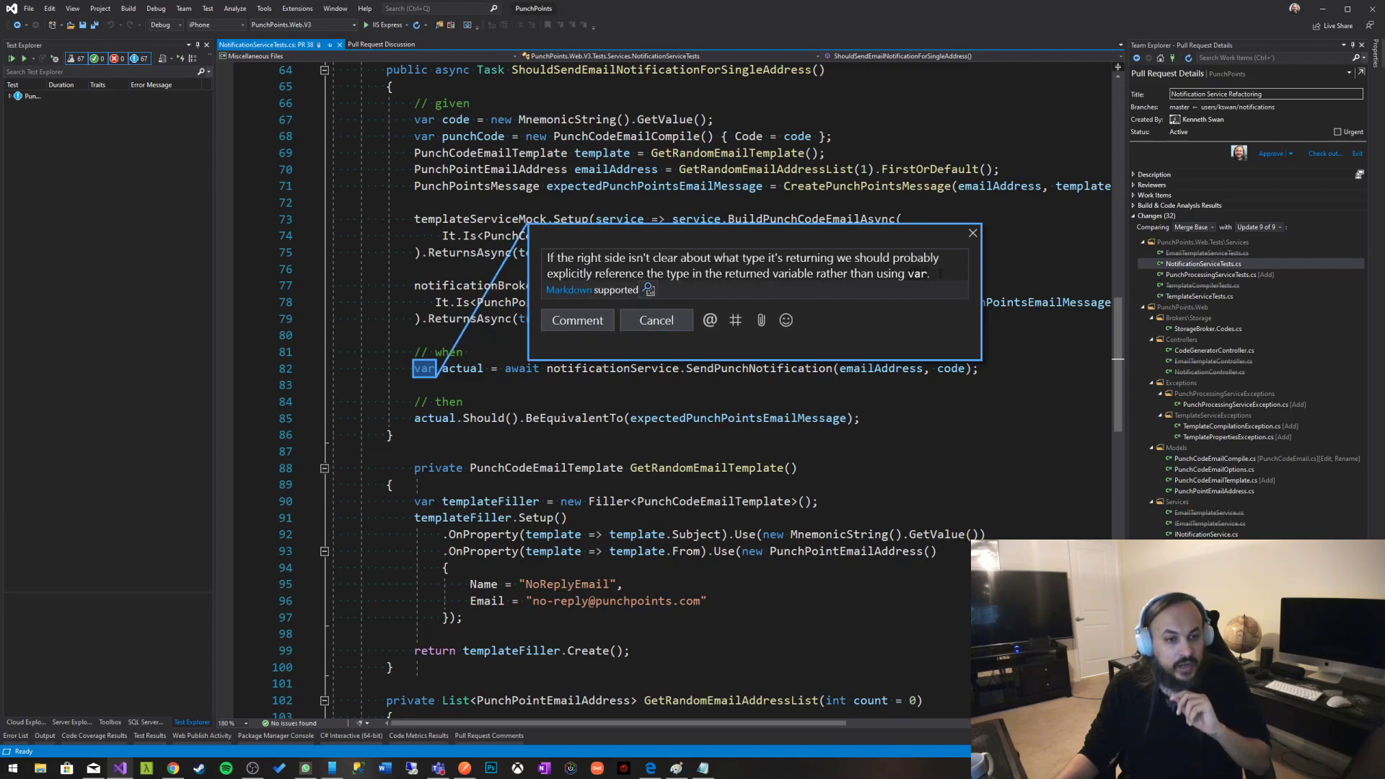
mouse_move(905, 335)
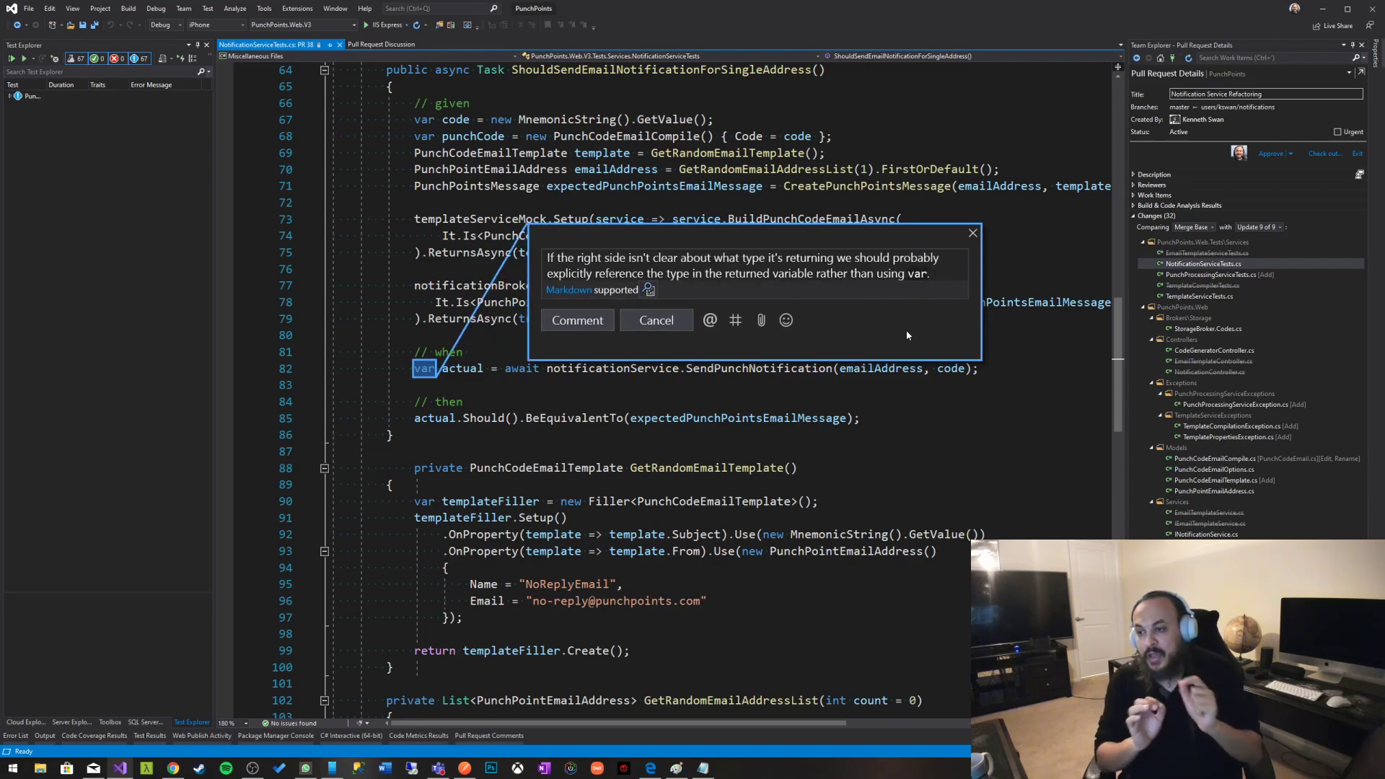
mouse_move(893, 319)
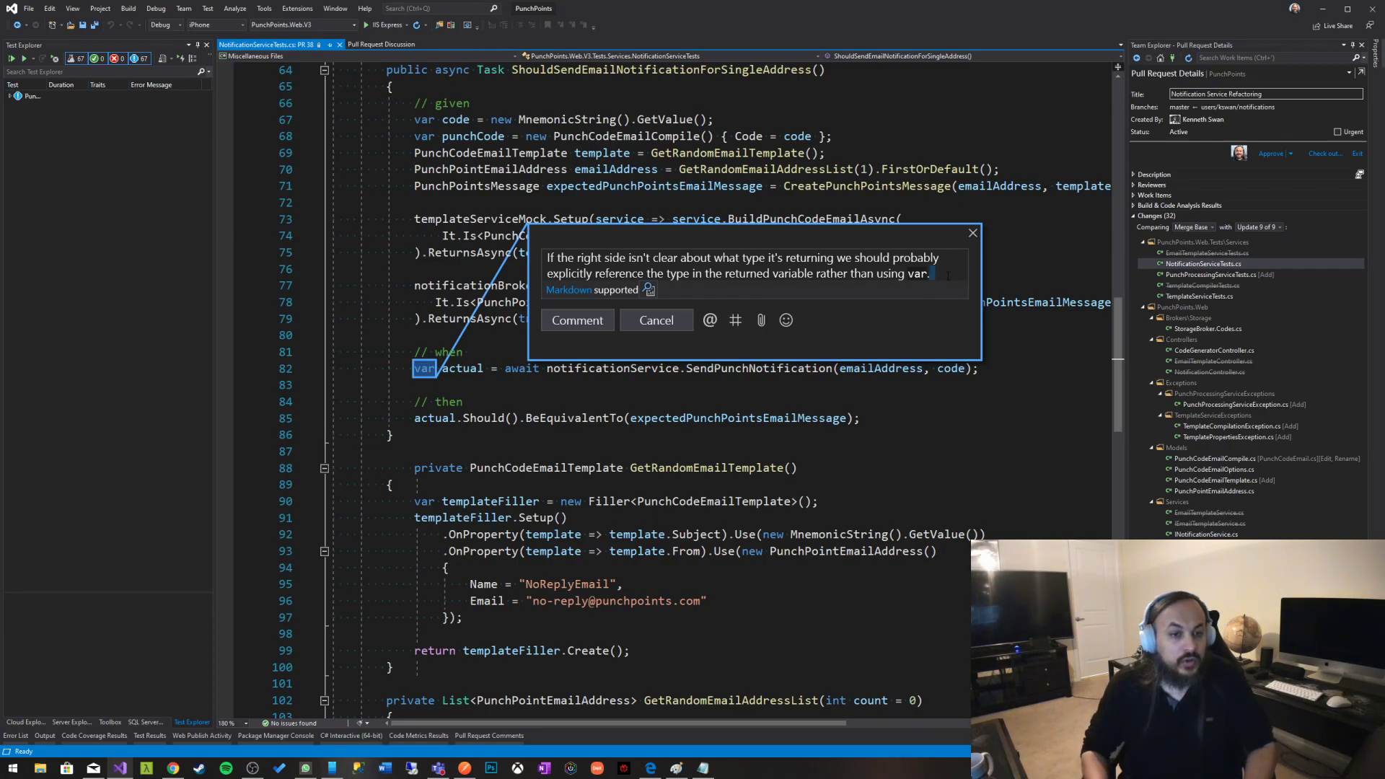
- Resume editing at the end of the comment so it finishes 'rather than using var.'
click(784, 319)
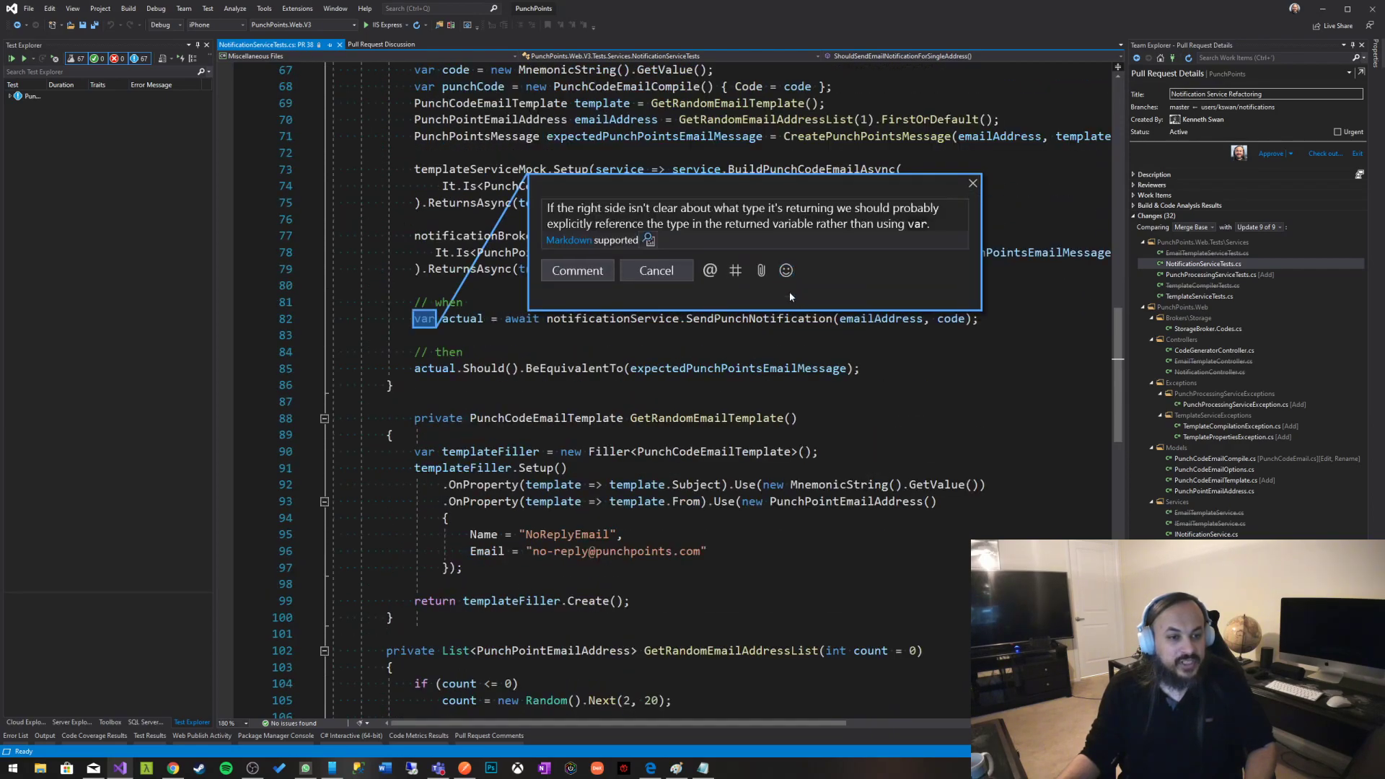
scroll(up, 3)
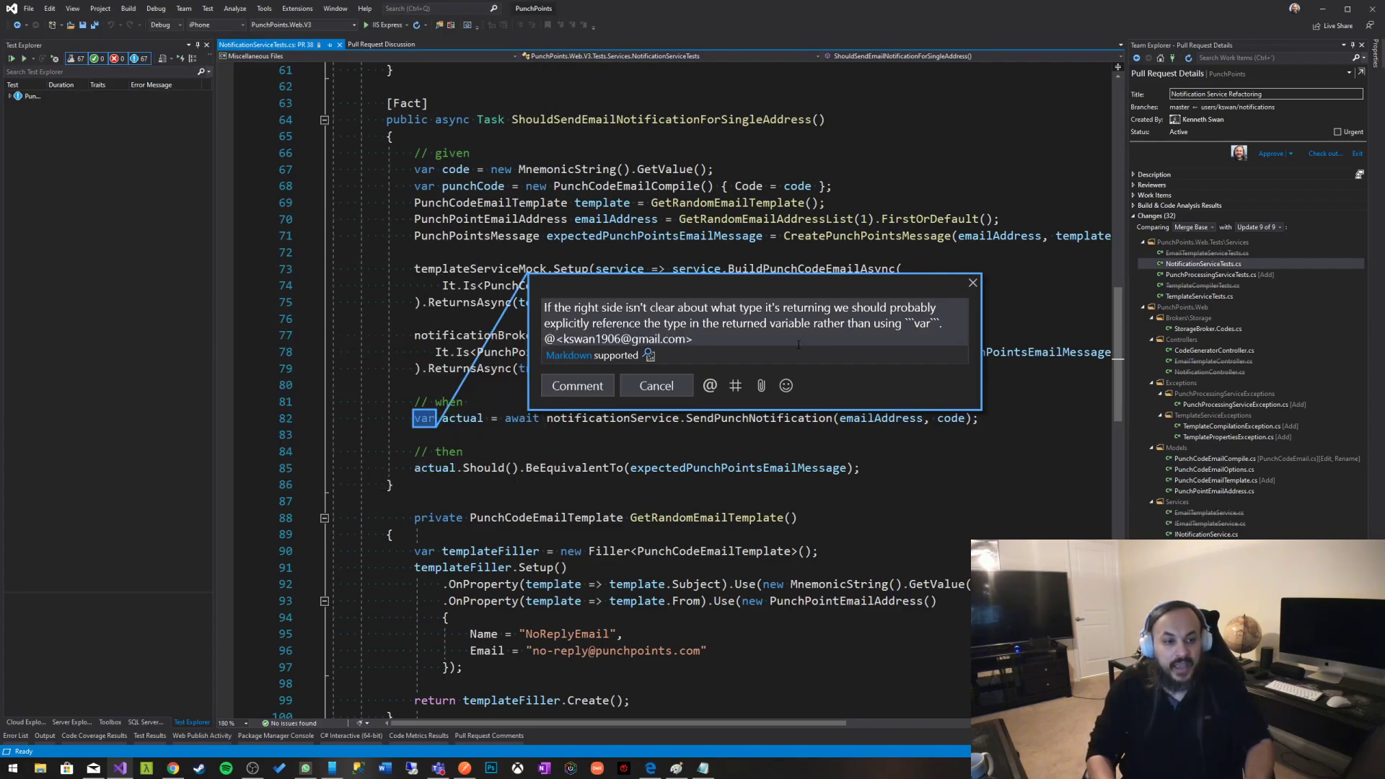
- Delete the reviewer mention, post the comment on line 82 and pin its Active card open
double_click(618, 338)
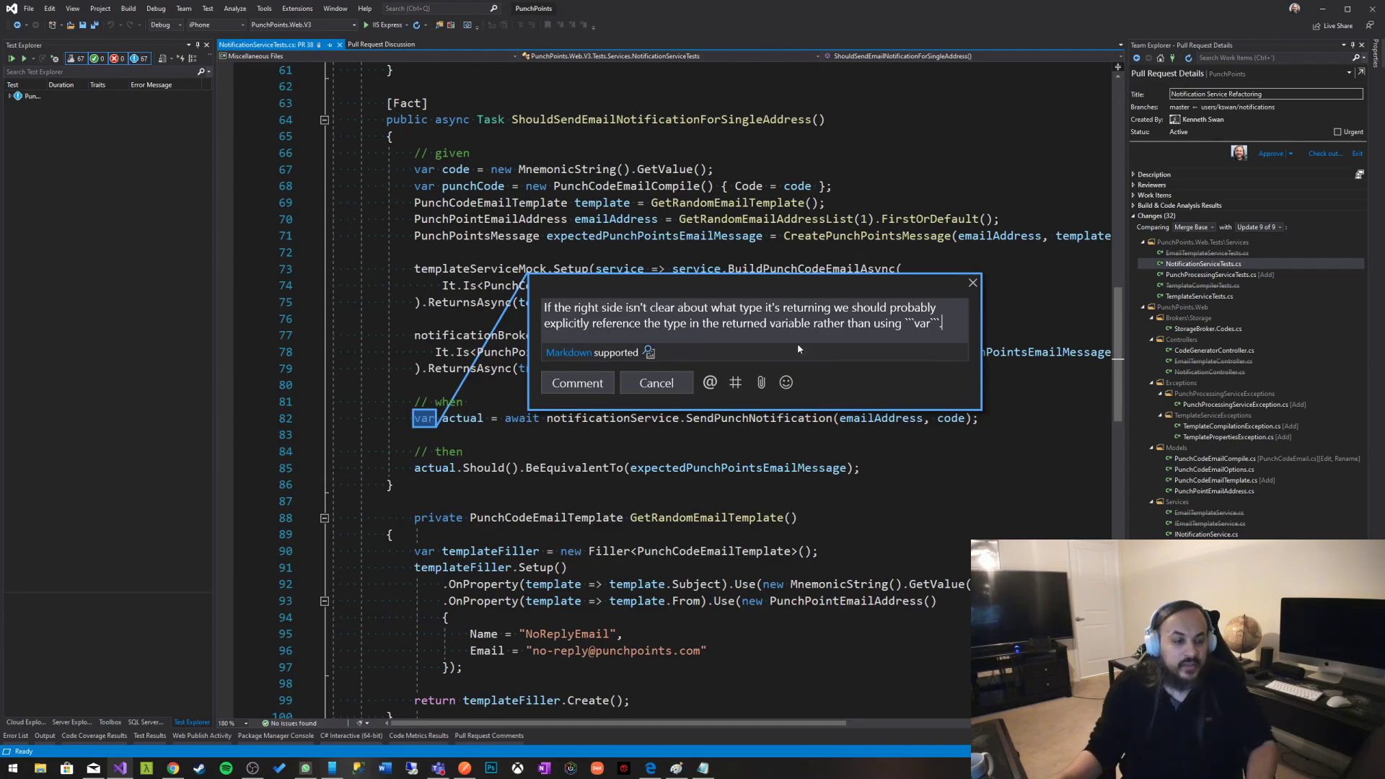
mouse_move(816, 357)
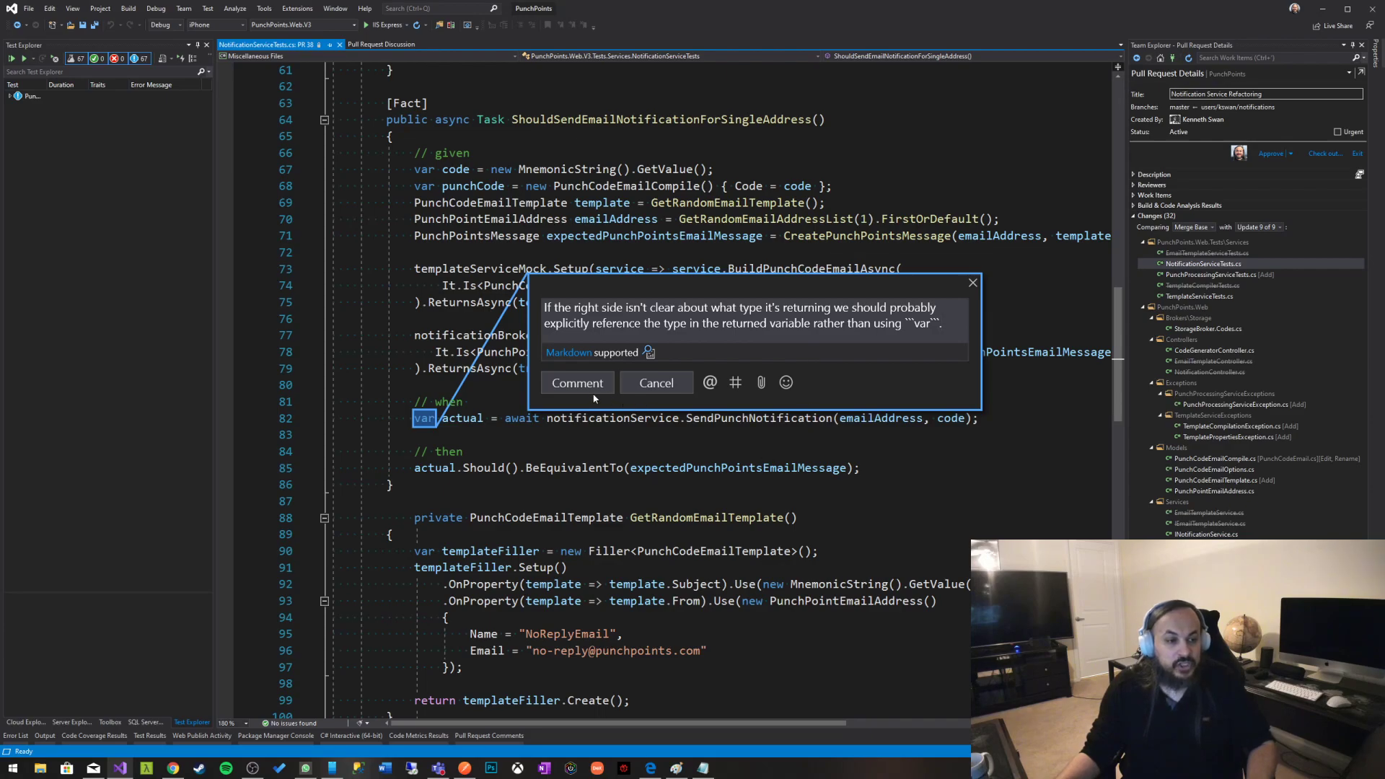
click(577, 383)
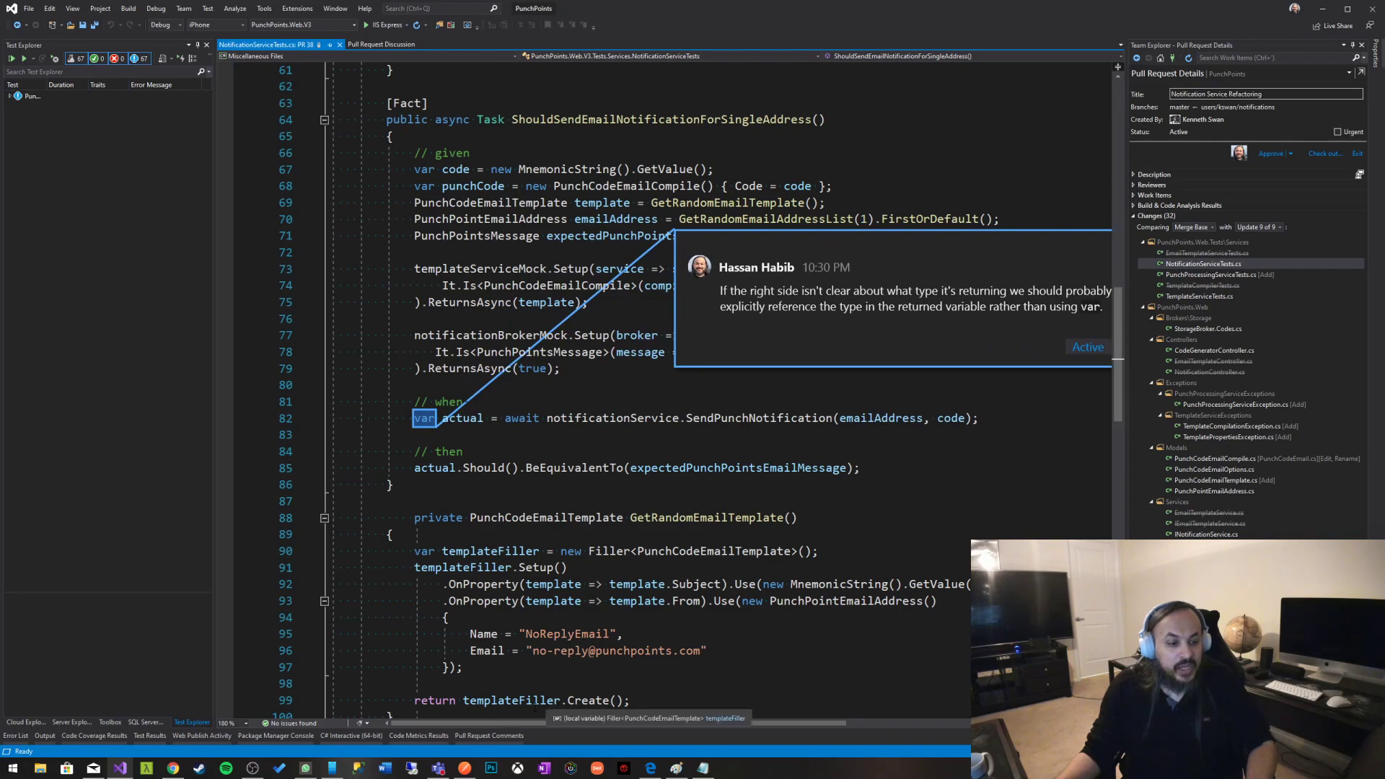
click(488, 735)
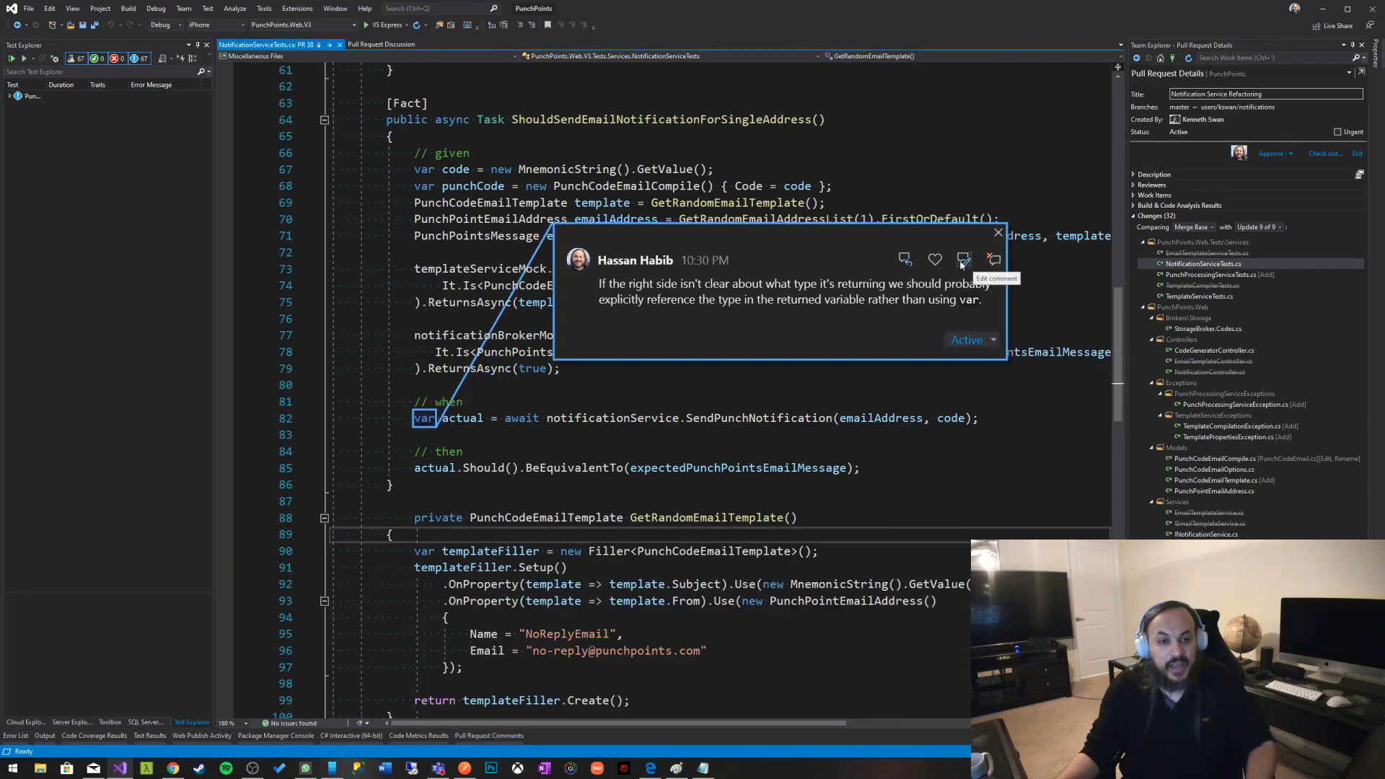
mouse_move(934, 259)
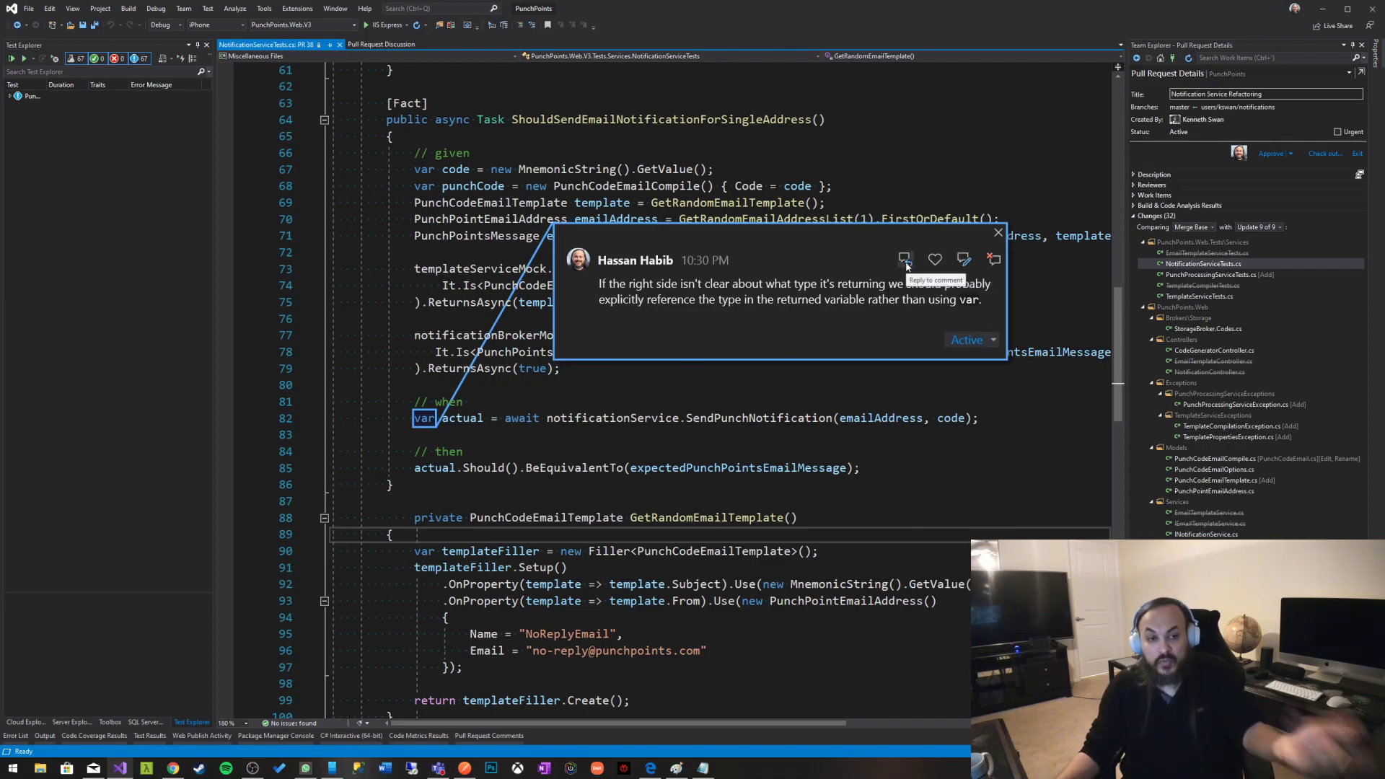
mouse_move(994, 259)
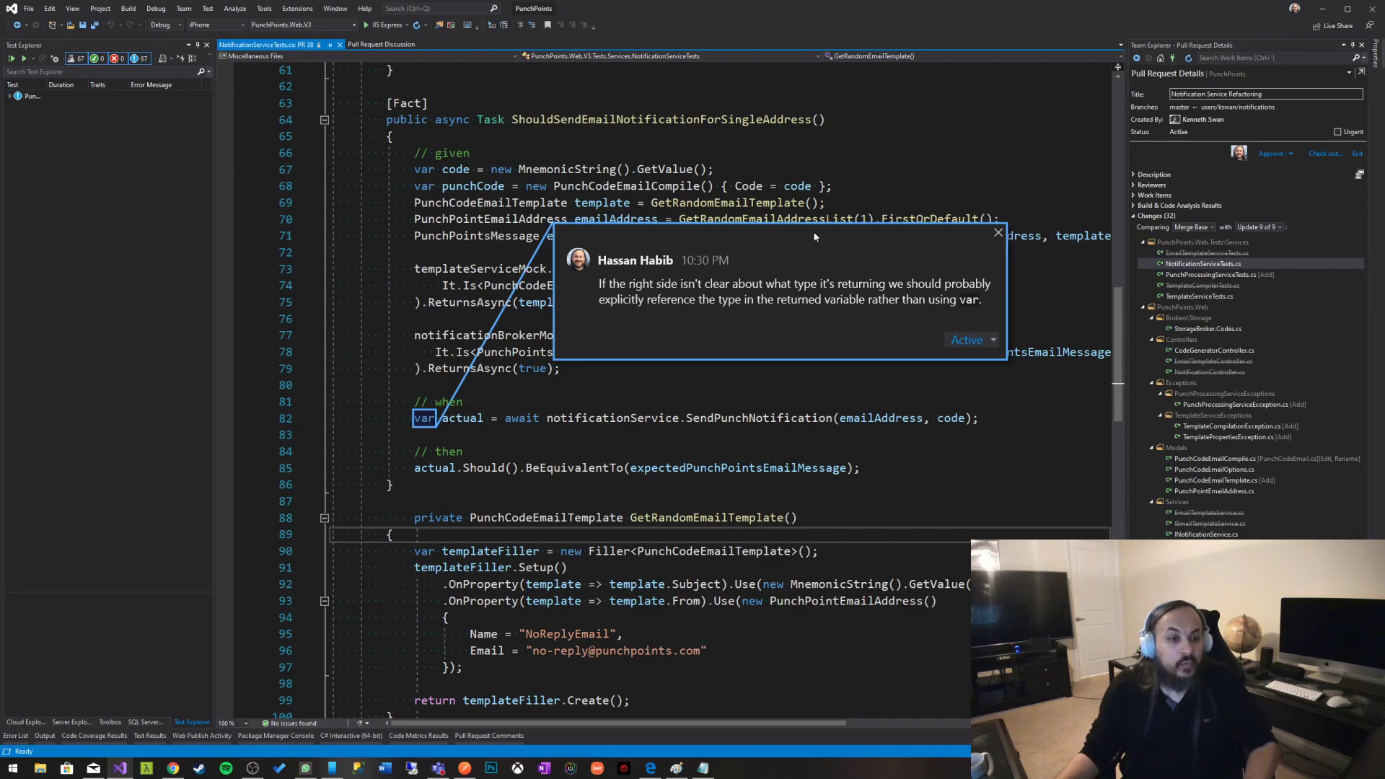
scroll(down, 3)
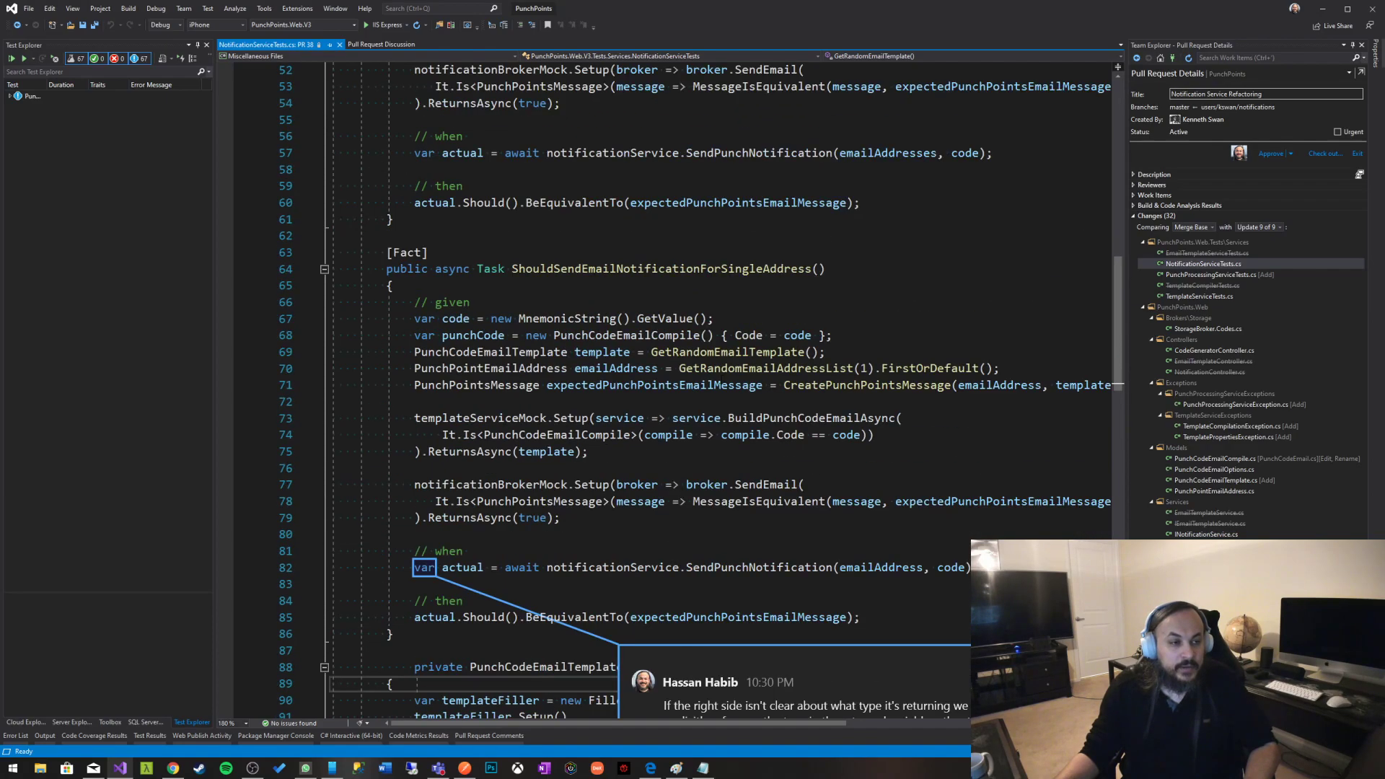
- Like the notificationService construction on lines 32–35 via the context menu
scroll(up, 3)
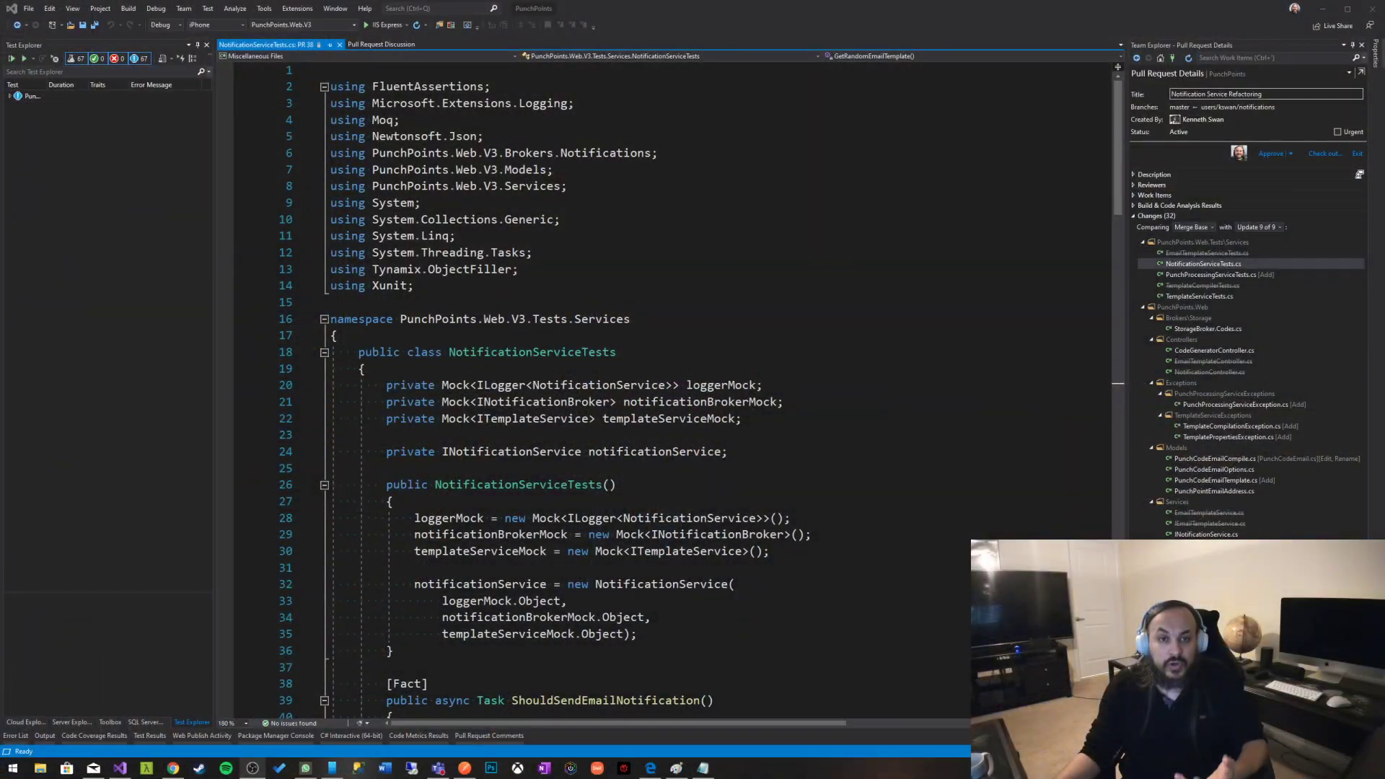
scroll(down, 3)
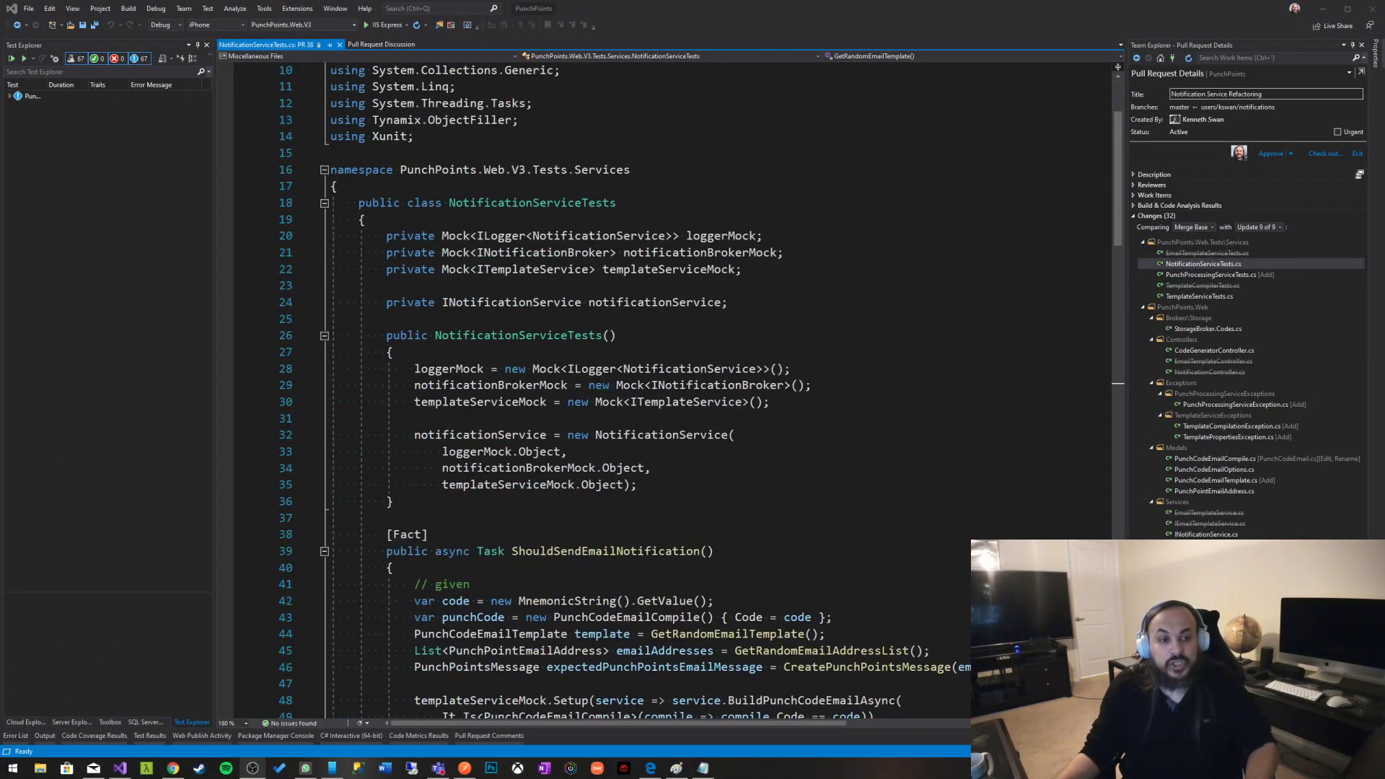
scroll(down, 3)
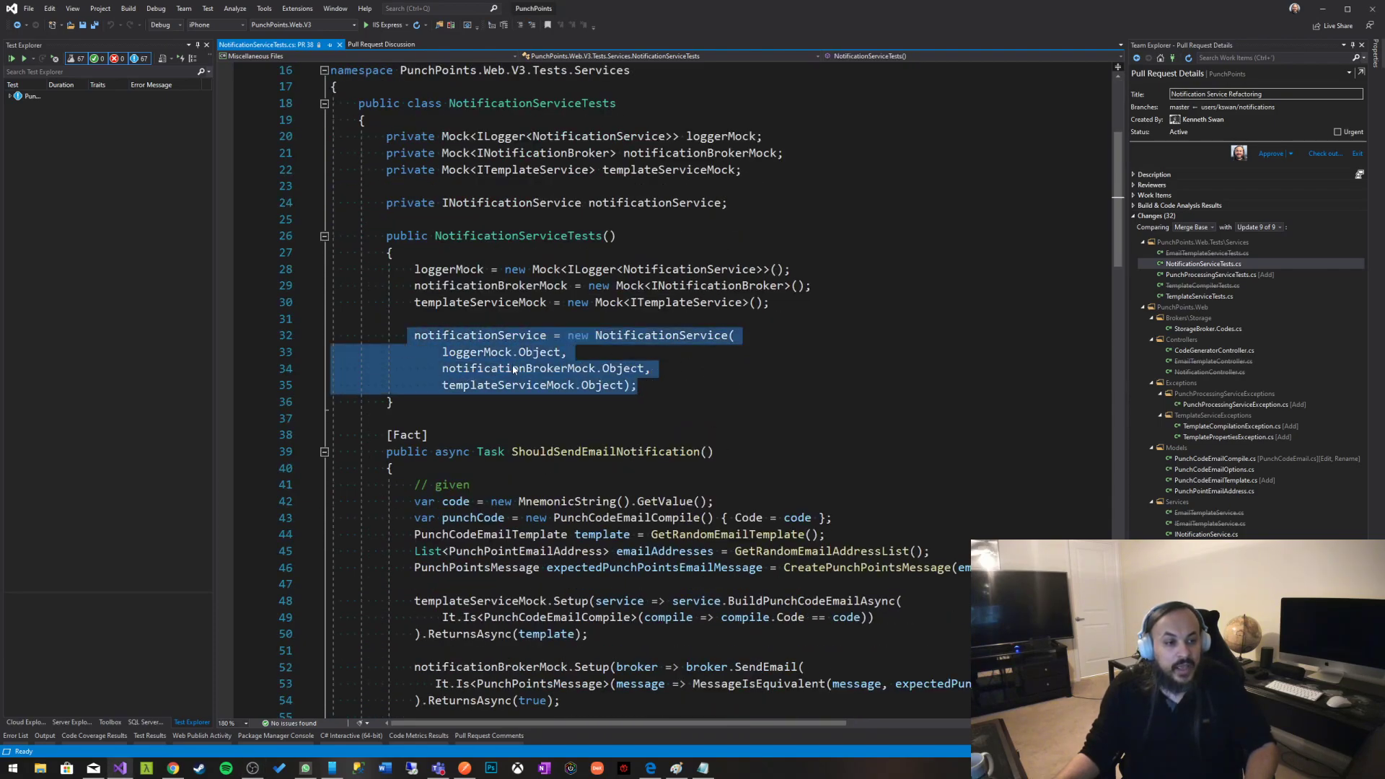
right_click(512, 368)
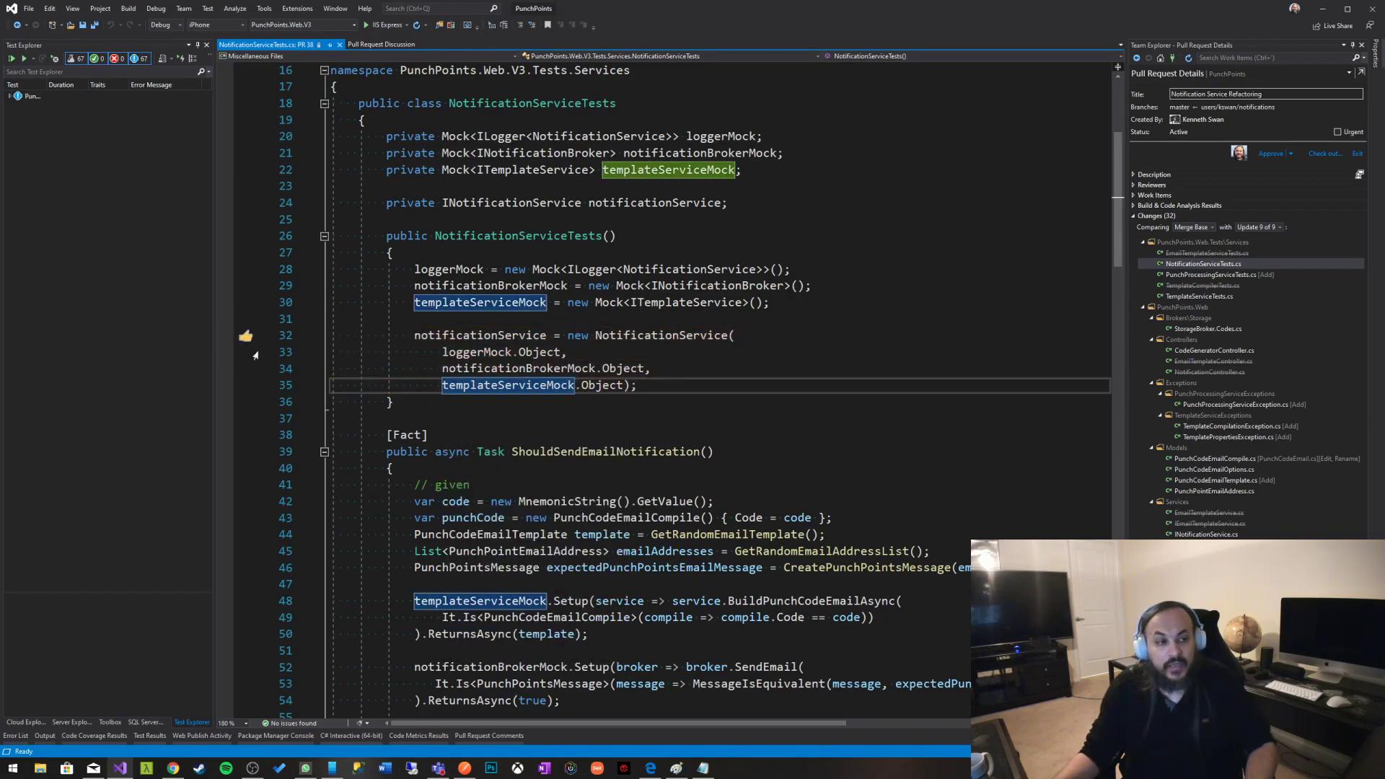
mouse_move(508, 385)
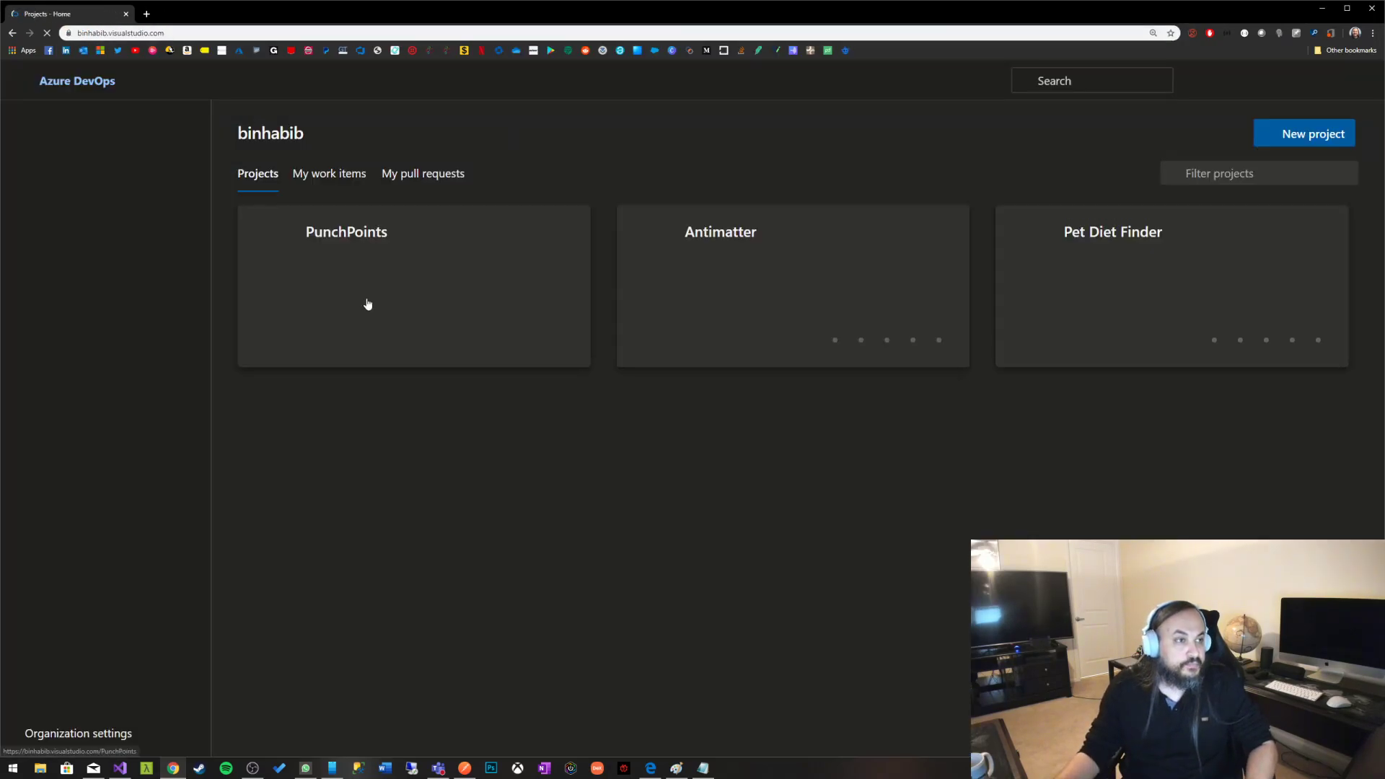
- Navigate PunchPoints > Repos > Pull requests to the Notification Service Refactoring pull request
click(346, 231)
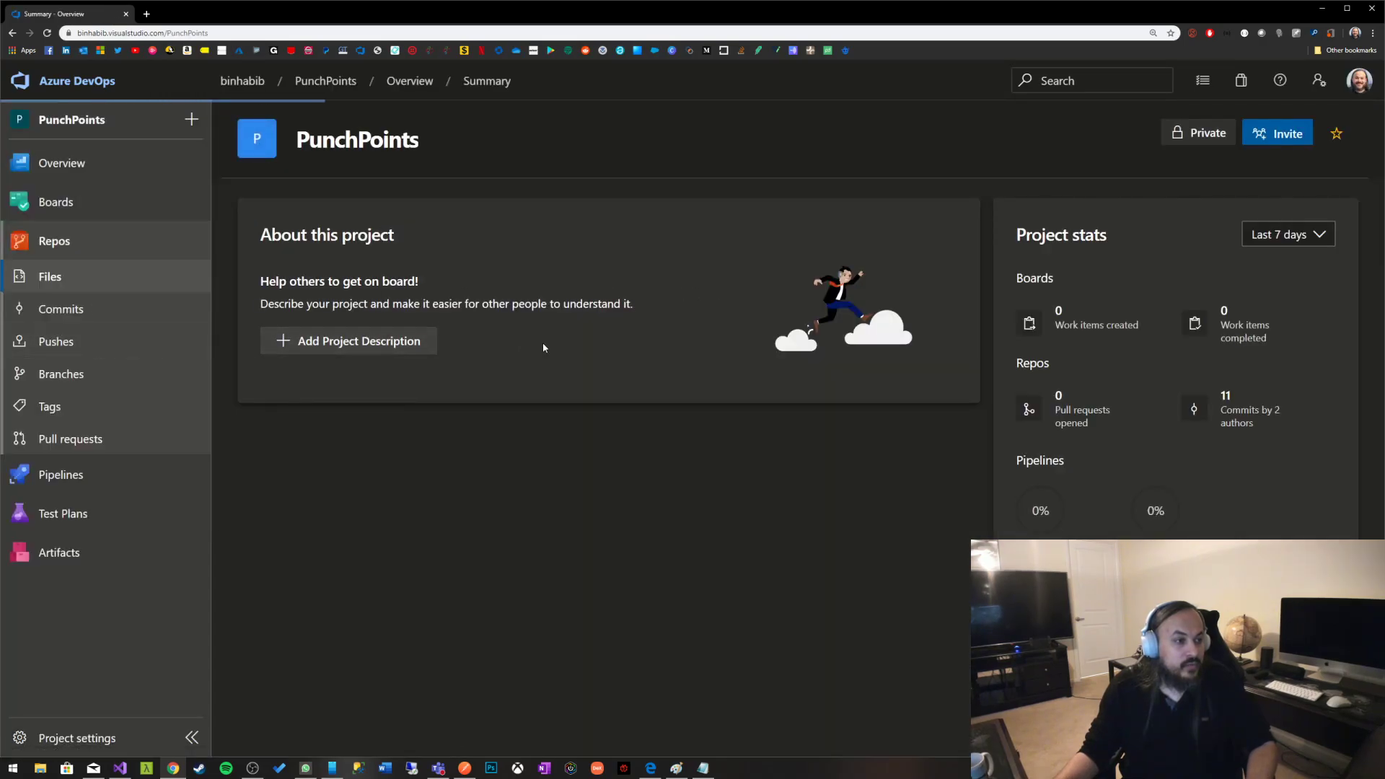
click(62, 373)
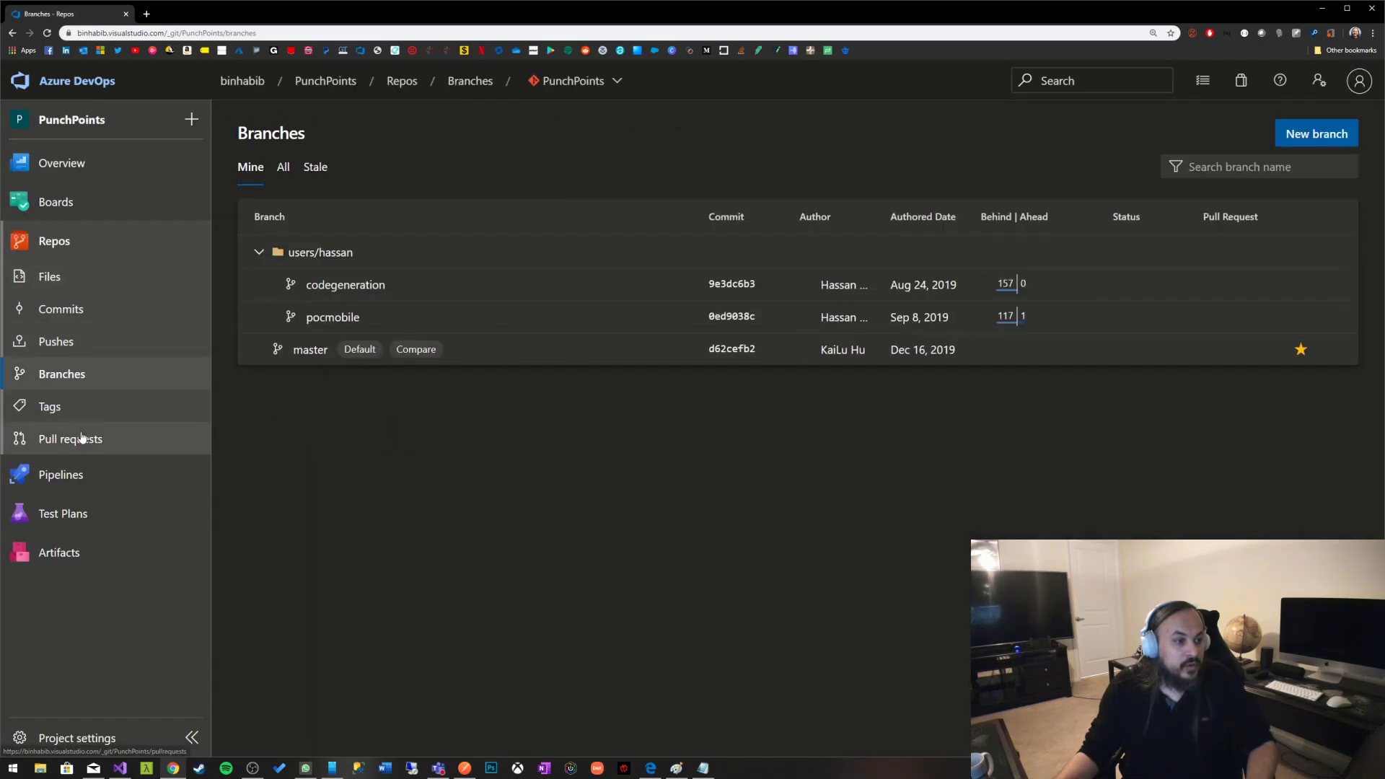
click(71, 439)
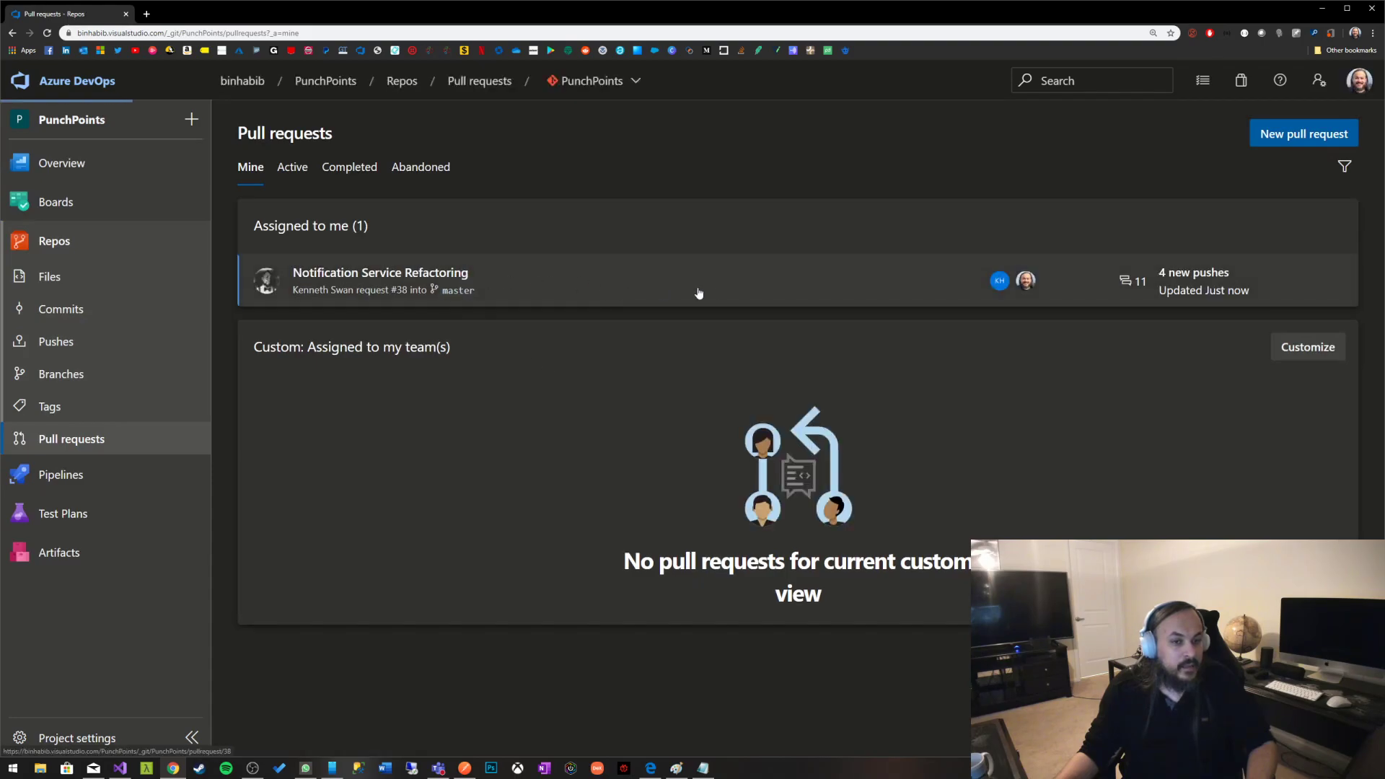
click(380, 272)
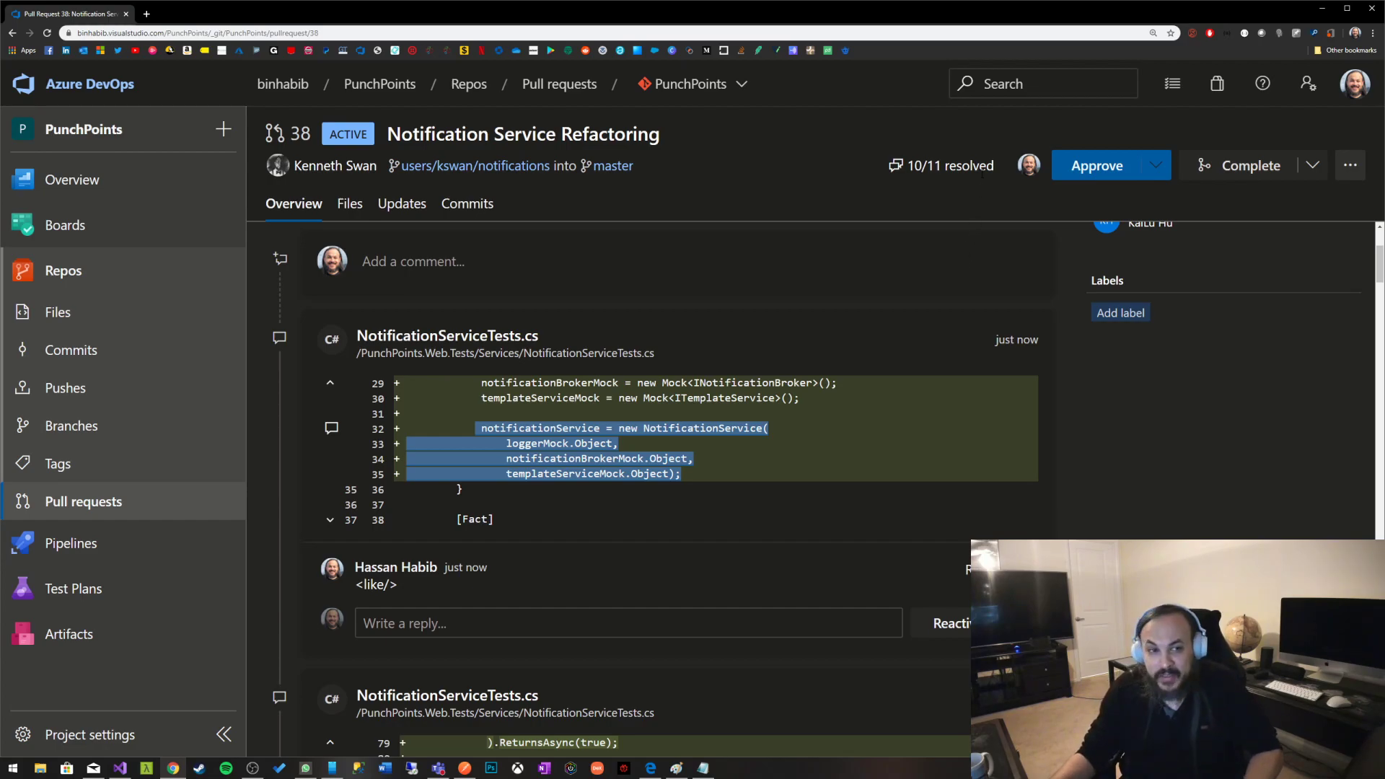
- Scroll the Overview tab to the Active comment thread on line 82 about var
scroll(down, 3)
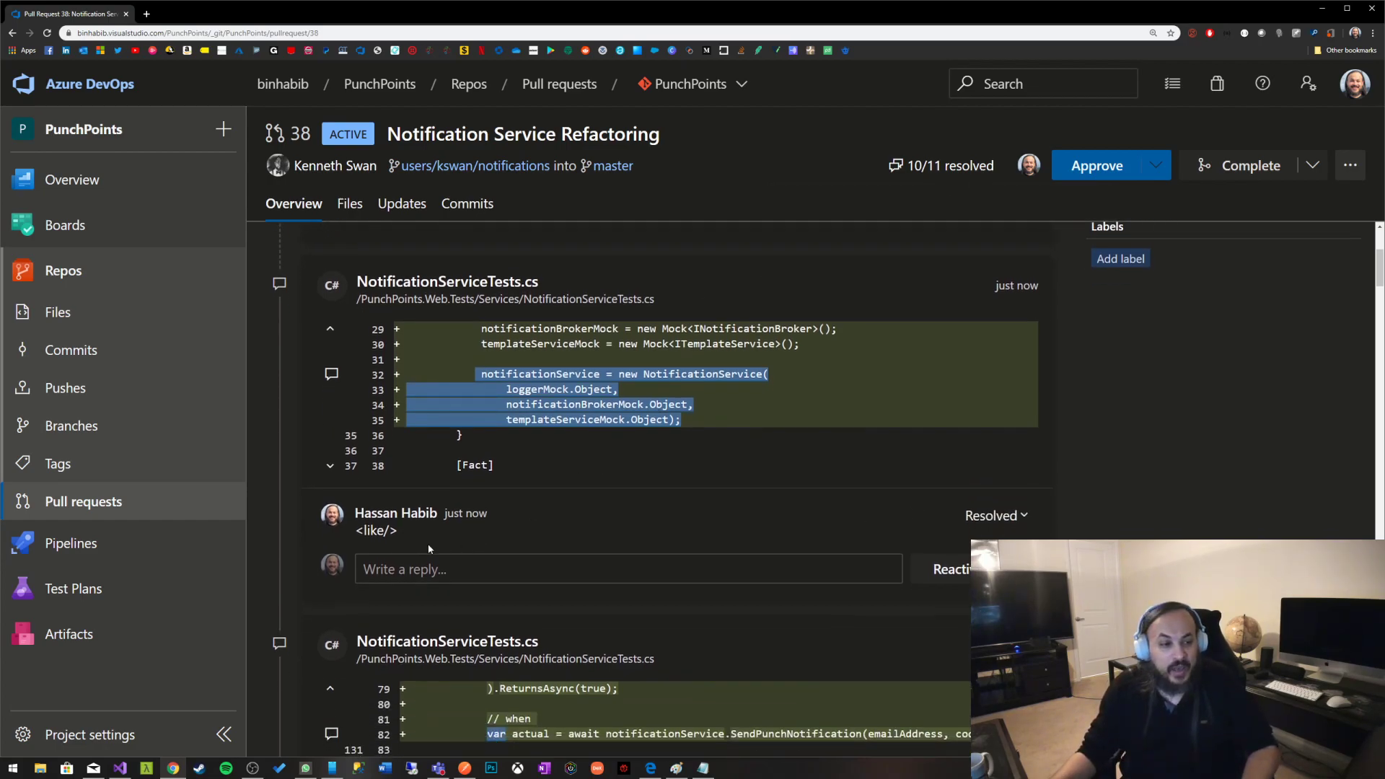
scroll(down, 3)
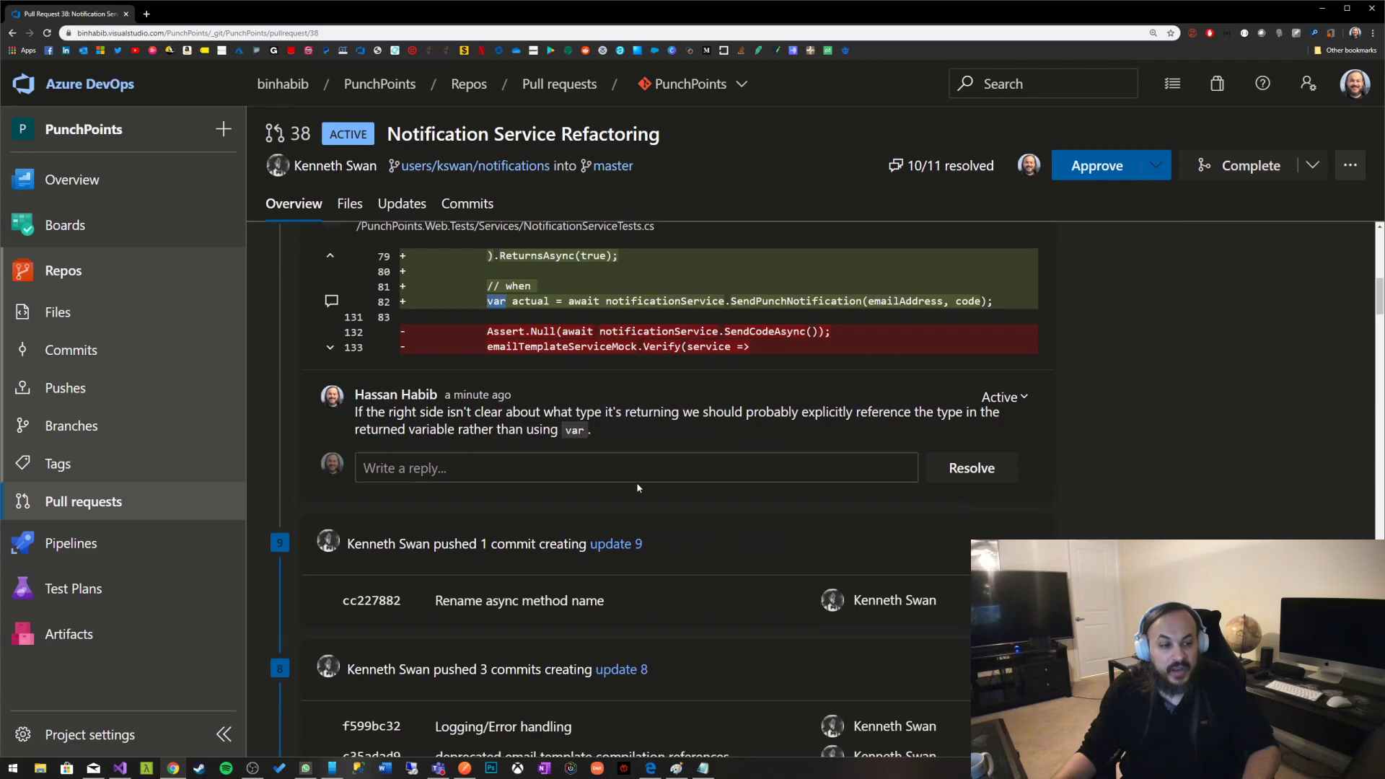
scroll(up, 3)
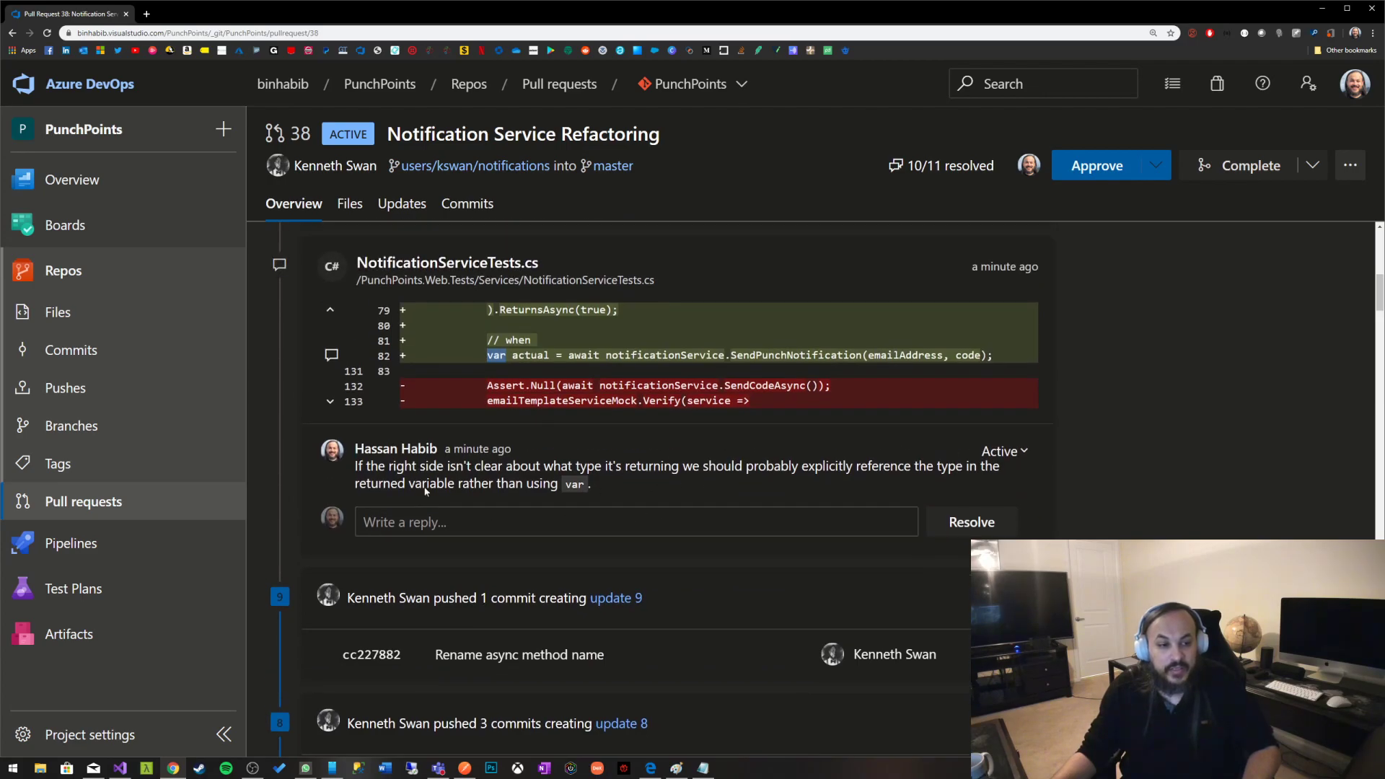
mouse_move(594, 460)
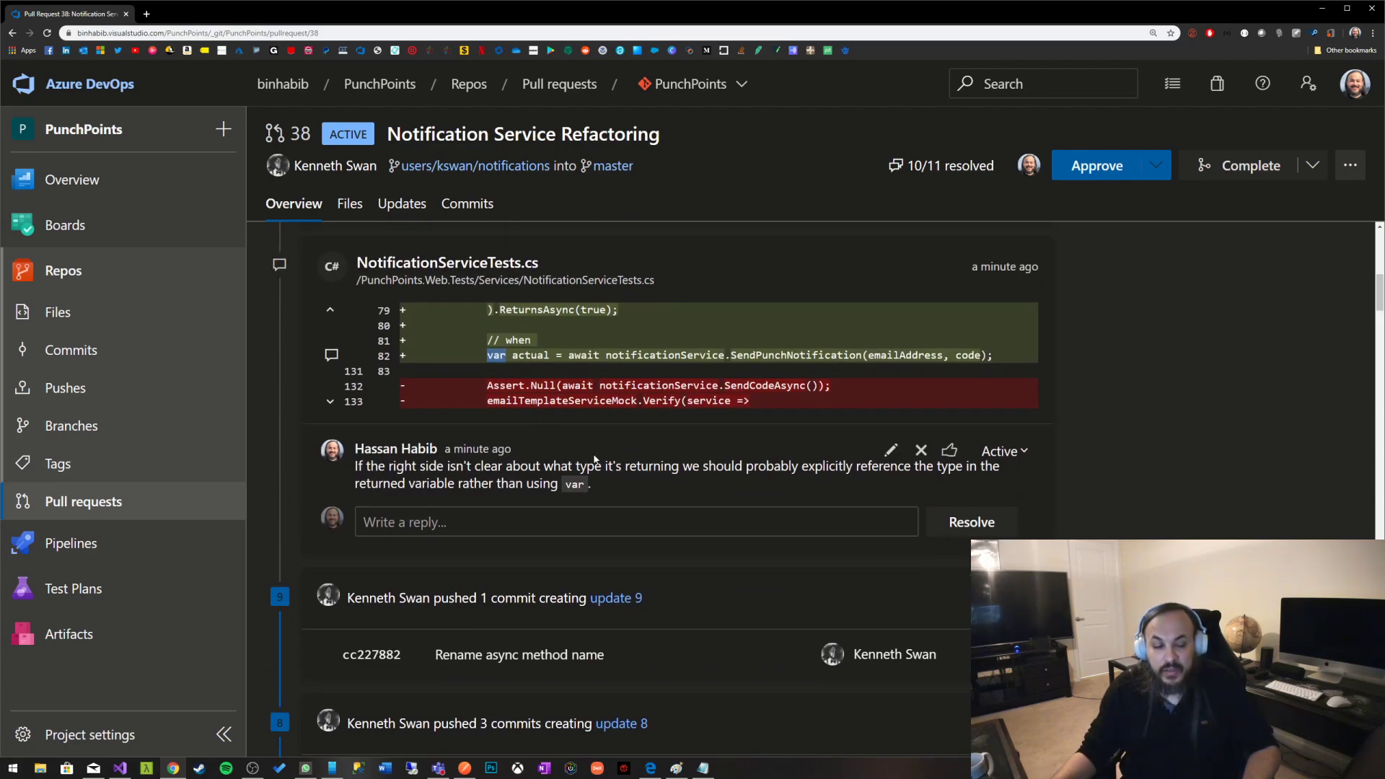